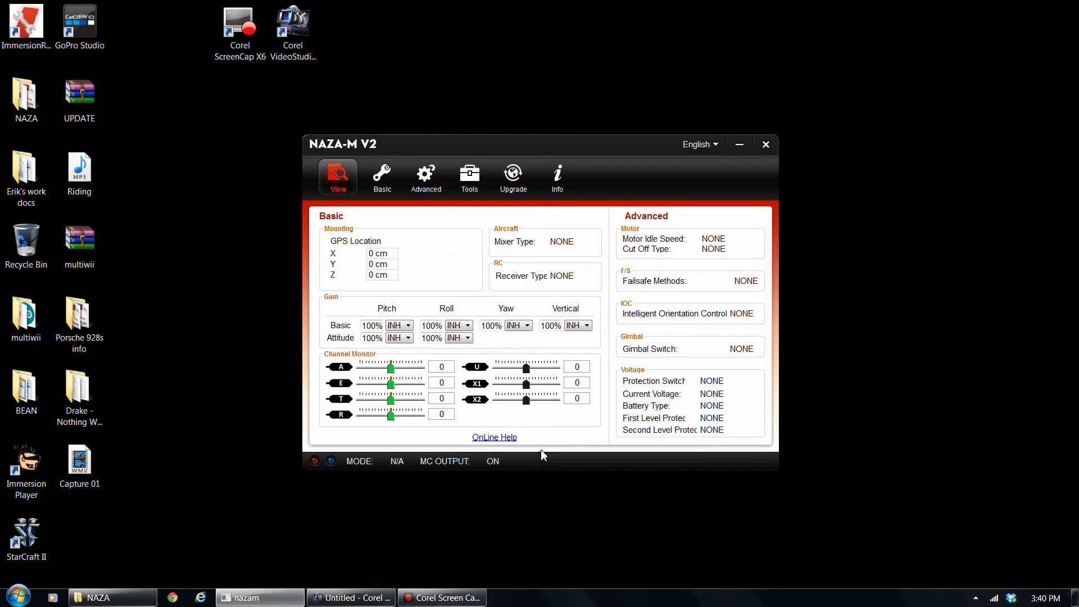
{"action": "mouse_move", "coordinate": [562, 439]}
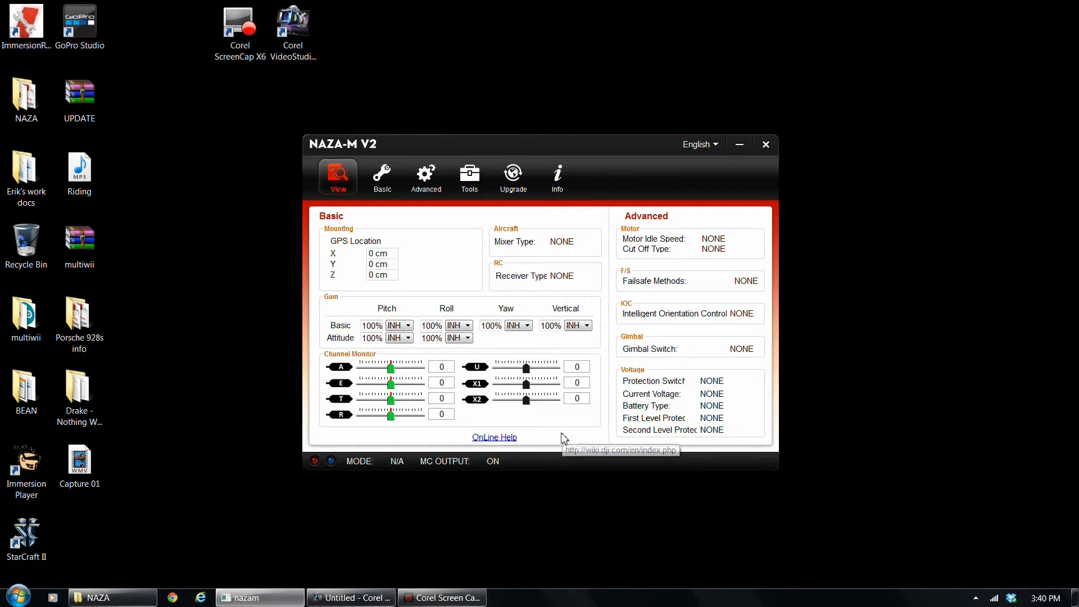
{"action": "mouse_move", "coordinate": [847, 346]}
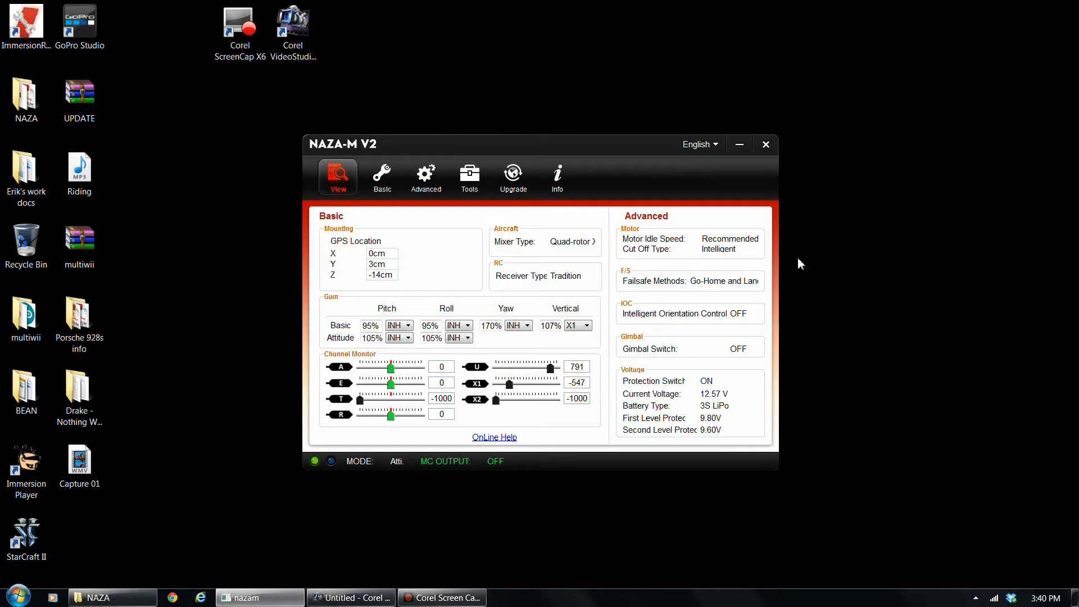
{"action": "mouse_move", "coordinate": [491, 325]}
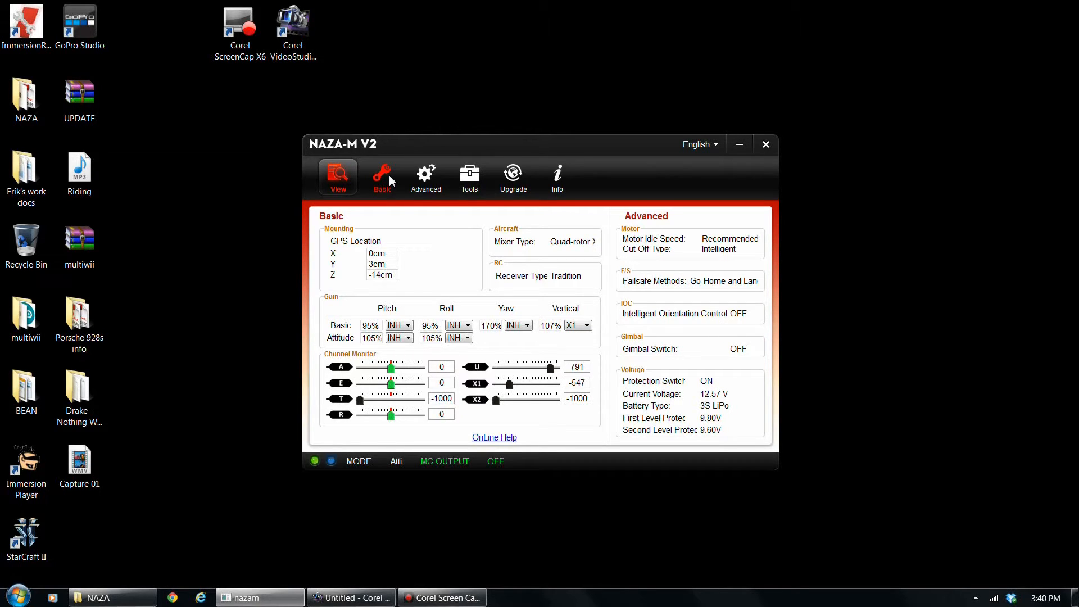
{"action": "mouse_move", "coordinate": [441, 276]}
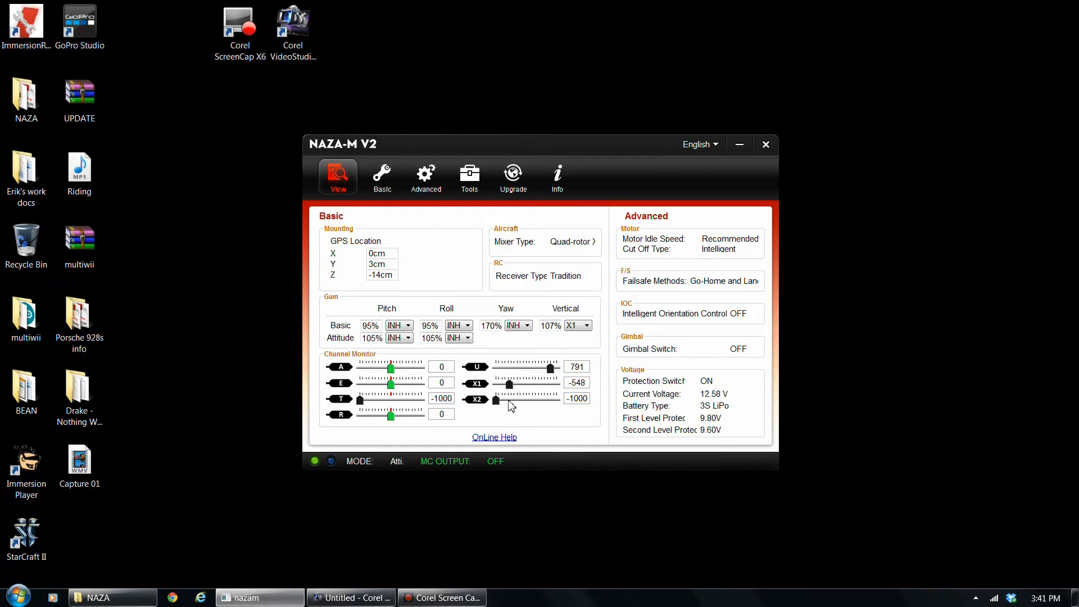
{"action": "mouse_move", "coordinate": [482, 406]}
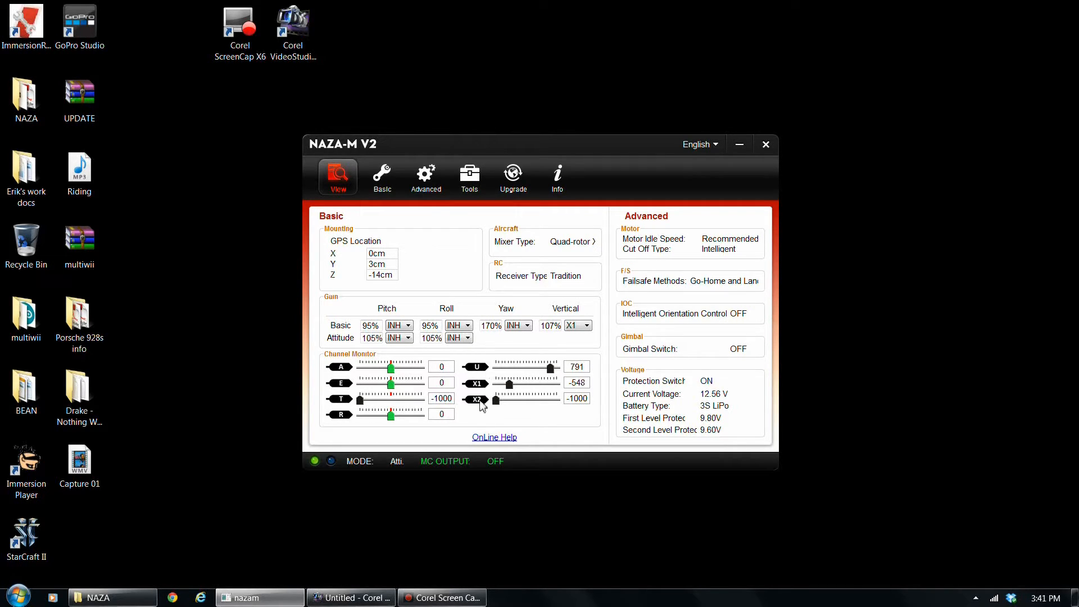
{"action": "mouse_move", "coordinate": [381, 172]}
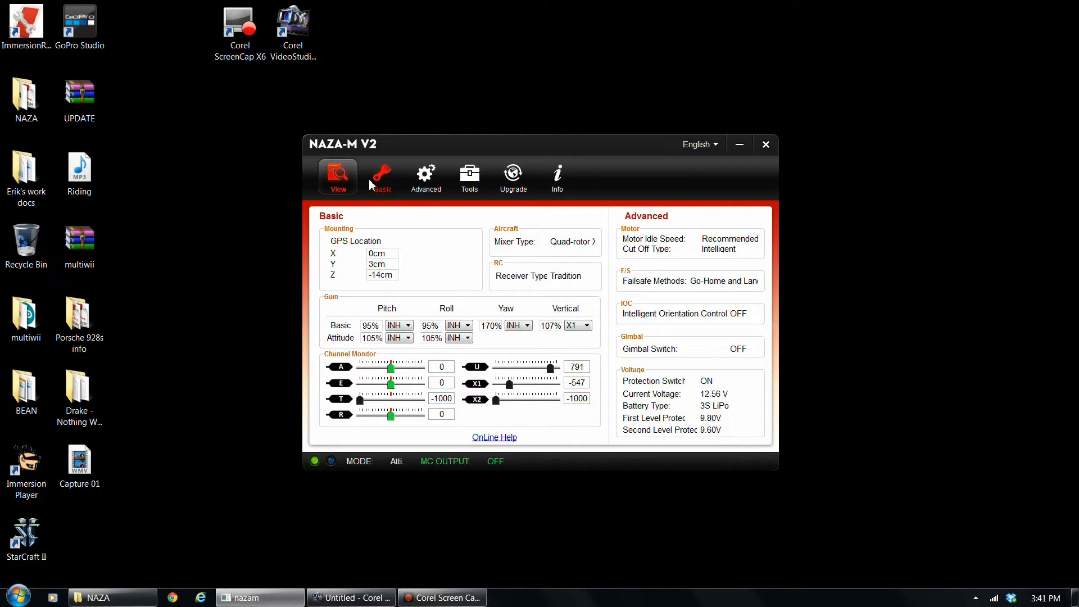
Step: Check the Quad-rotor X mixer type, then view mounting with GPS offsets 0, 3, -14 cm
{"action": "left_click", "coordinate": [381, 176]}
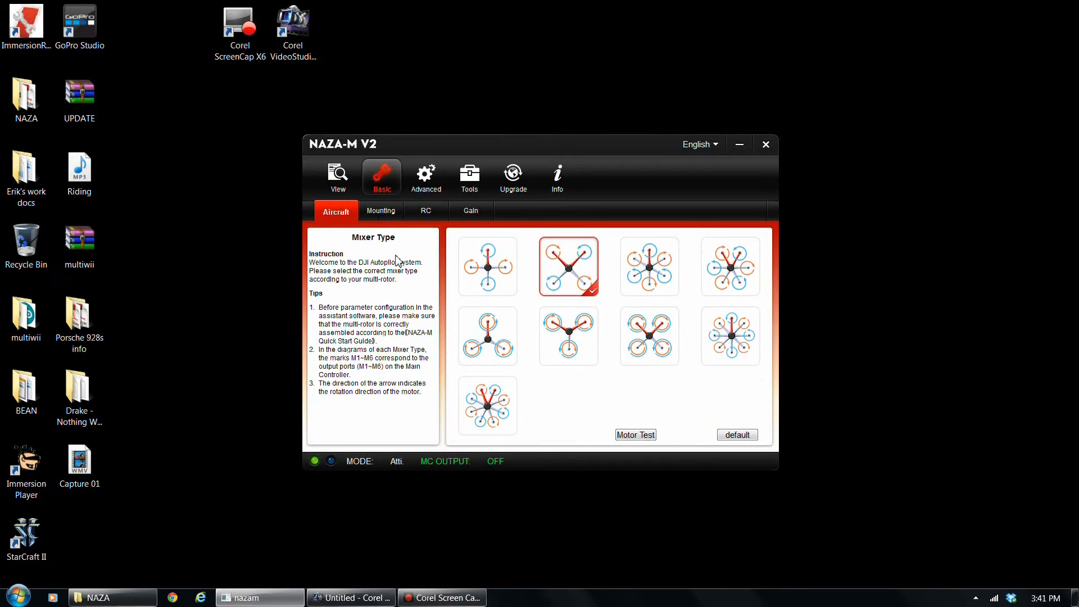
{"action": "mouse_move", "coordinate": [429, 275]}
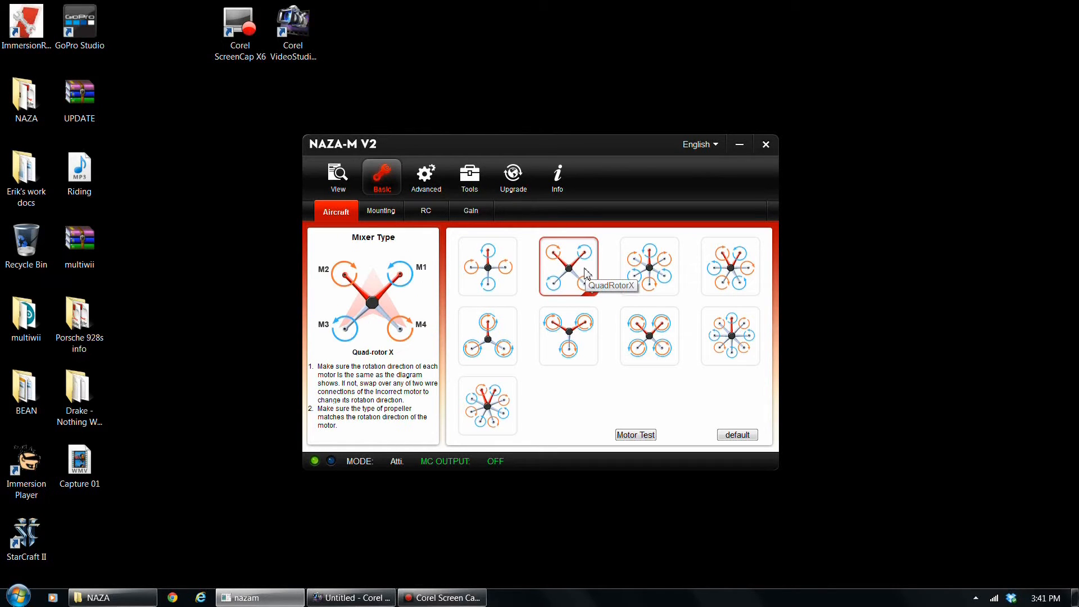
{"action": "left_click", "coordinate": [487, 267]}
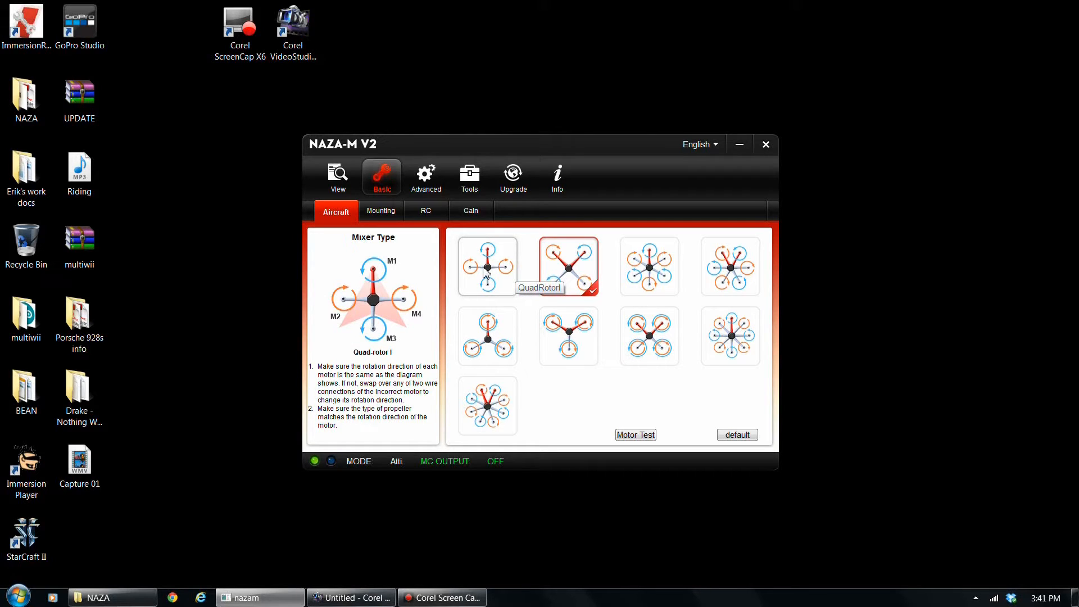
{"action": "mouse_move", "coordinate": [469, 261]}
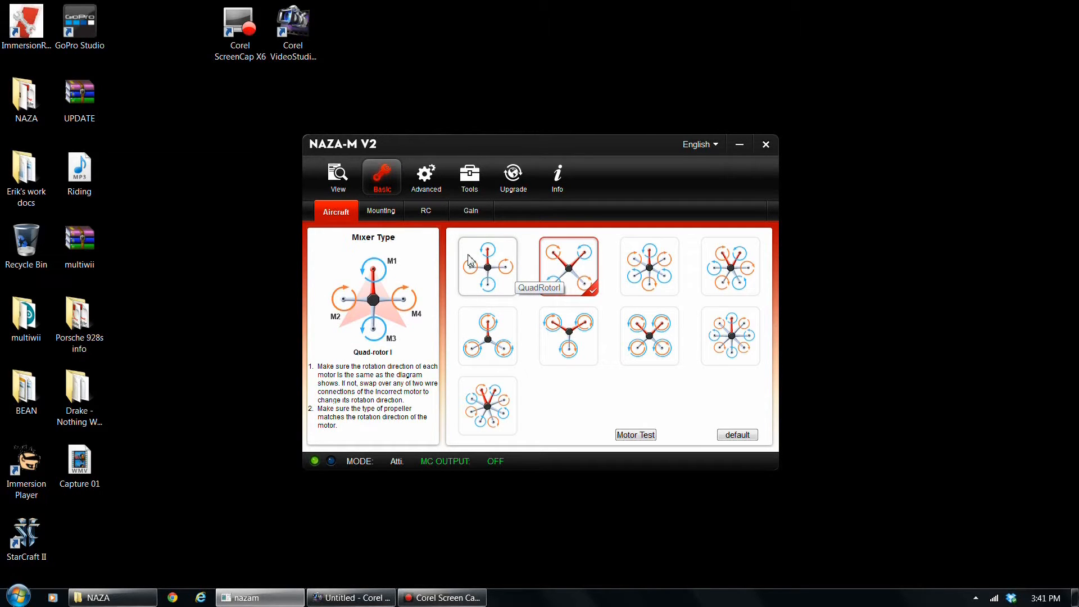
{"action": "left_click", "coordinate": [381, 211]}
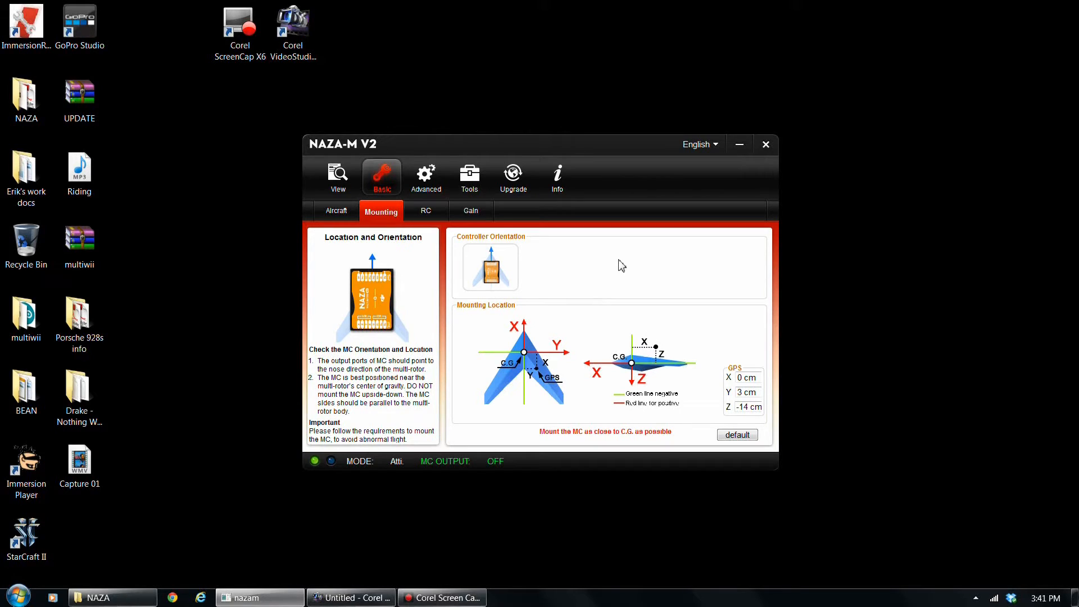
{"action": "mouse_move", "coordinate": [567, 261]}
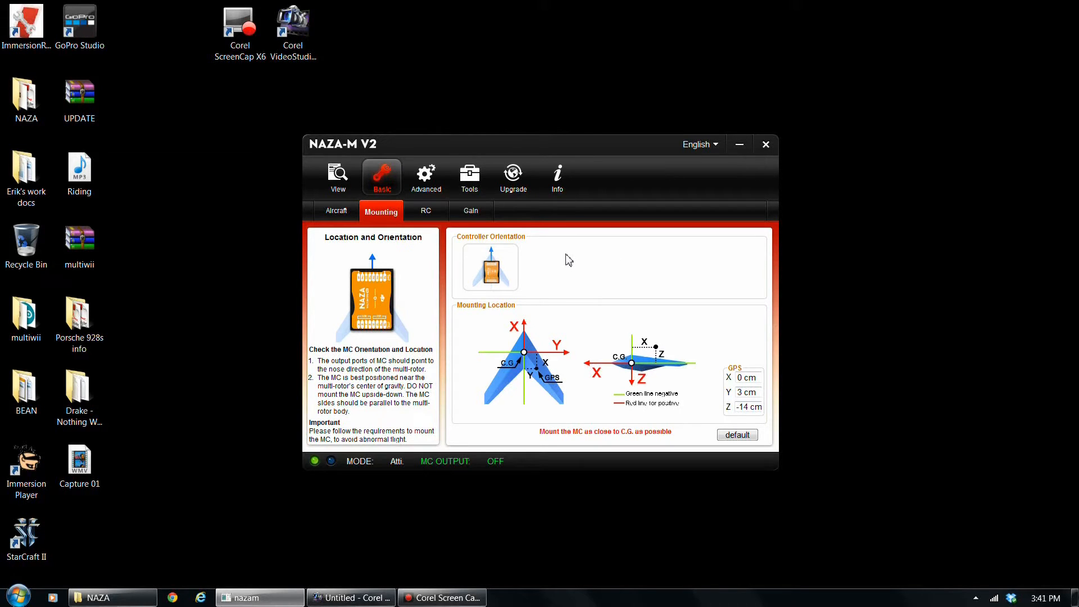
{"action": "left_click", "coordinate": [425, 211]}
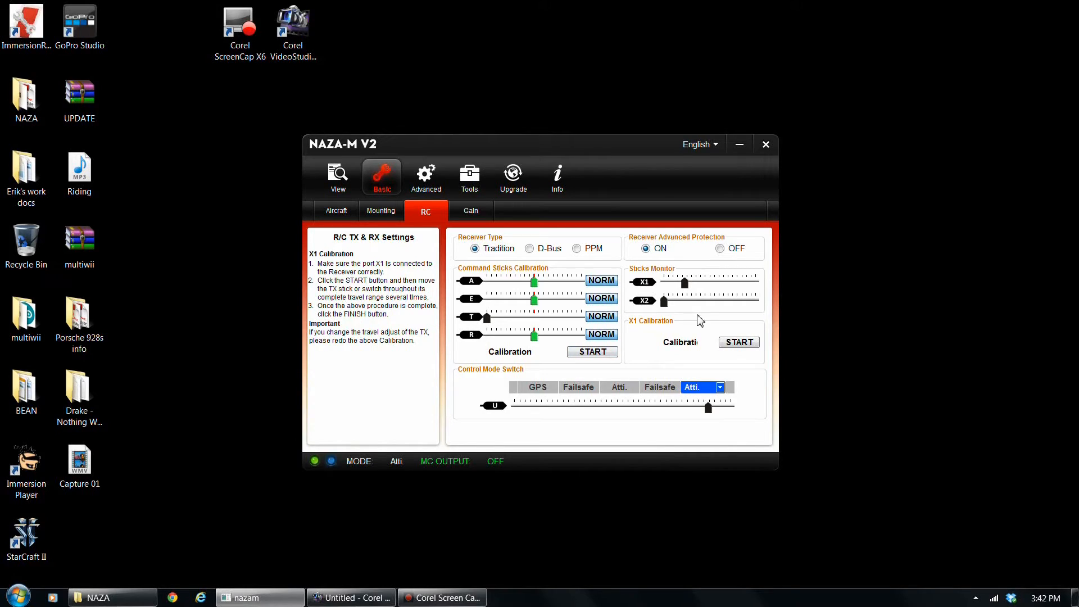
{"action": "mouse_move", "coordinate": [684, 282]}
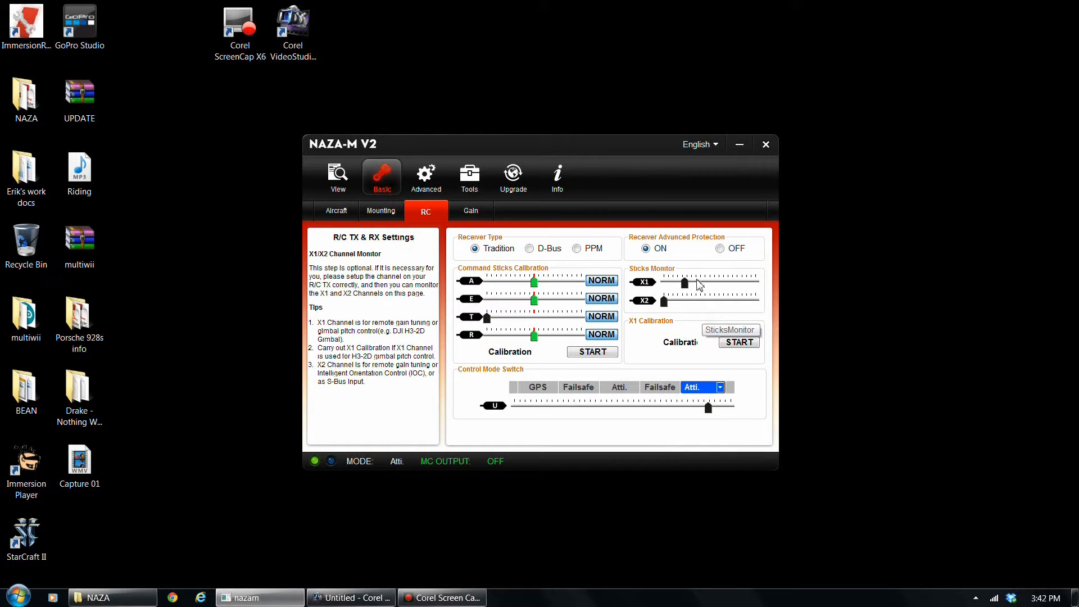
{"action": "mouse_move", "coordinate": [806, 308]}
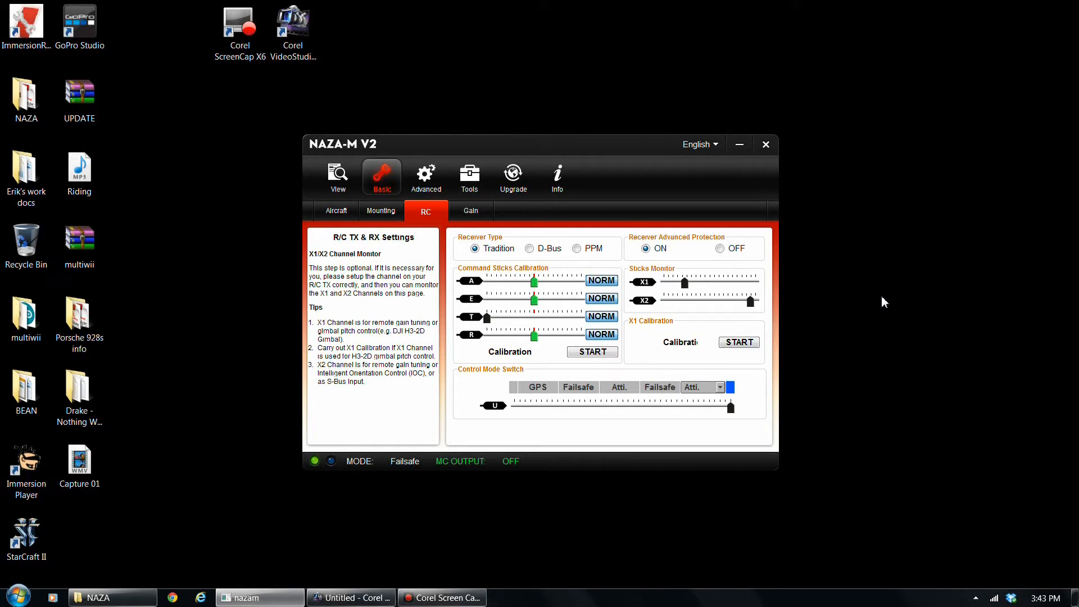
{"action": "left_click", "coordinate": [697, 387]}
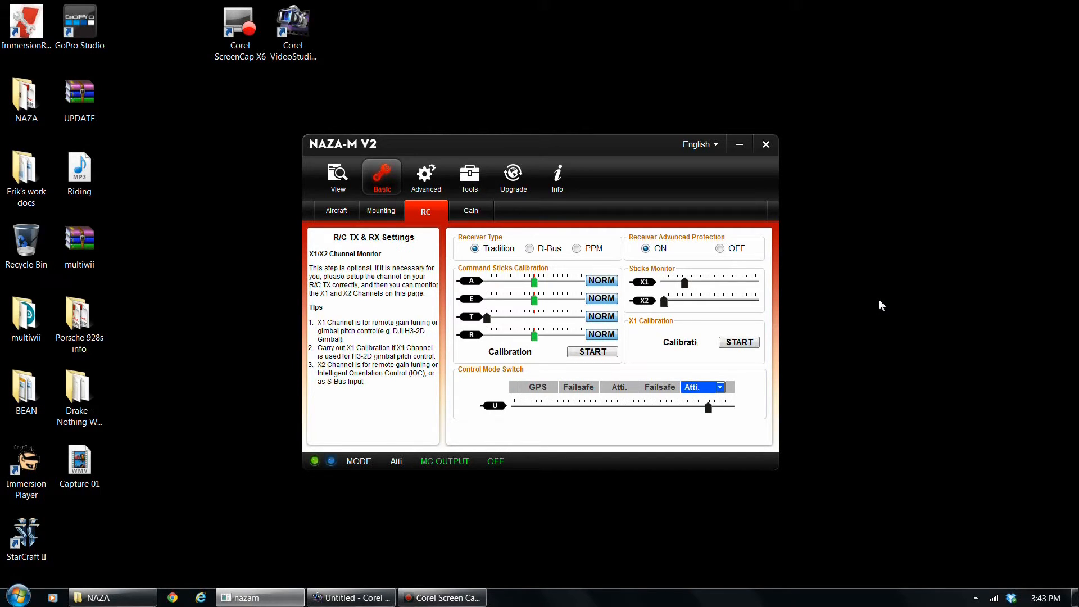
{"action": "mouse_move", "coordinate": [850, 313]}
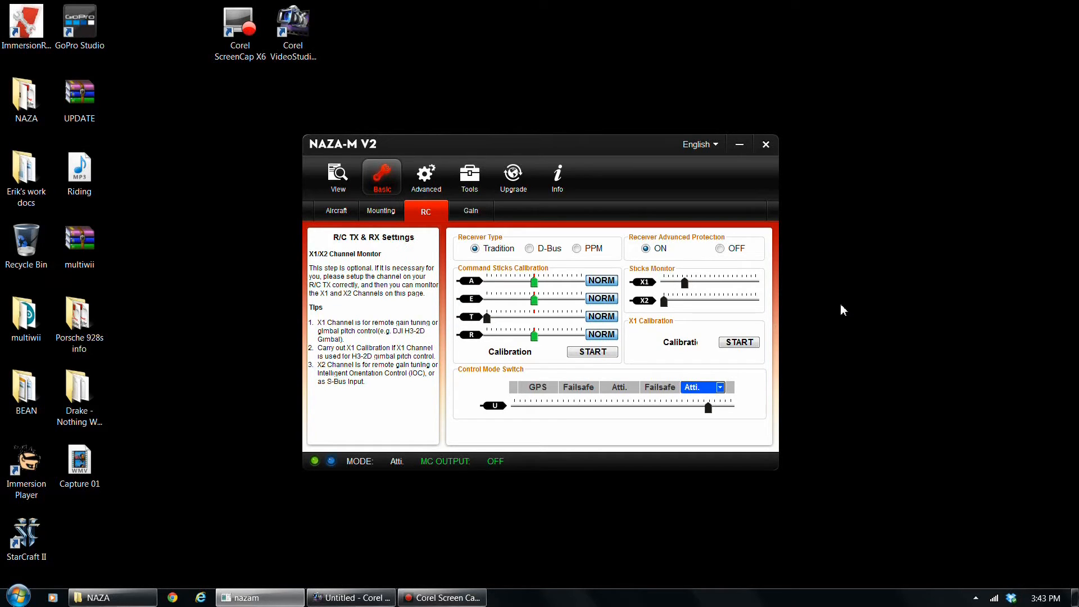
{"action": "mouse_move", "coordinate": [815, 303]}
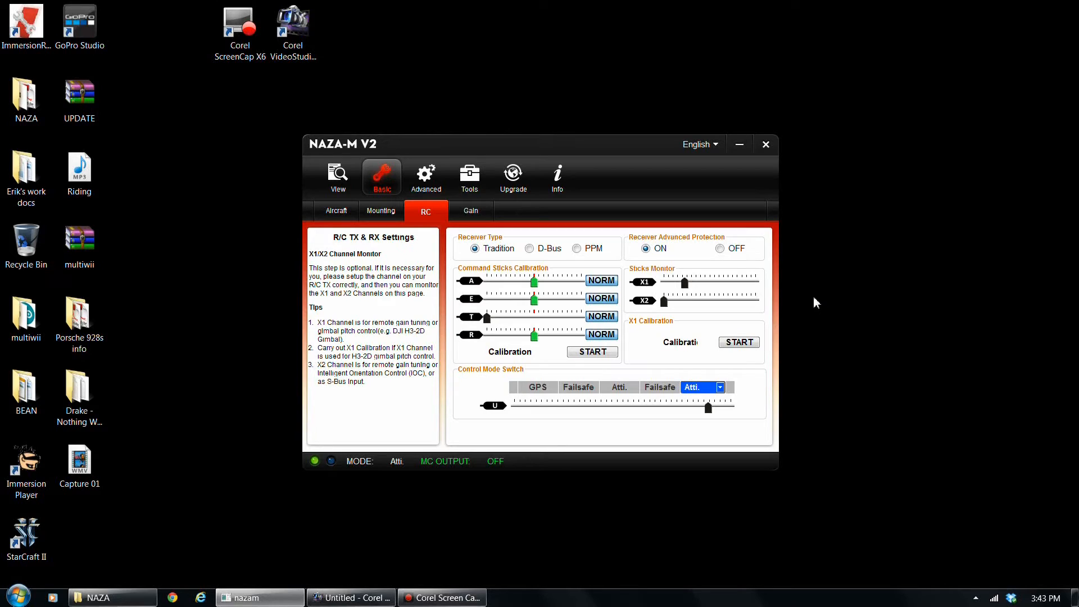
{"action": "mouse_move", "coordinate": [668, 305]}
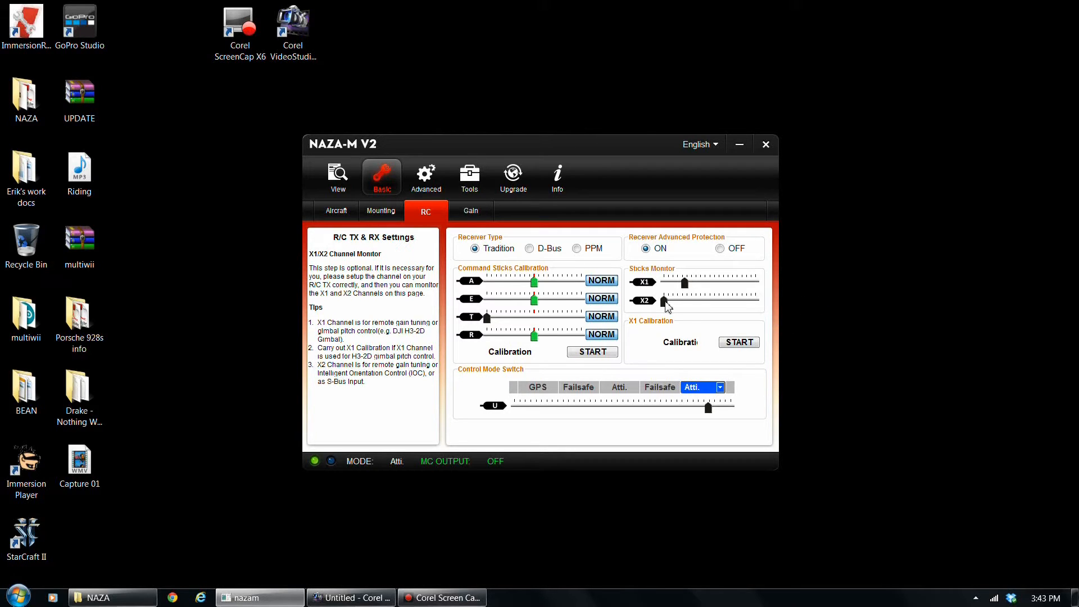
{"action": "left_click", "coordinate": [738, 342]}
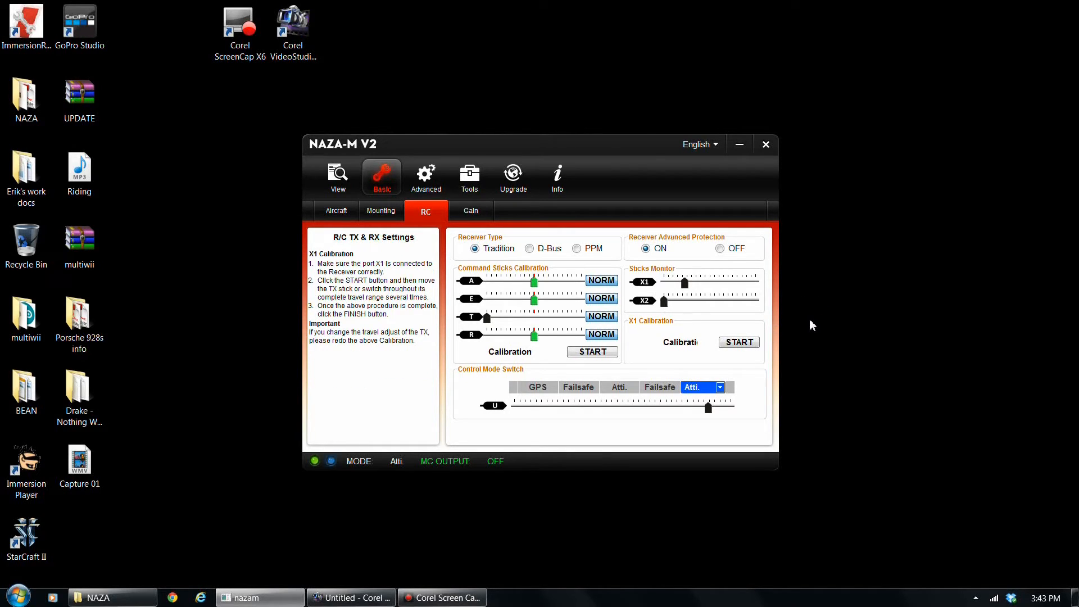
{"action": "mouse_move", "coordinate": [840, 356]}
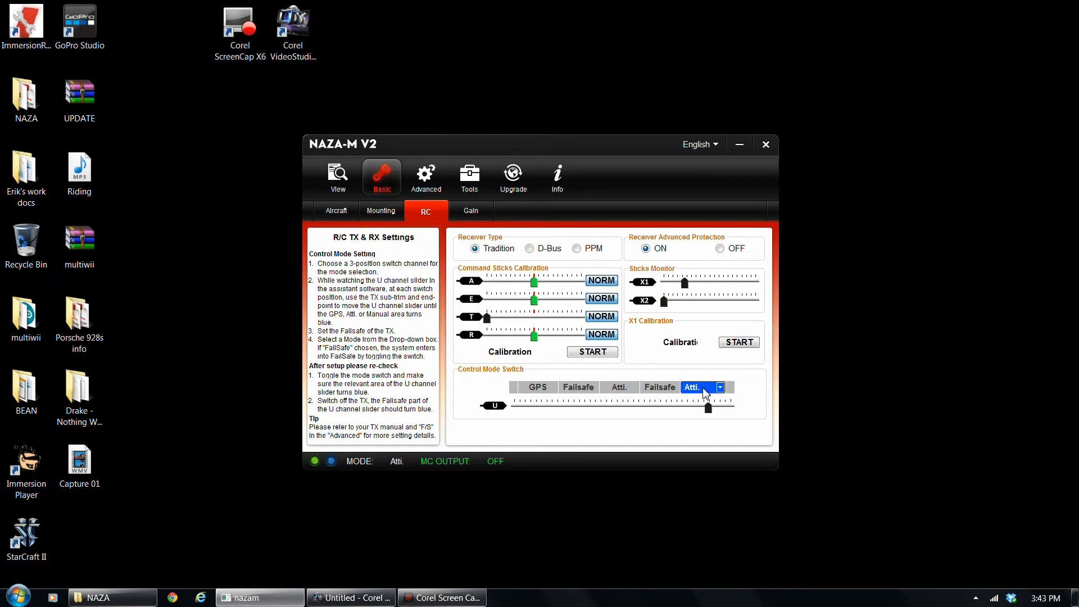
Step: Browse the control mode switch options and keep Atti for this switch position
{"action": "left_click", "coordinate": [720, 387]}
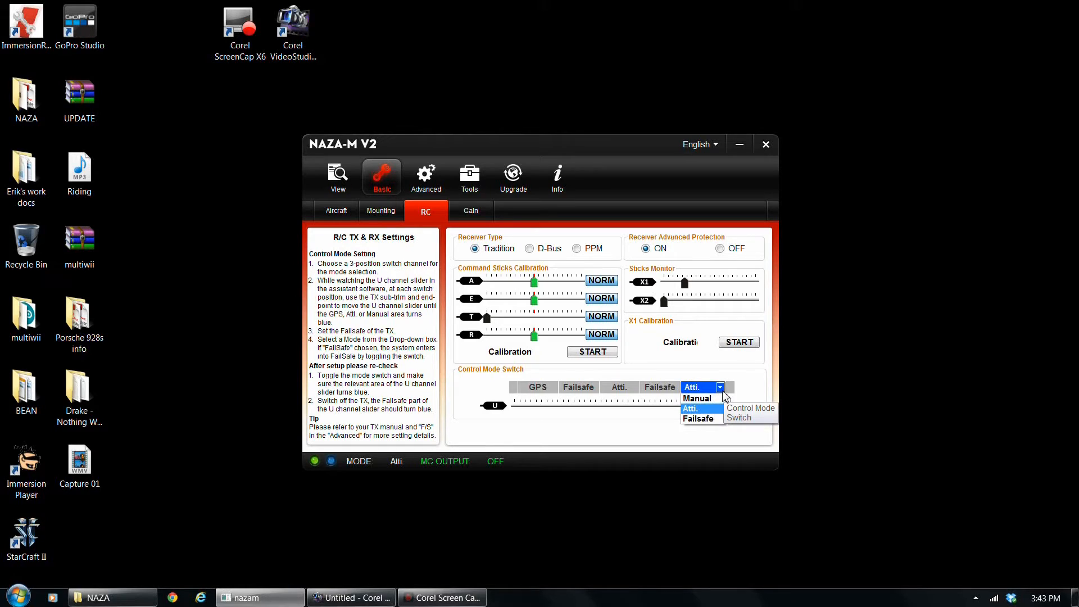
{"action": "mouse_move", "coordinate": [712, 410]}
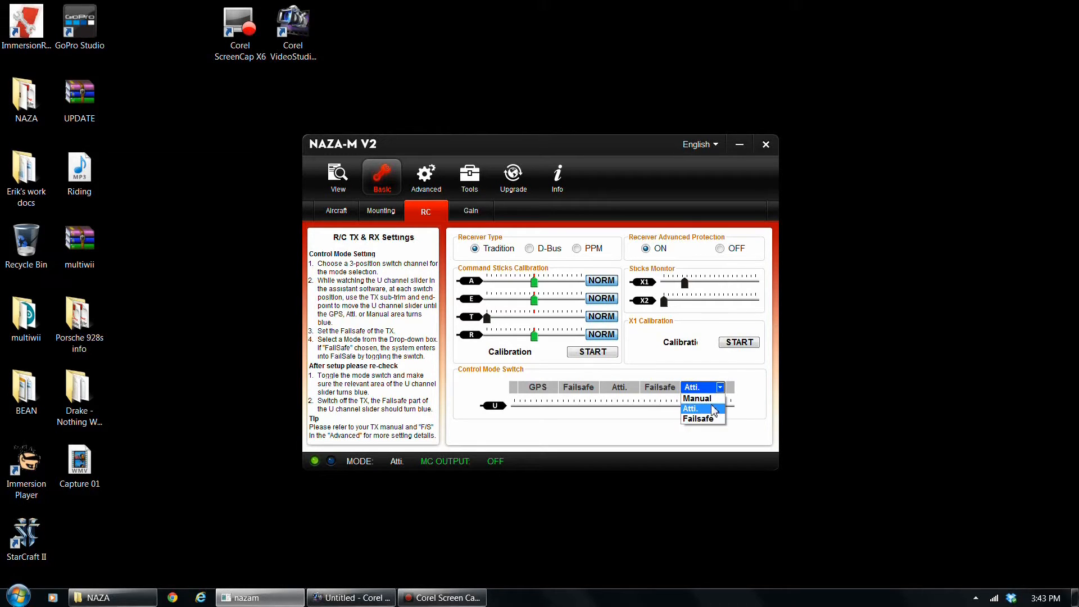
{"action": "left_click", "coordinate": [690, 408]}
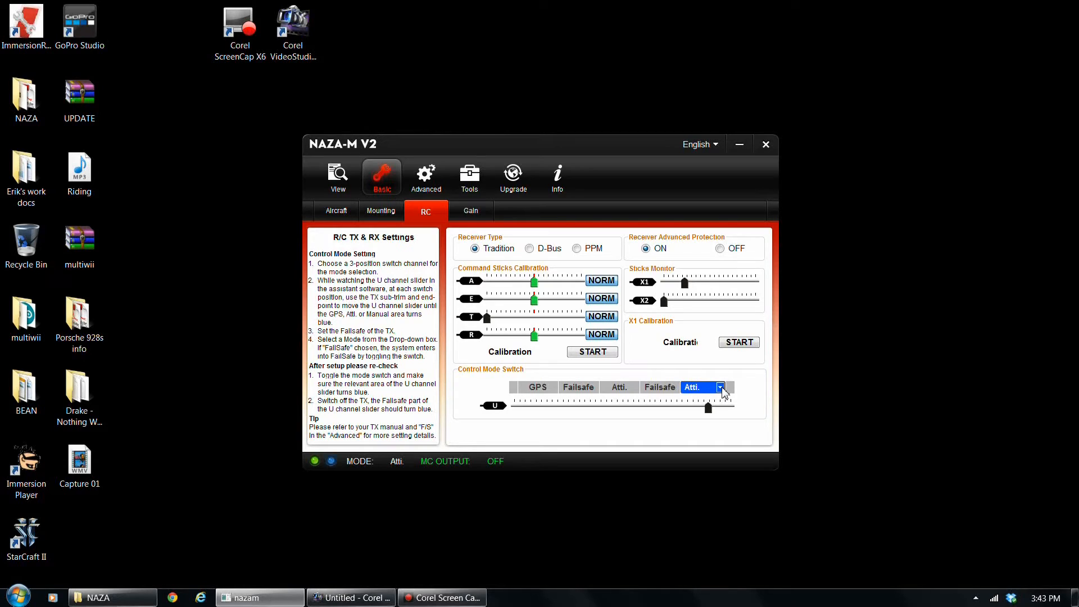
{"action": "mouse_move", "coordinate": [805, 394]}
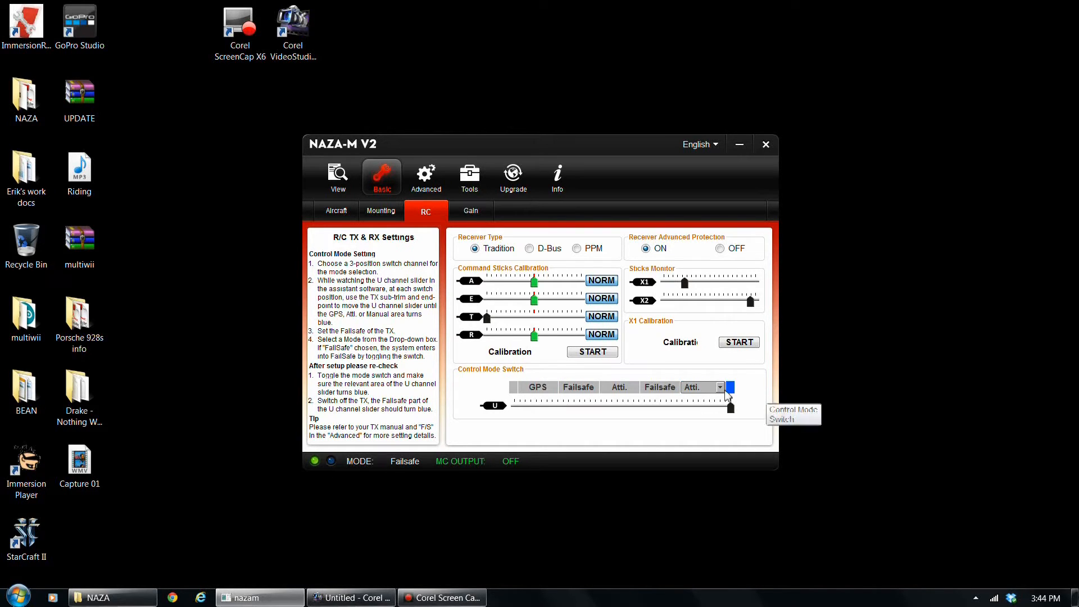
{"action": "mouse_move", "coordinate": [508, 393]}
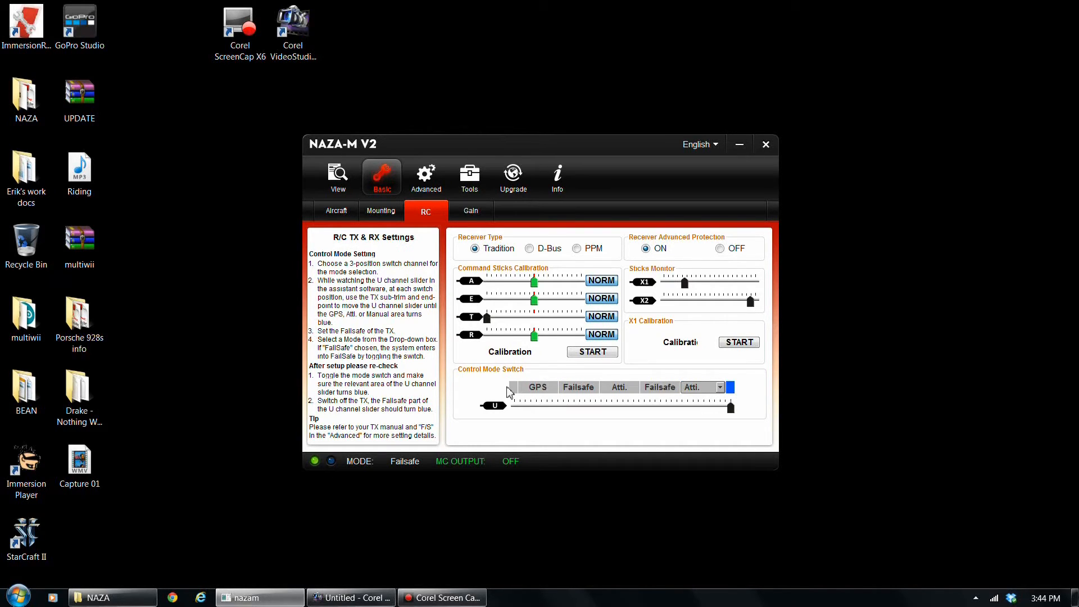
{"action": "mouse_move", "coordinate": [516, 404]}
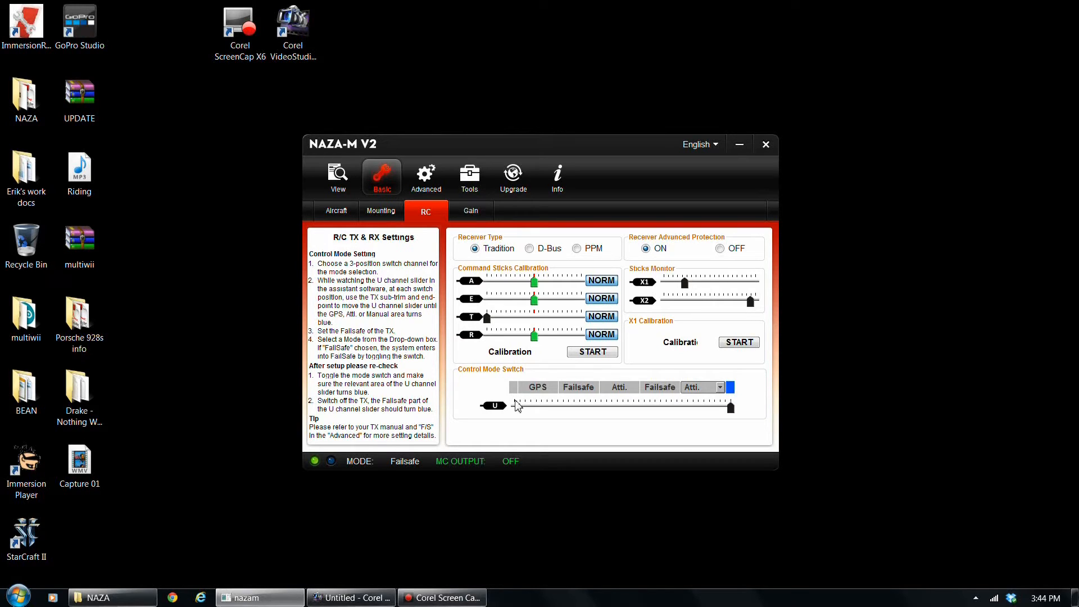
{"action": "mouse_move", "coordinate": [884, 392]}
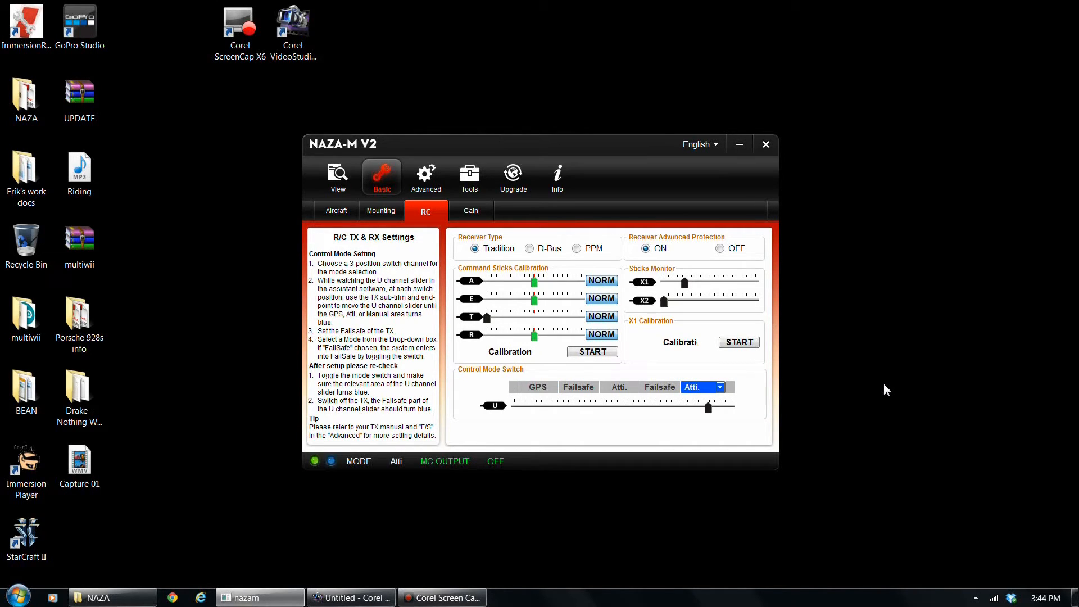
{"action": "mouse_move", "coordinate": [876, 389]}
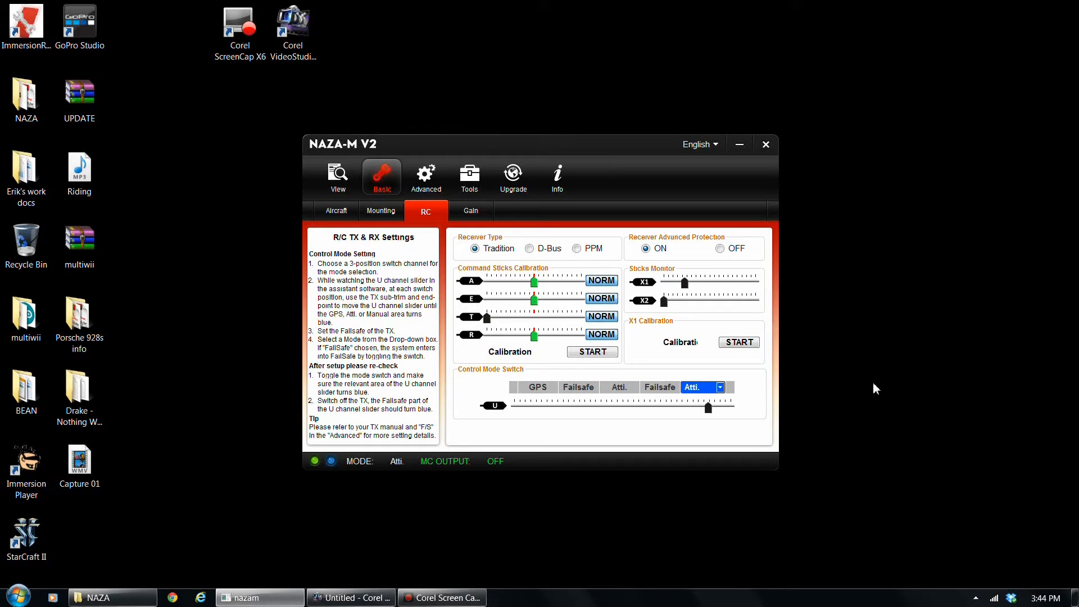
{"action": "mouse_move", "coordinate": [838, 335]}
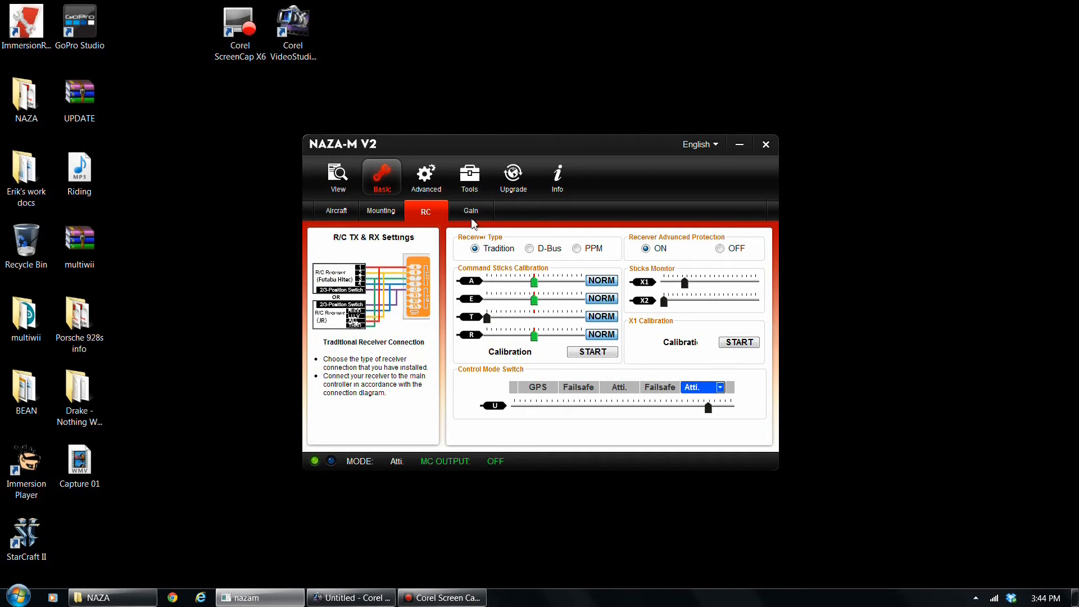
Step: Review basic gains 95%, 95%, 170%, 107%, attitude 105%, and the vertical gain's range
{"action": "left_click", "coordinate": [471, 211]}
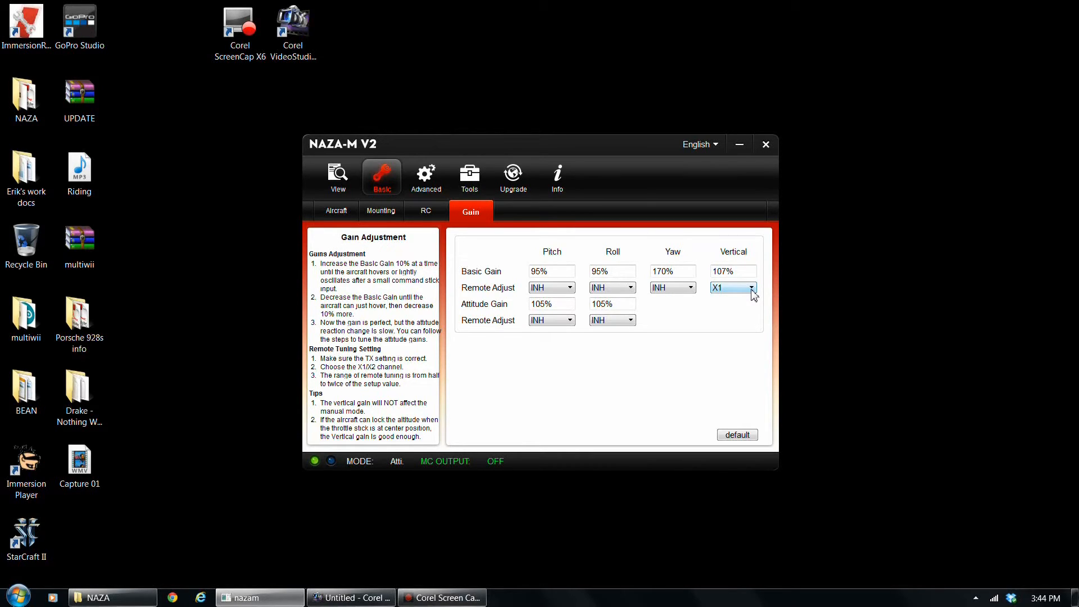
{"action": "mouse_move", "coordinate": [761, 311]}
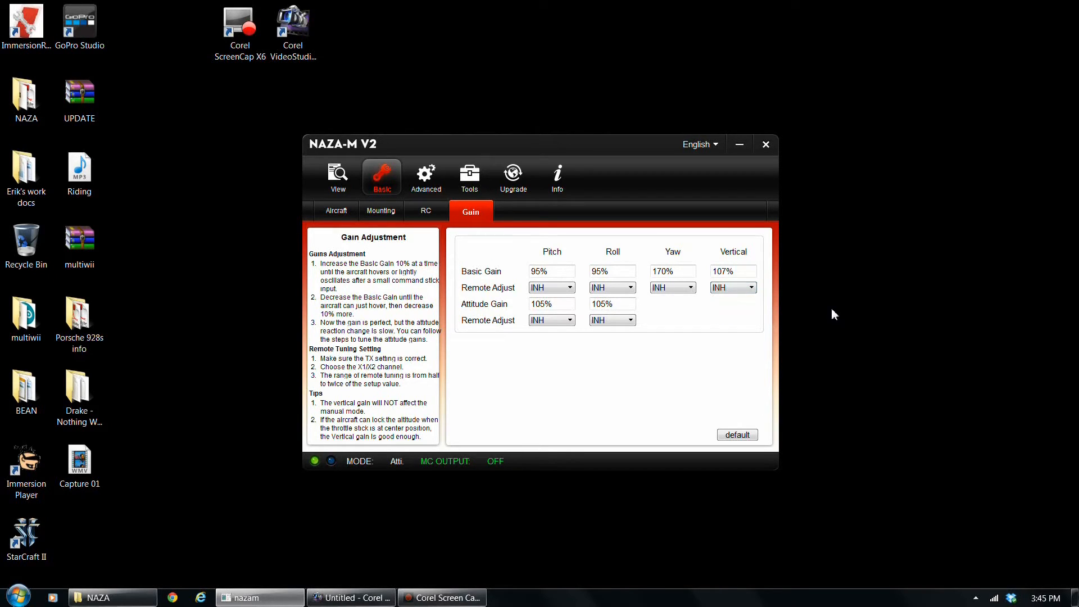
{"action": "mouse_move", "coordinate": [721, 288]}
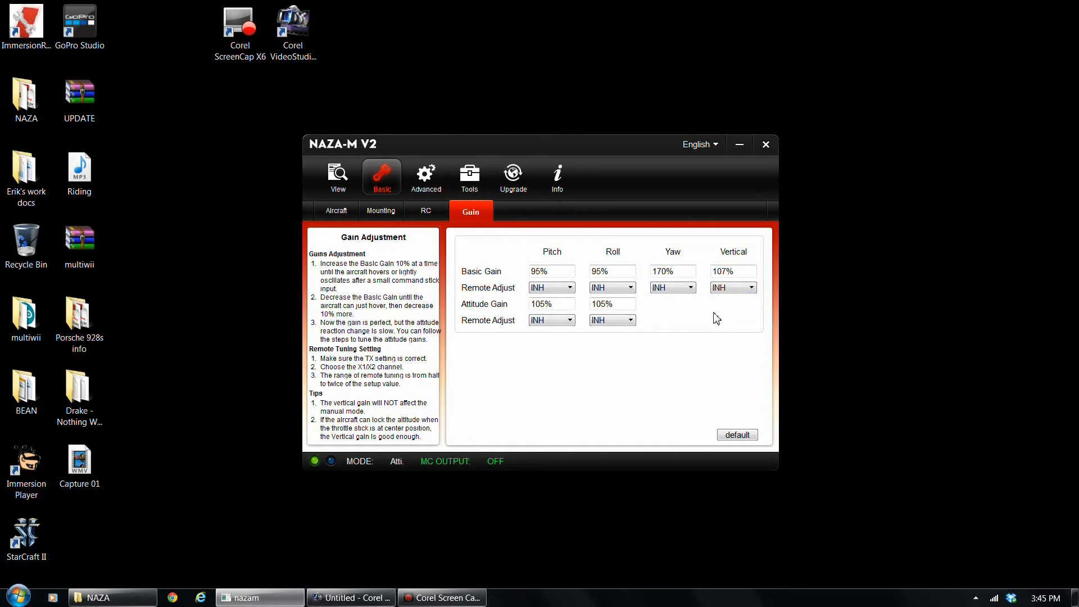
{"action": "mouse_move", "coordinate": [601, 244]}
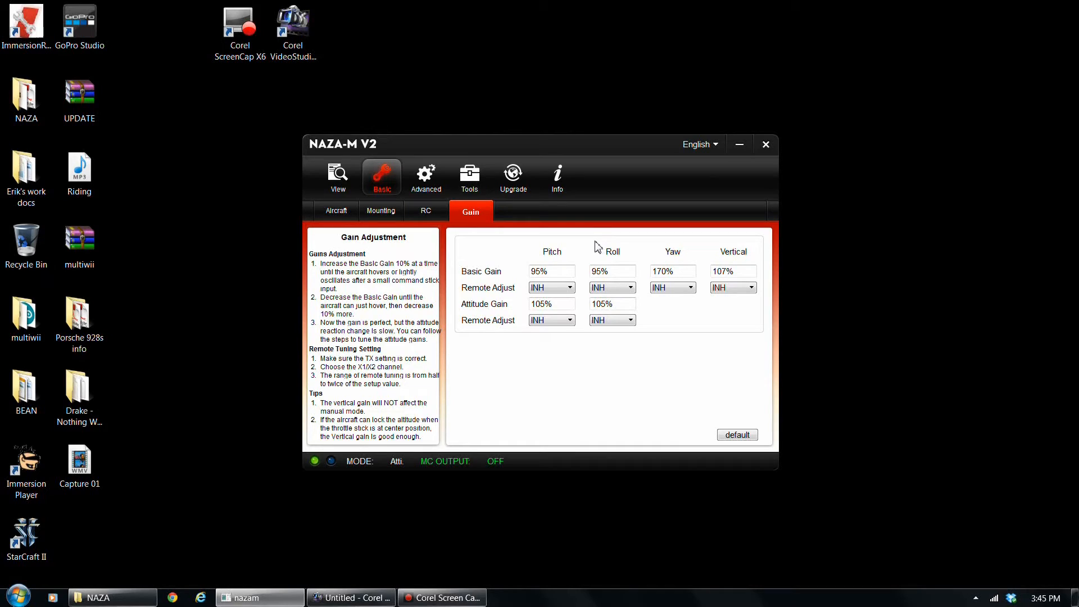
{"action": "mouse_move", "coordinate": [612, 270]}
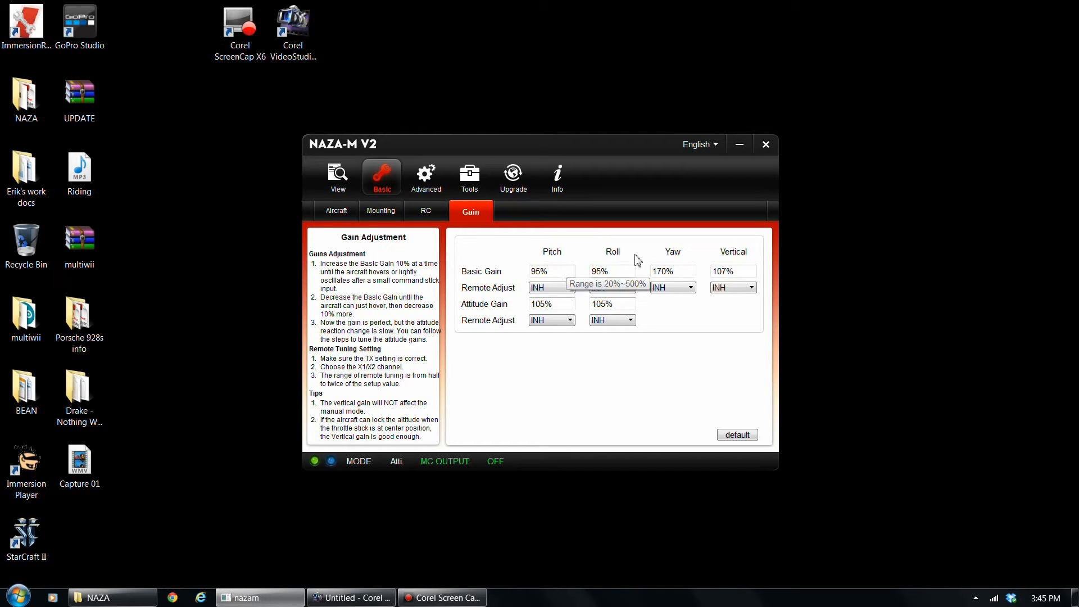
{"action": "mouse_move", "coordinate": [695, 269]}
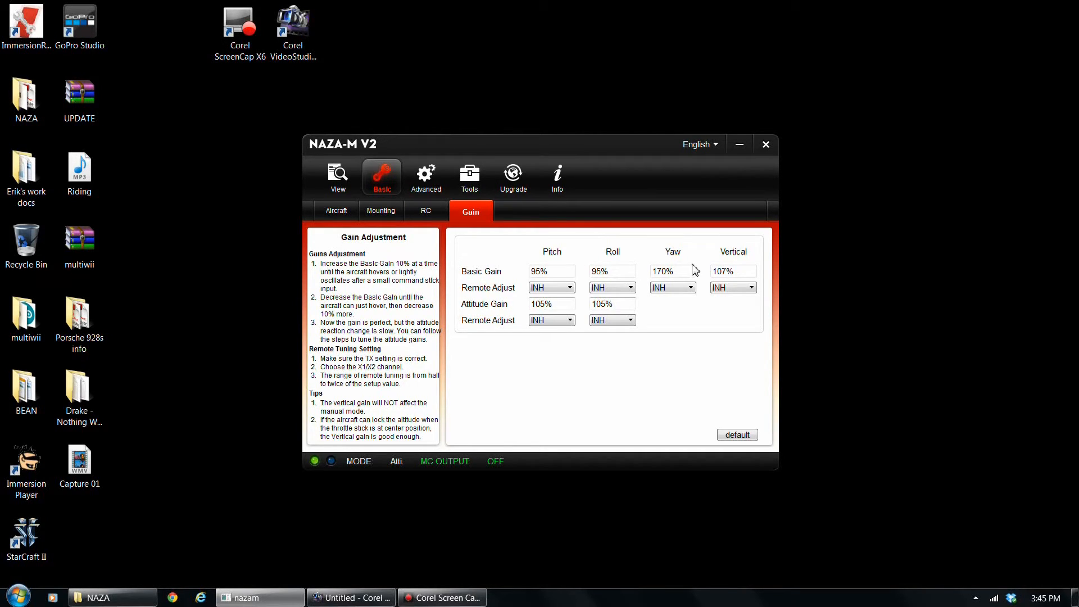
{"action": "mouse_move", "coordinate": [703, 245]}
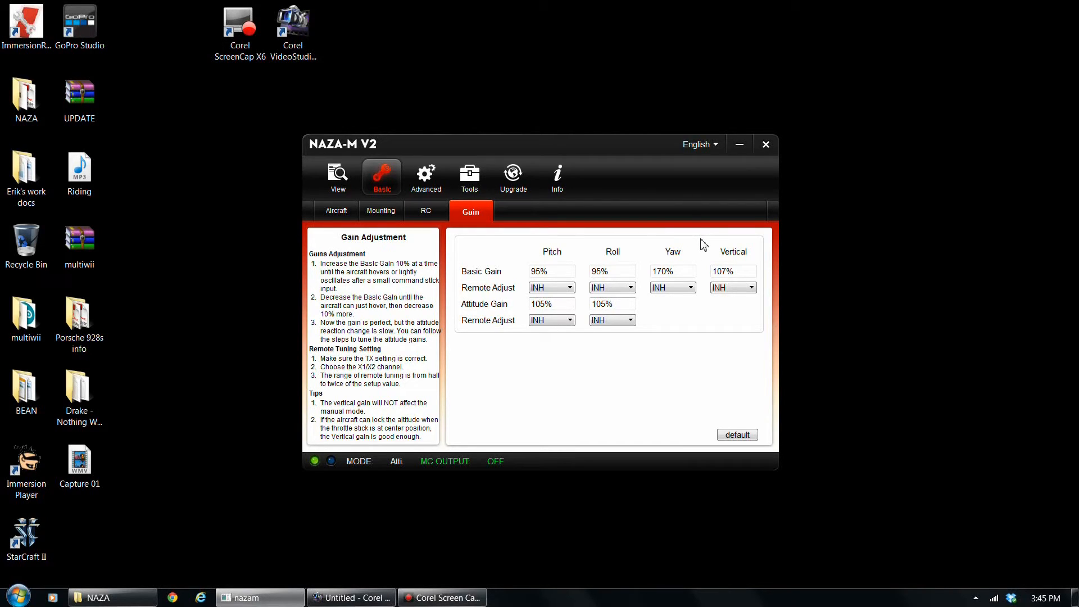
{"action": "mouse_move", "coordinate": [699, 256]}
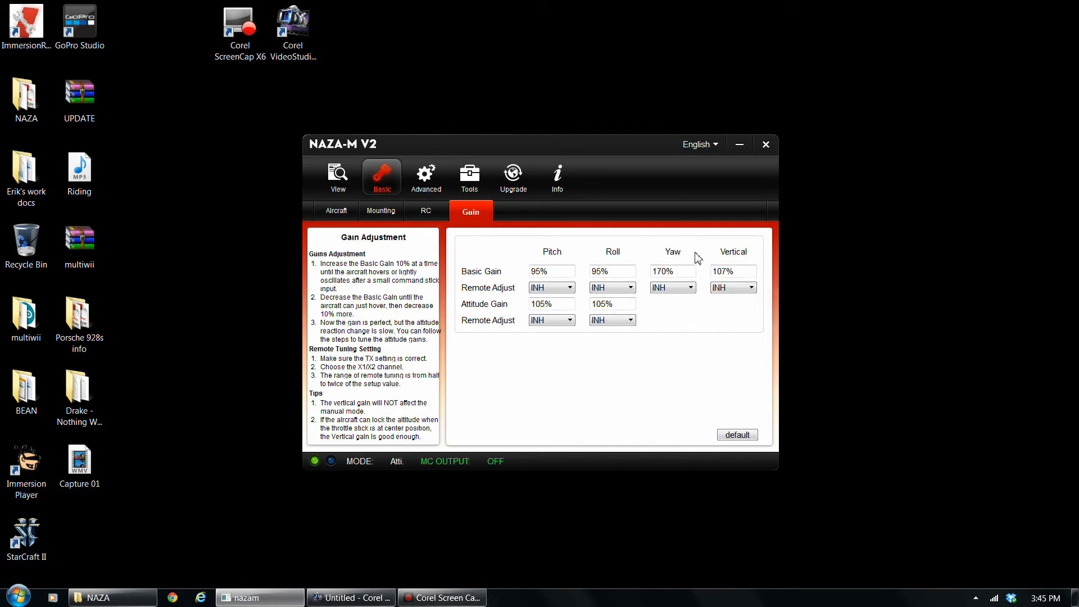
{"action": "mouse_move", "coordinate": [793, 258]}
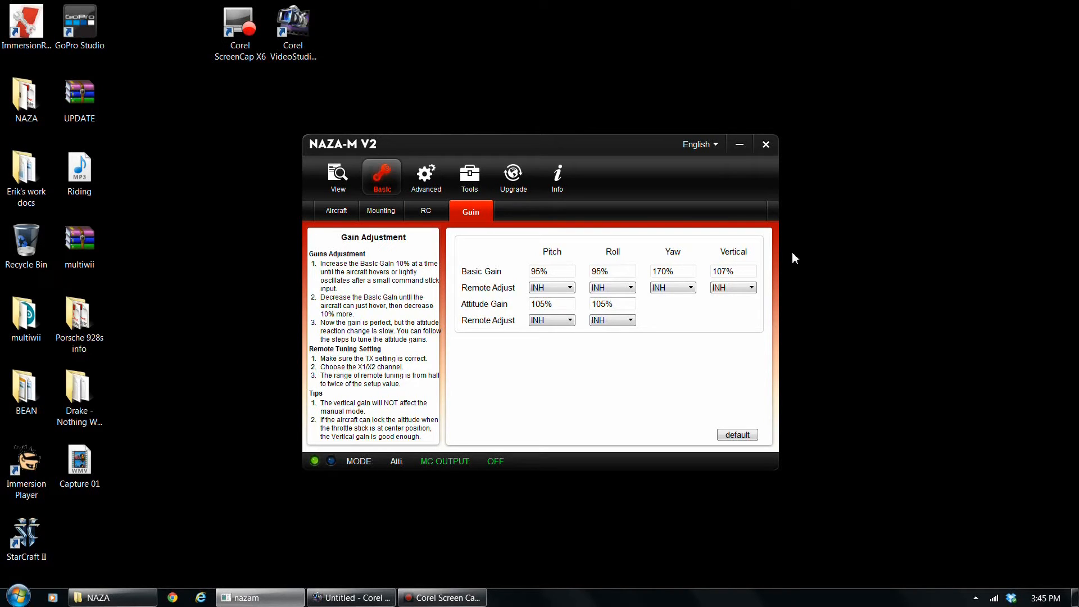
{"action": "mouse_move", "coordinate": [785, 264]}
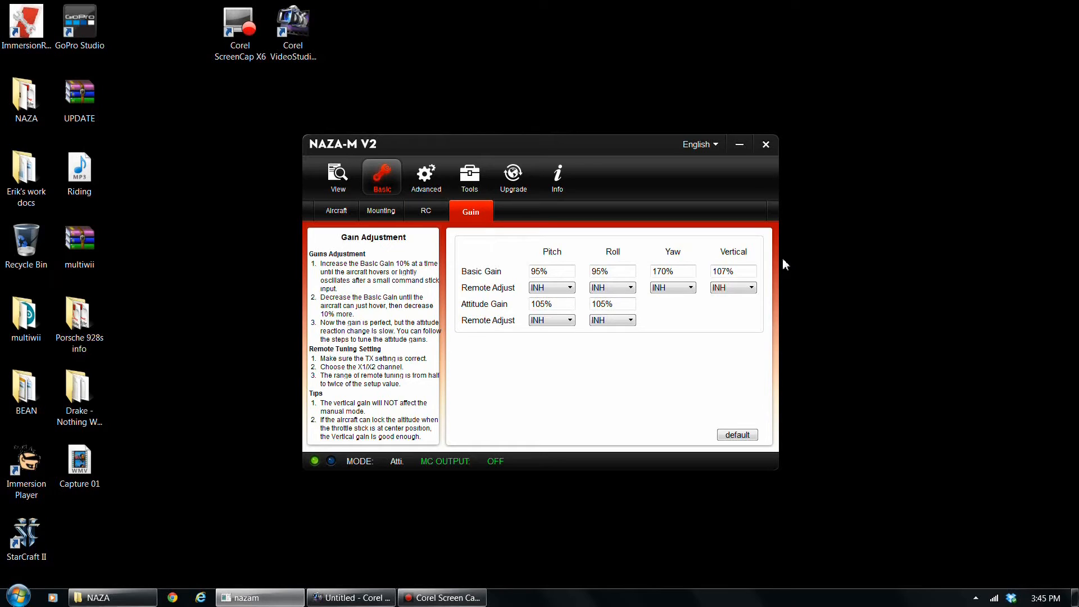
{"action": "mouse_move", "coordinate": [790, 272]}
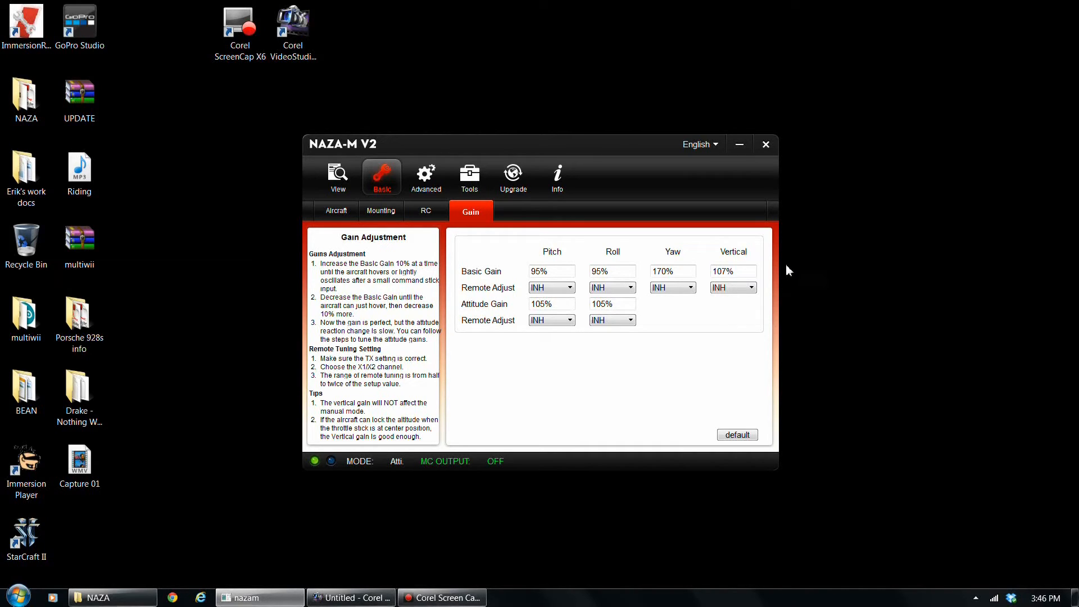
{"action": "left_click", "coordinate": [731, 270]}
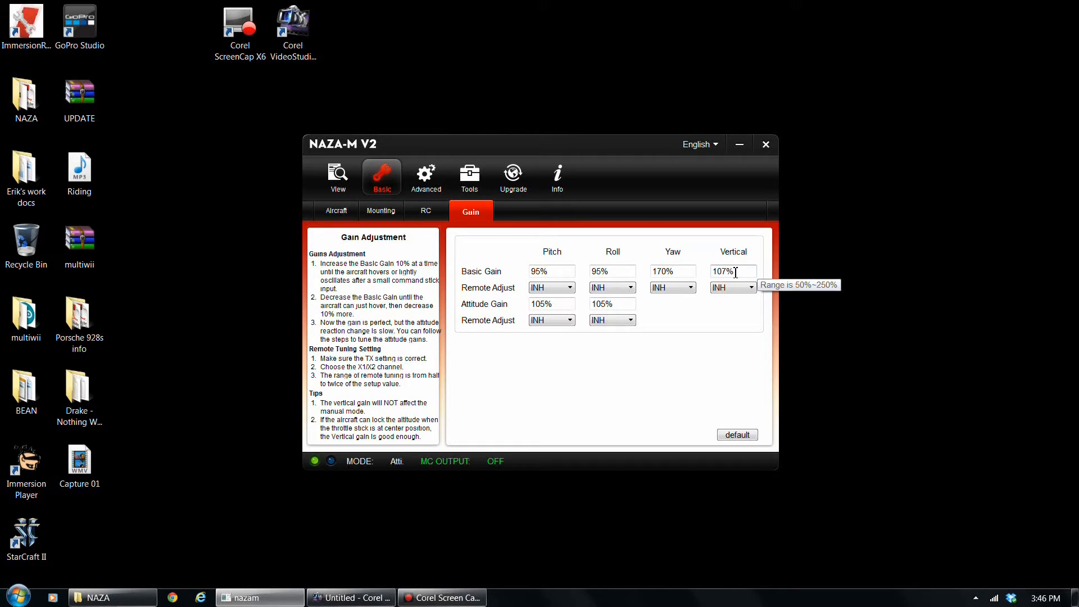
{"action": "mouse_move", "coordinate": [819, 289]}
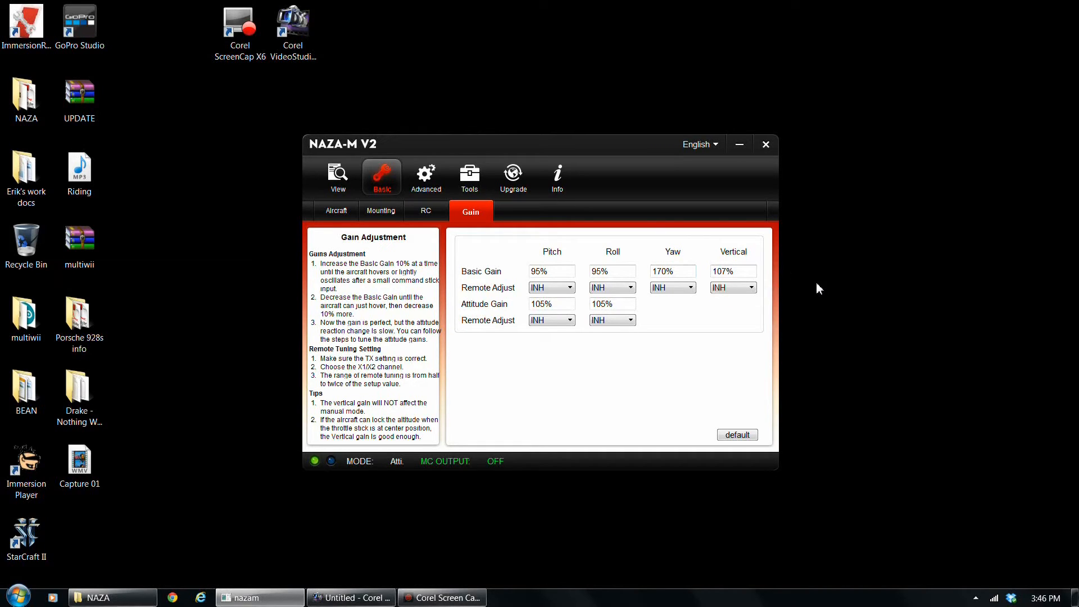
{"action": "mouse_move", "coordinate": [826, 286]}
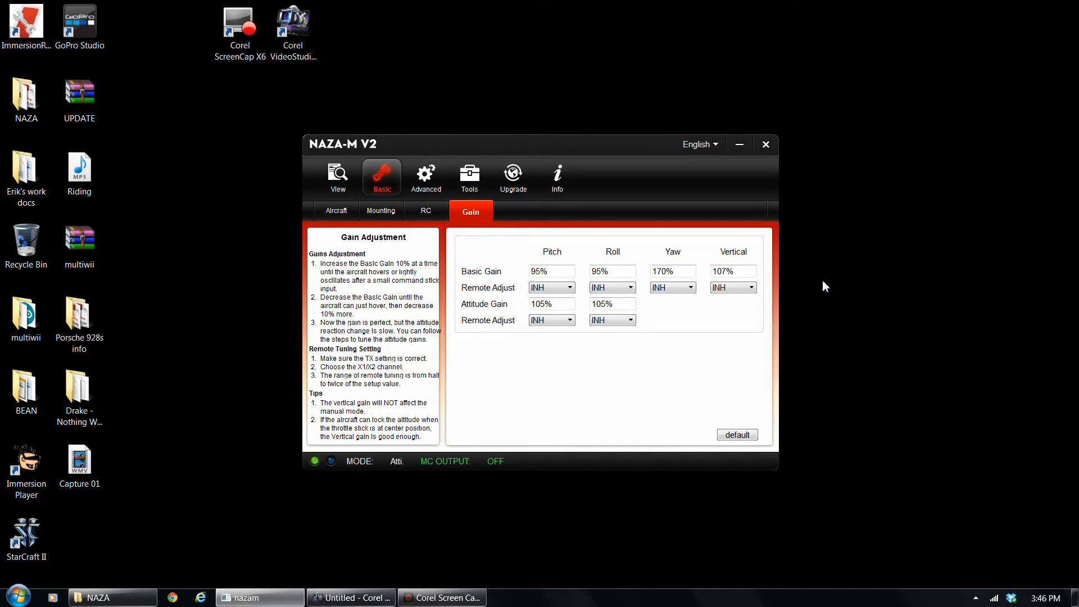
{"action": "mouse_move", "coordinate": [818, 288]}
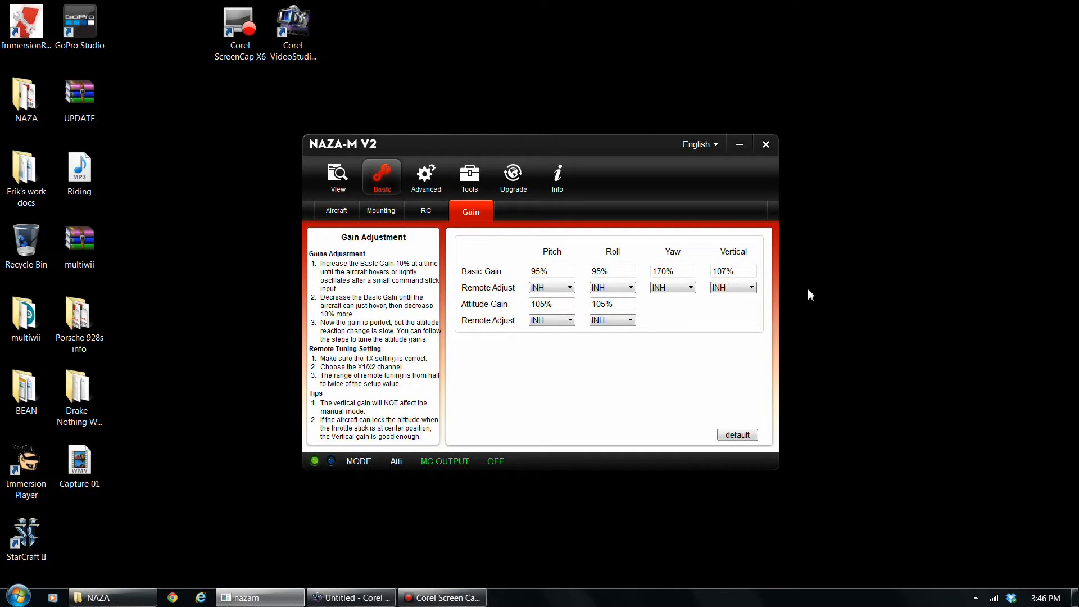
{"action": "mouse_move", "coordinate": [800, 290]}
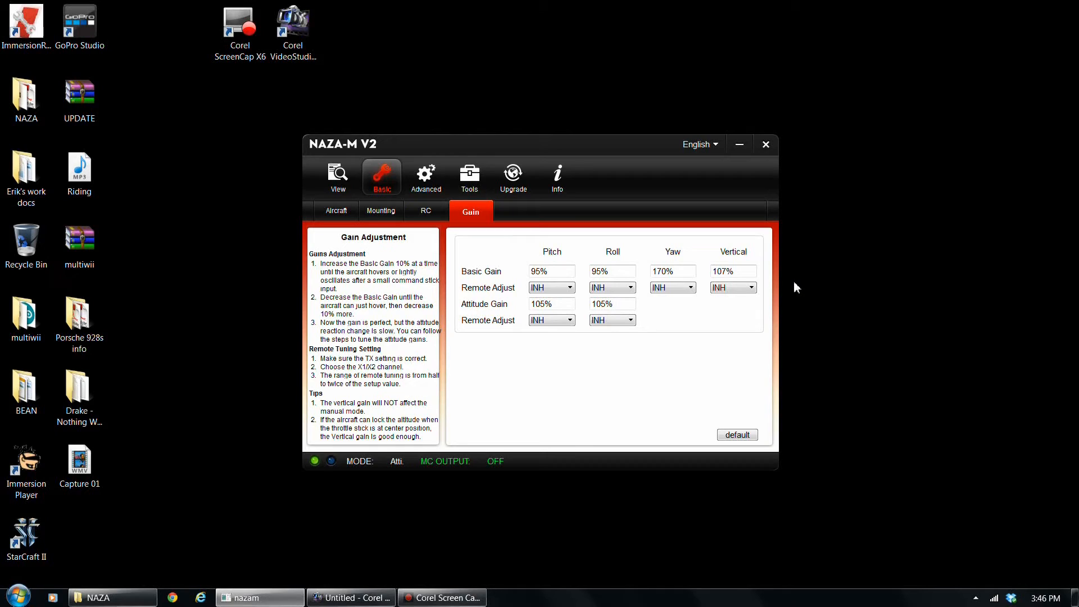
{"action": "mouse_move", "coordinate": [778, 289]}
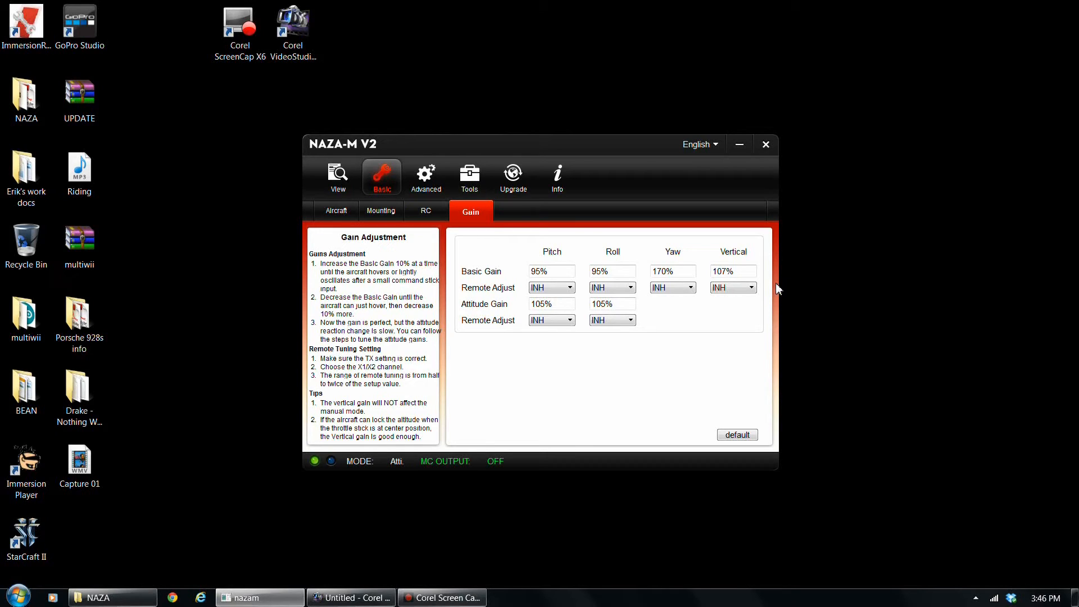
{"action": "mouse_move", "coordinate": [790, 324]}
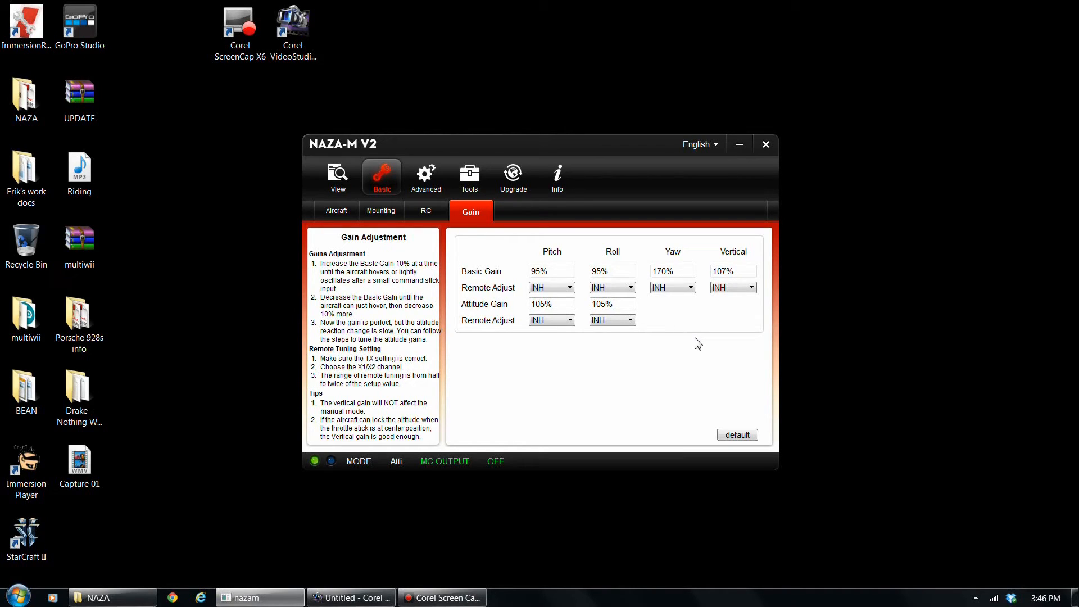
{"action": "mouse_move", "coordinate": [682, 350]}
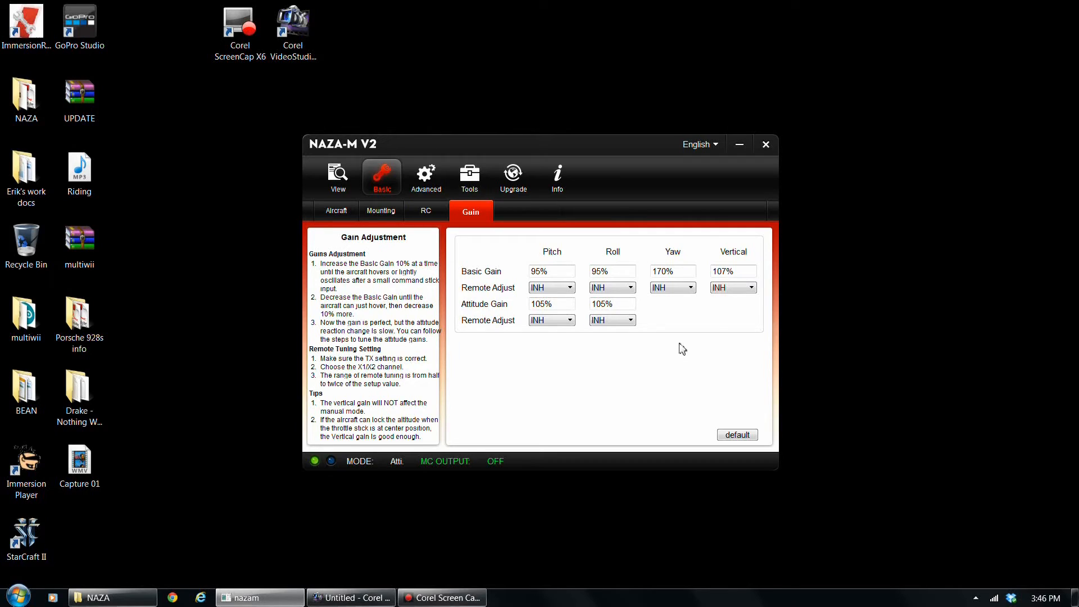
{"action": "mouse_move", "coordinate": [692, 317]}
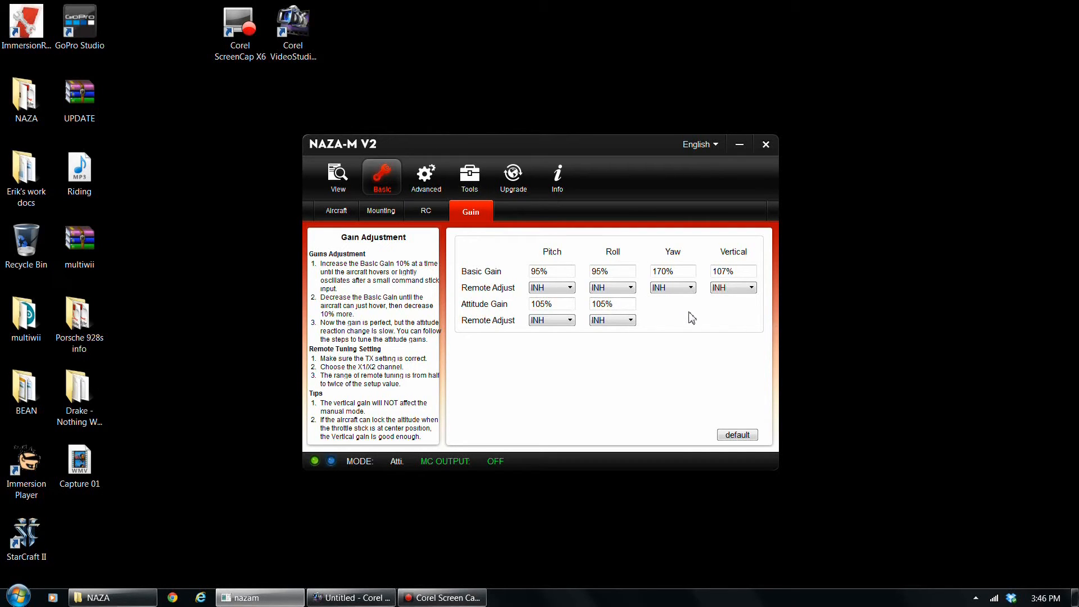
{"action": "mouse_move", "coordinate": [714, 347]}
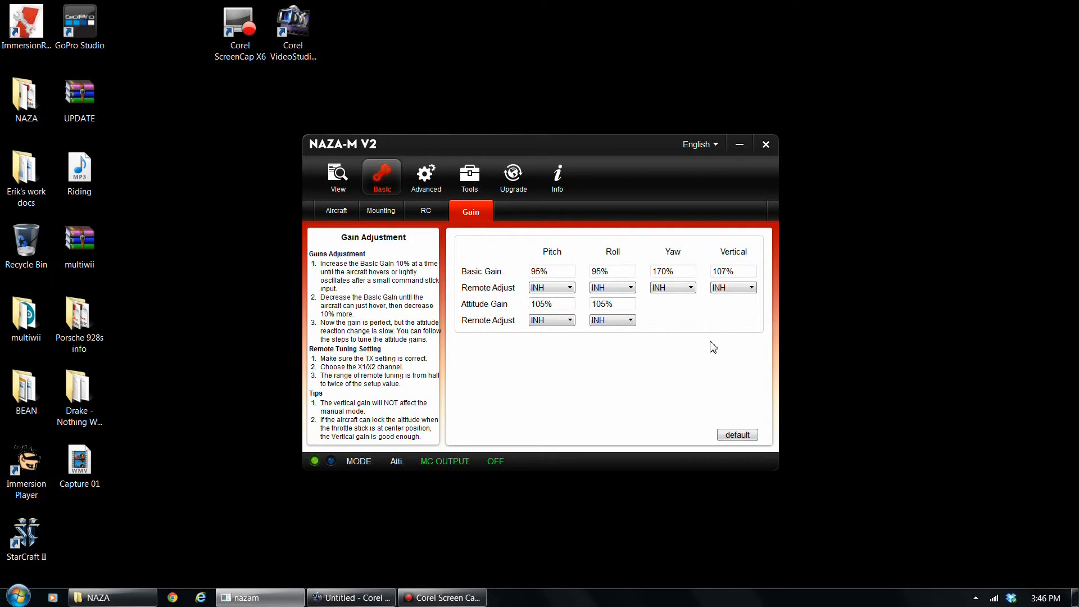
{"action": "mouse_move", "coordinate": [803, 298]}
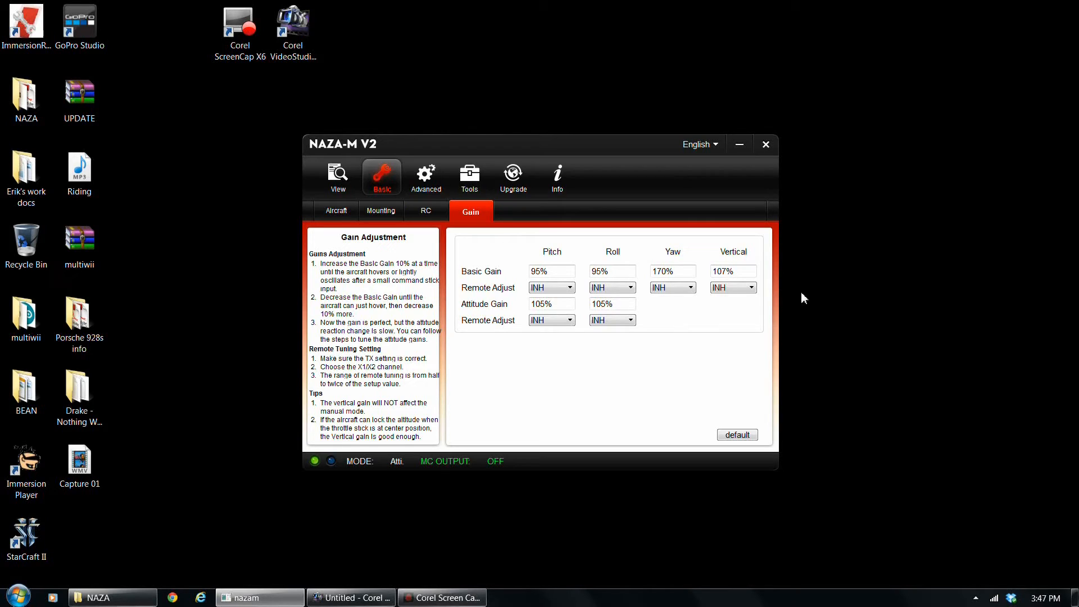
{"action": "mouse_move", "coordinate": [435, 215]}
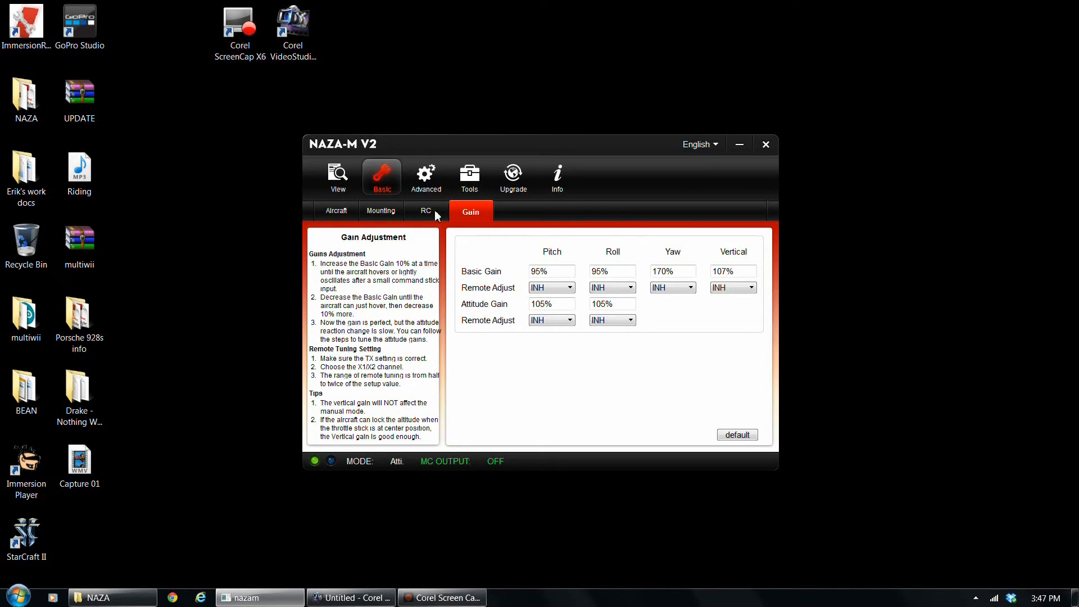
{"action": "left_click", "coordinate": [425, 176]}
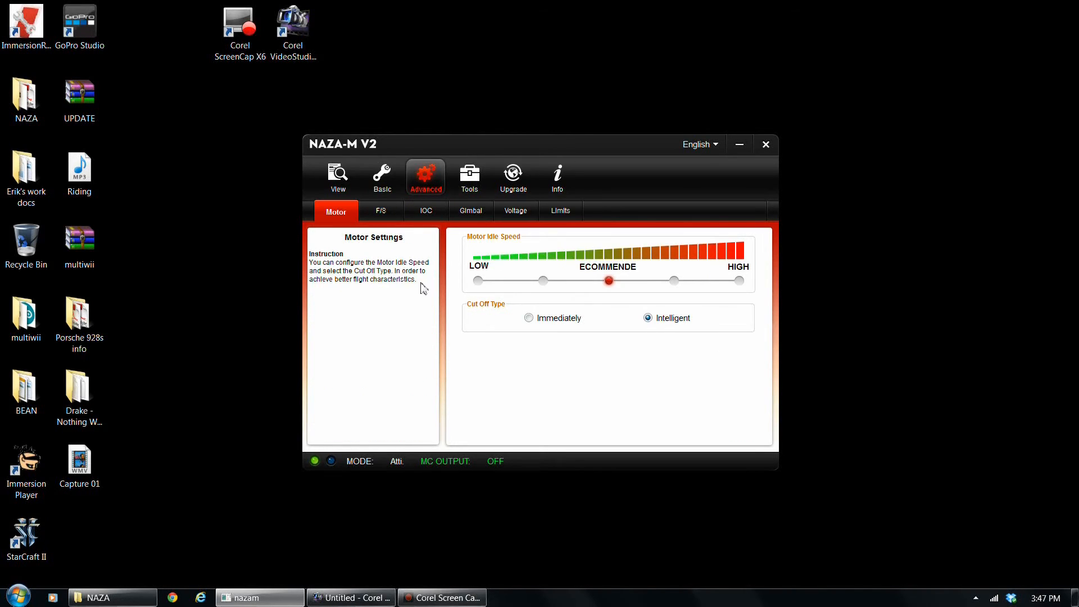
{"action": "mouse_move", "coordinate": [453, 301]}
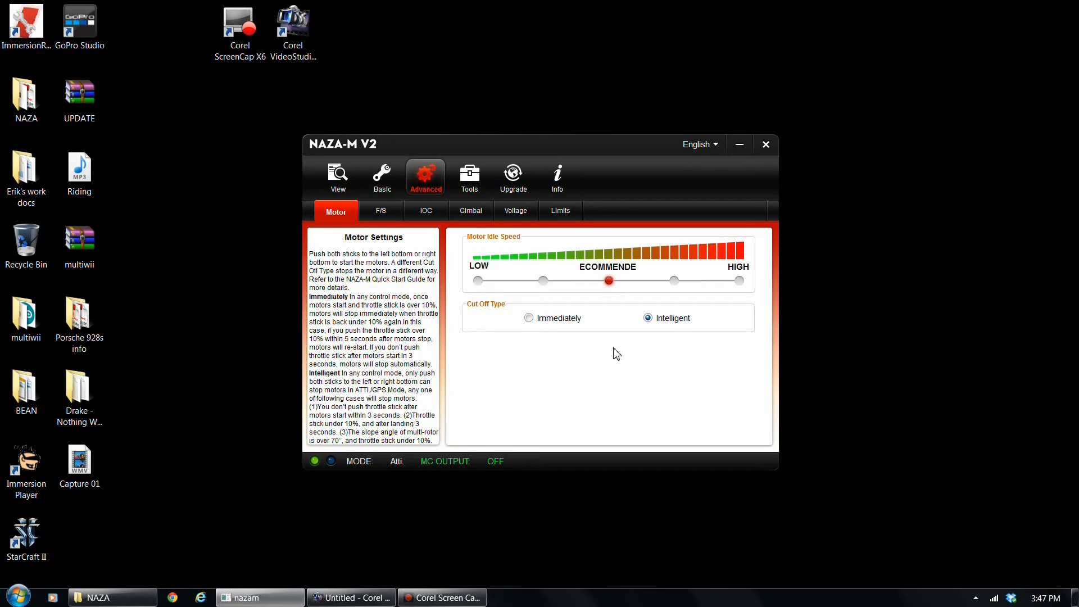
{"action": "mouse_move", "coordinate": [699, 388]}
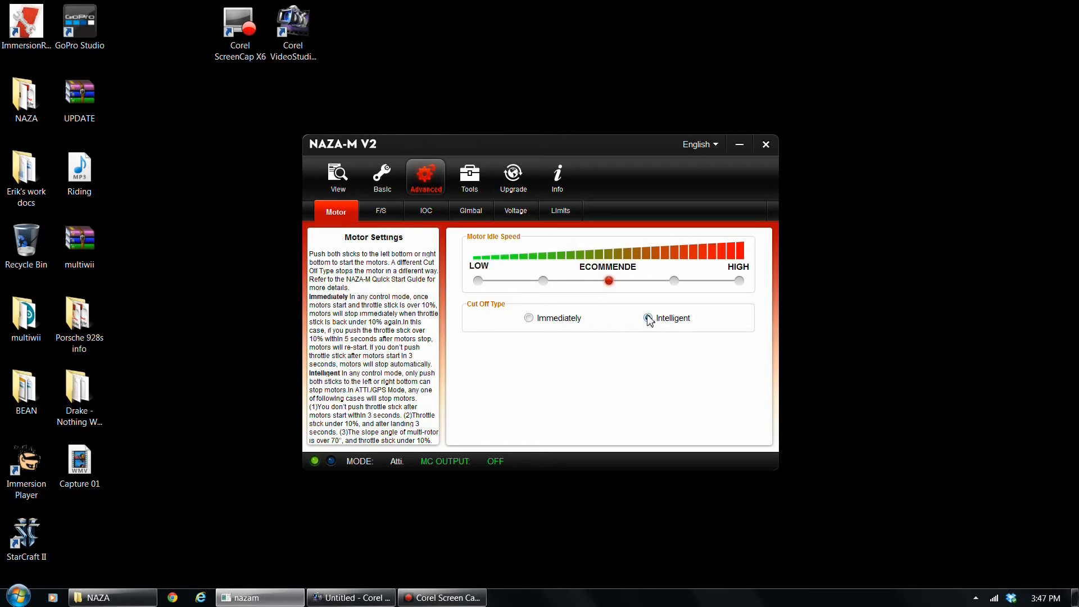
{"action": "left_click", "coordinate": [529, 318]}
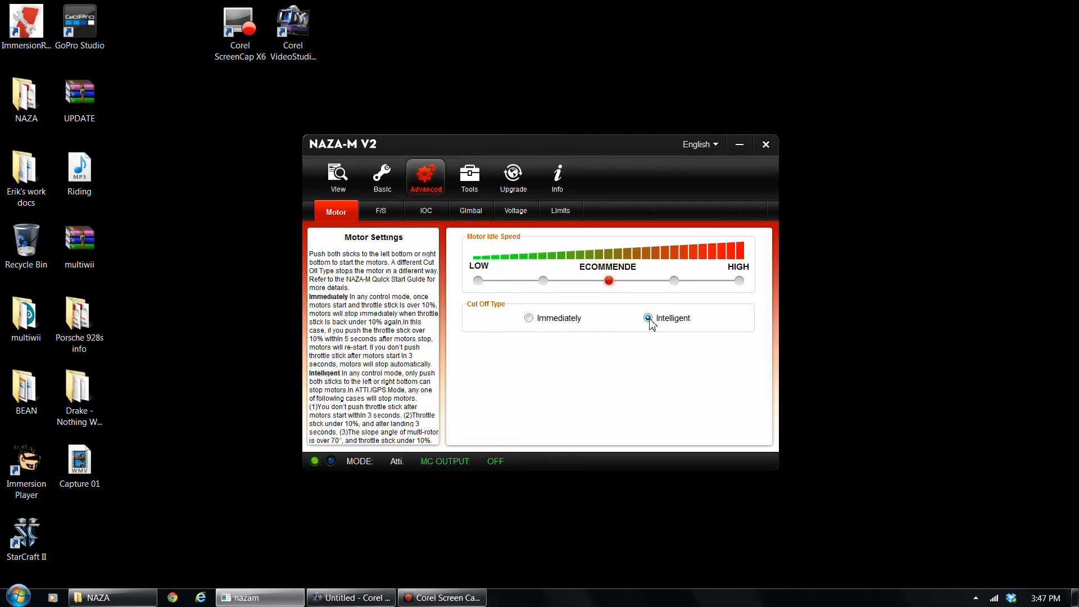
{"action": "mouse_move", "coordinate": [533, 331]}
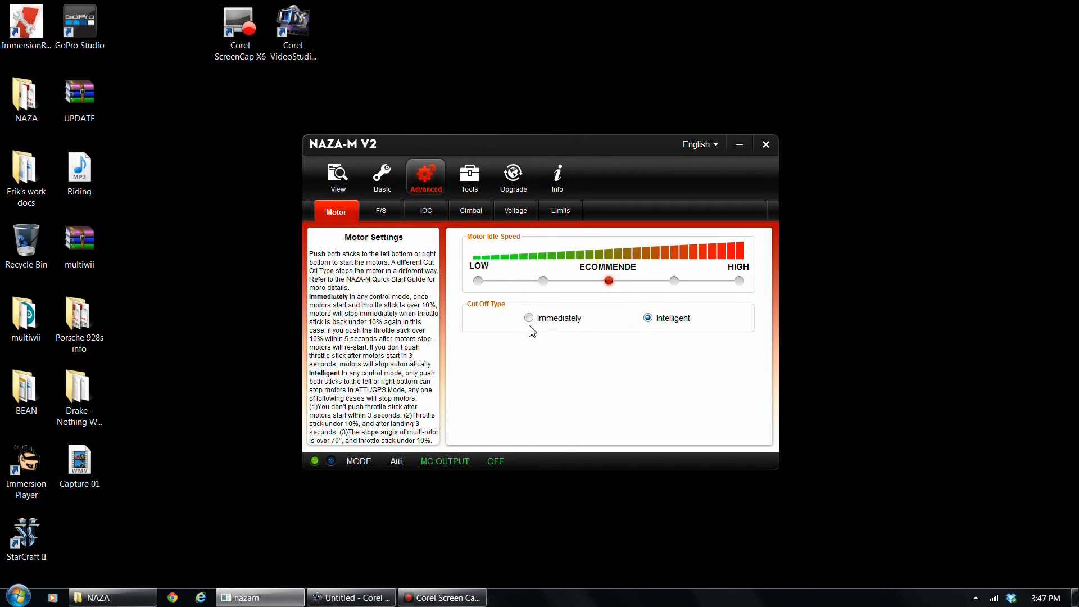
{"action": "left_click", "coordinate": [528, 317]}
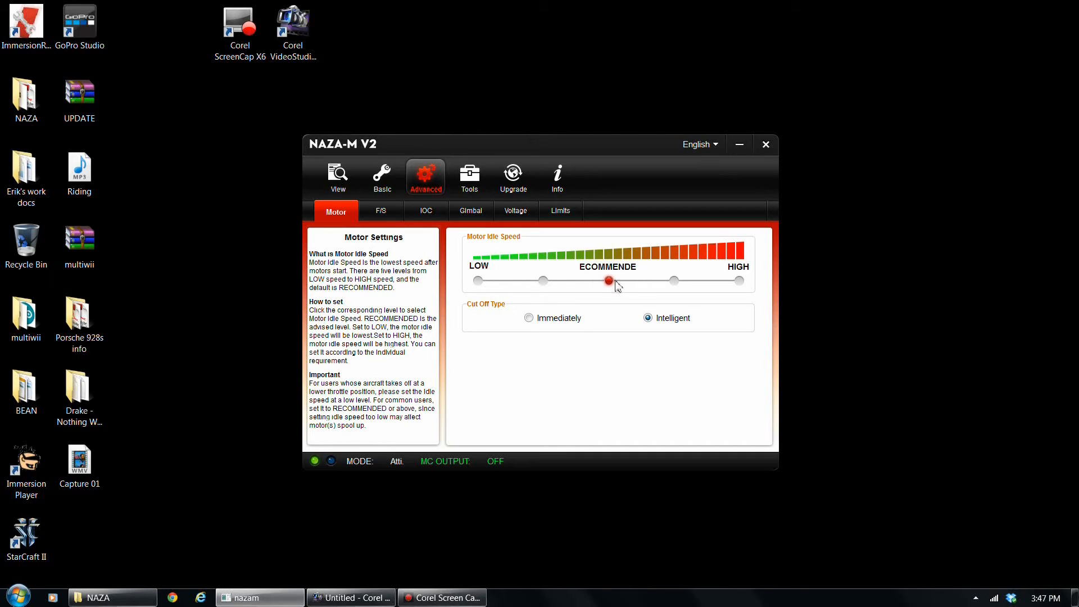
{"action": "mouse_move", "coordinate": [381, 211]}
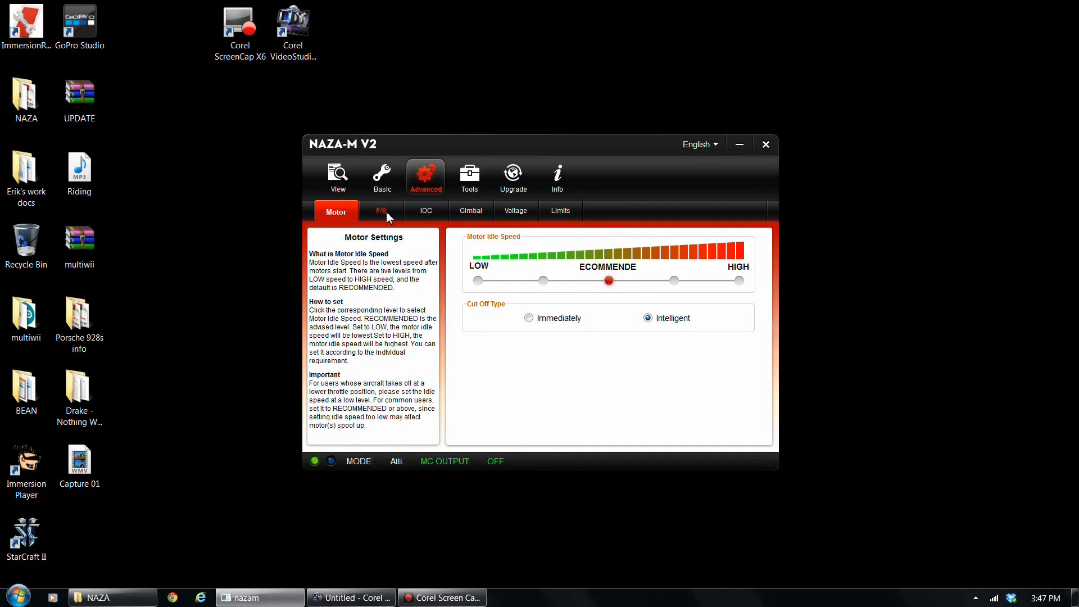
Step: Review failsafe and IOC (disabled) settings, then view the Gimbal page with the switch OFF
{"action": "left_click", "coordinate": [381, 211]}
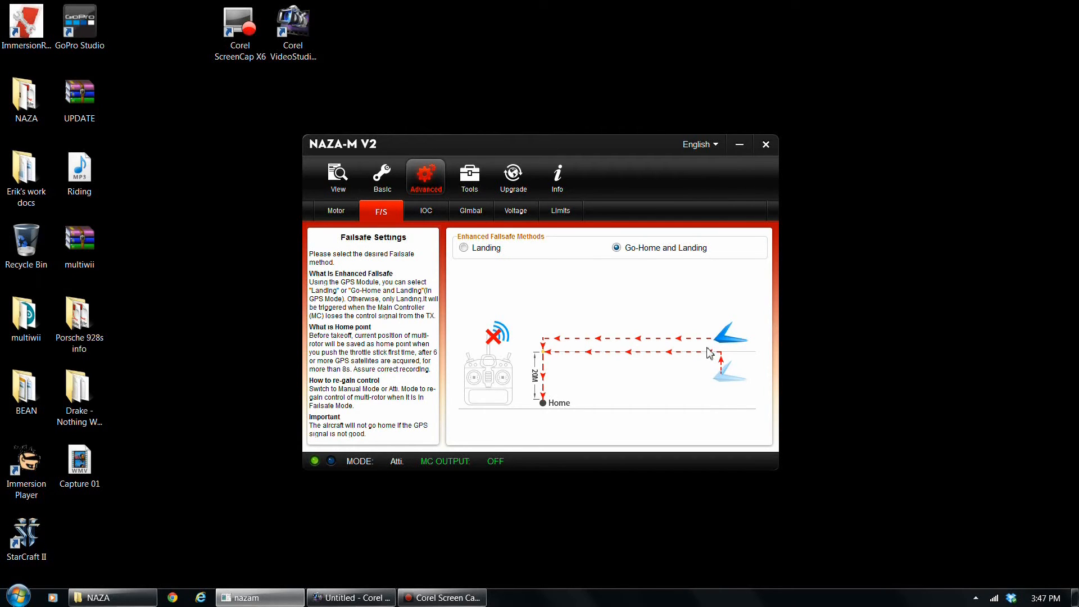
{"action": "left_click", "coordinate": [426, 211]}
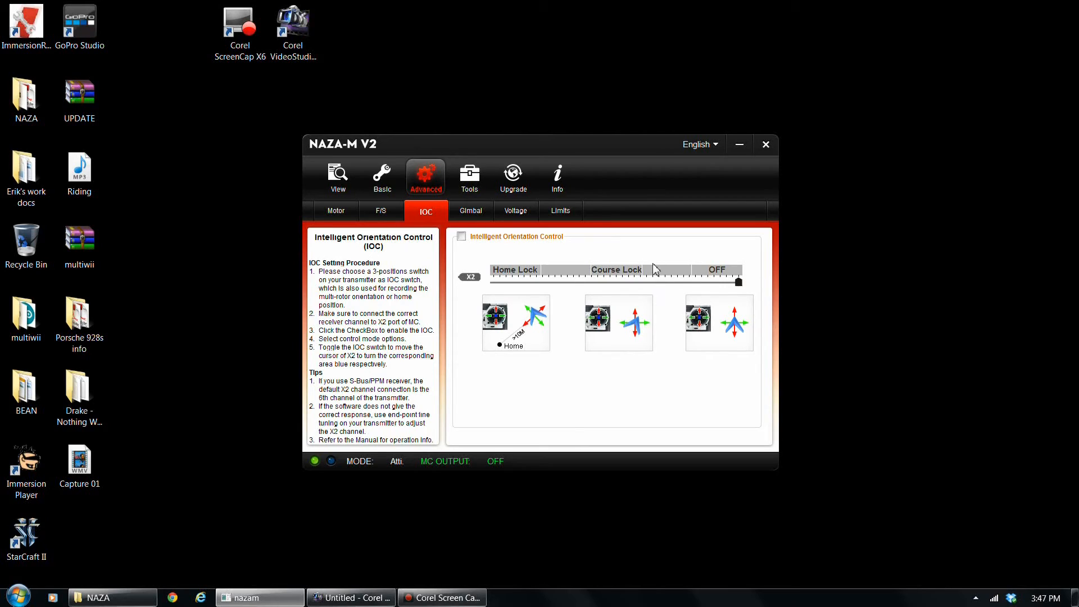
{"action": "mouse_move", "coordinate": [694, 259]}
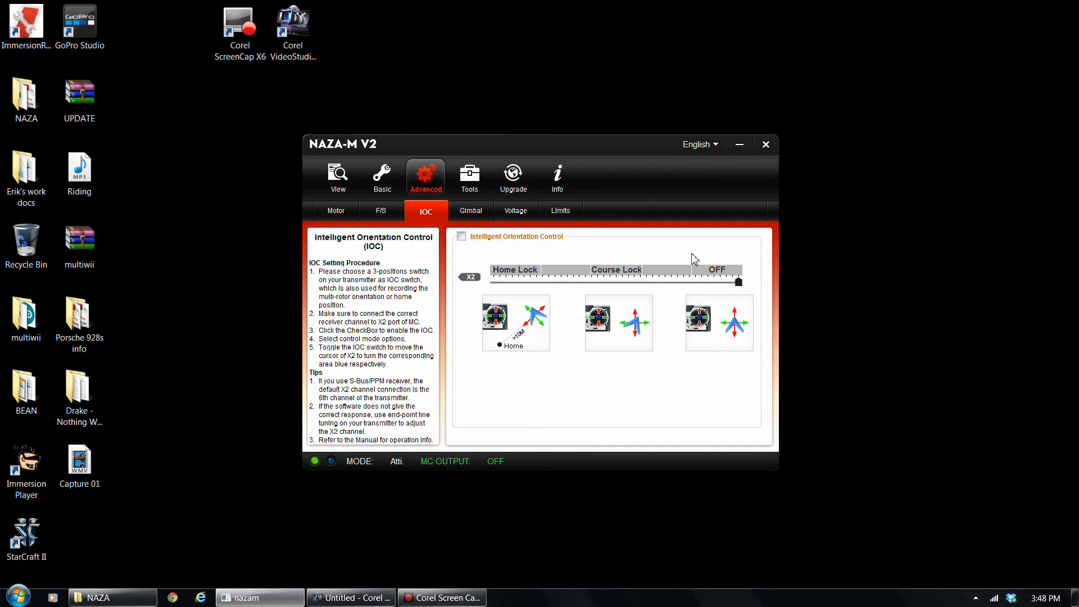
{"action": "mouse_move", "coordinate": [701, 252]}
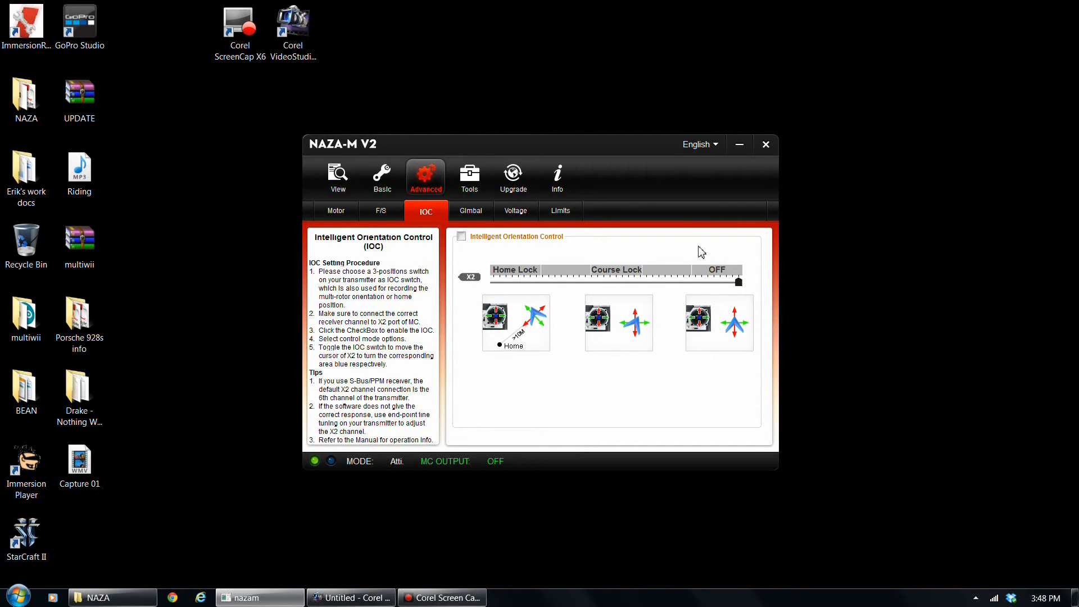
{"action": "mouse_move", "coordinate": [518, 346]}
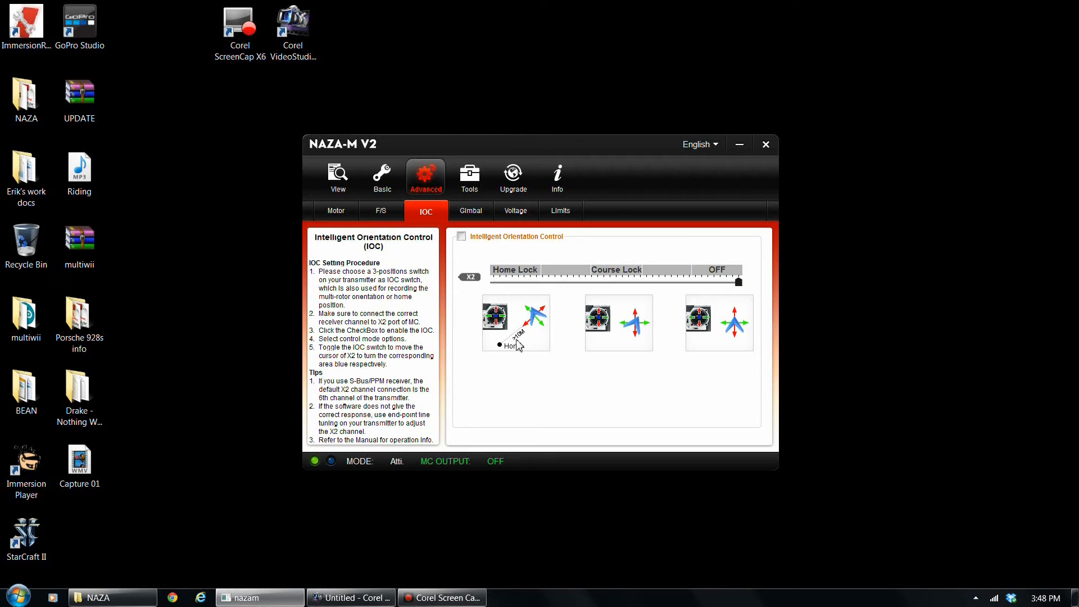
{"action": "mouse_move", "coordinate": [506, 329]}
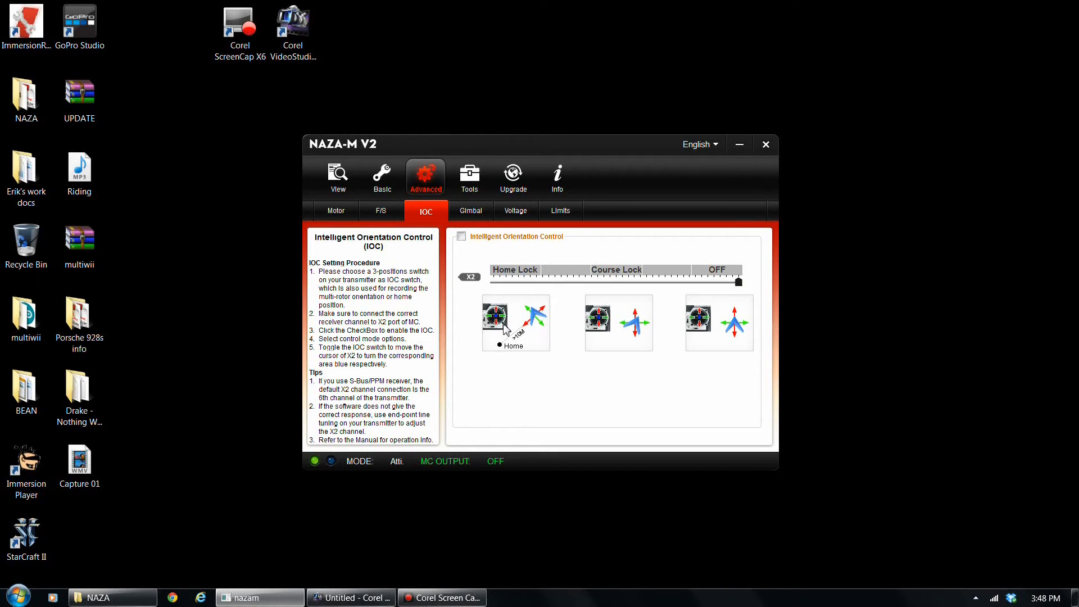
{"action": "mouse_move", "coordinate": [547, 326]}
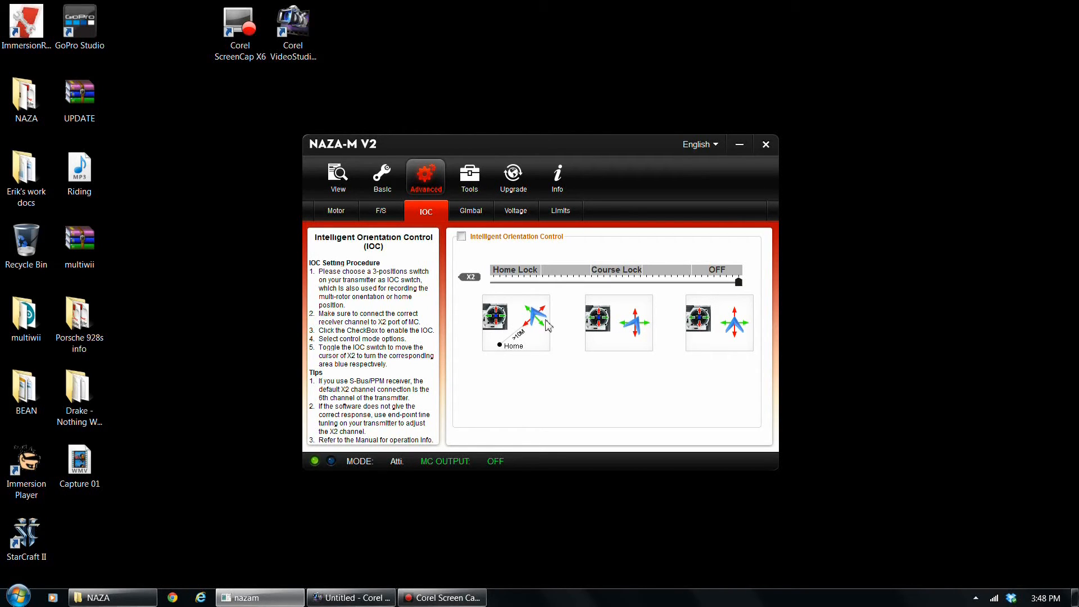
{"action": "mouse_move", "coordinate": [572, 313]}
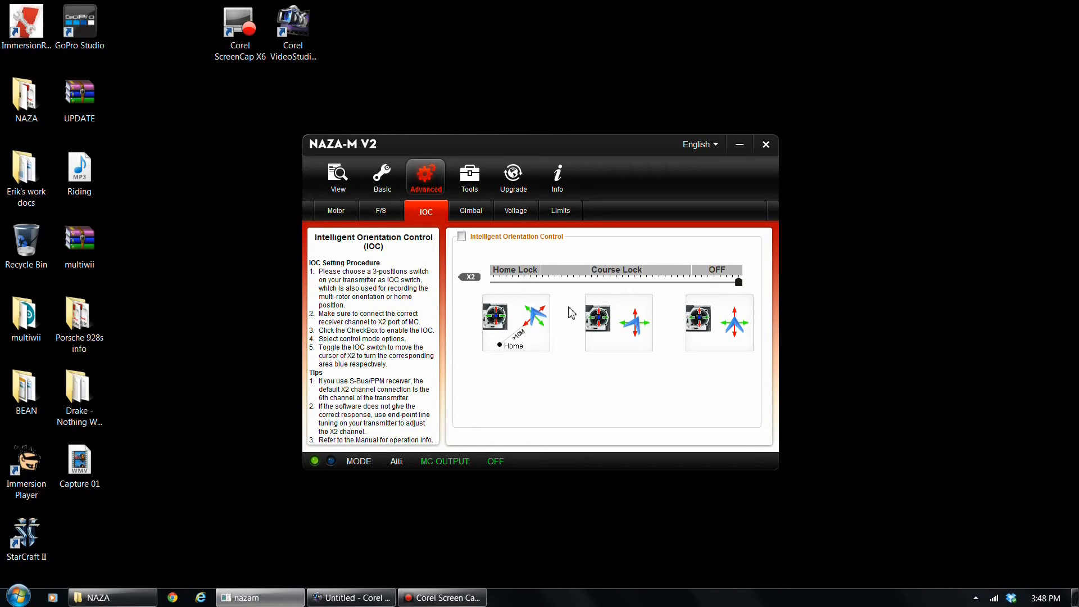
{"action": "mouse_move", "coordinate": [527, 324]}
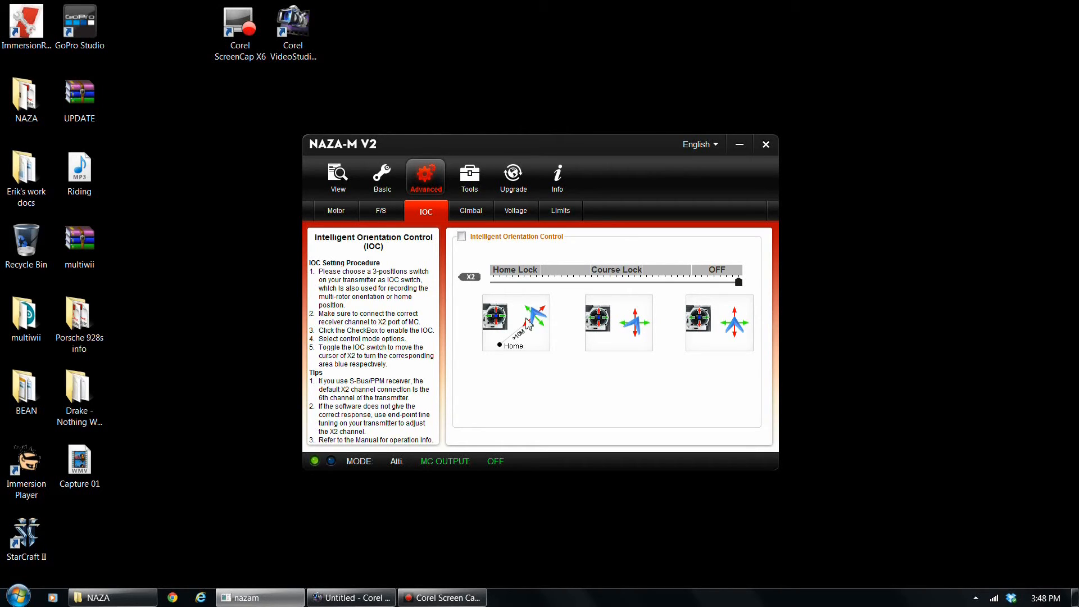
{"action": "mouse_move", "coordinate": [661, 319]}
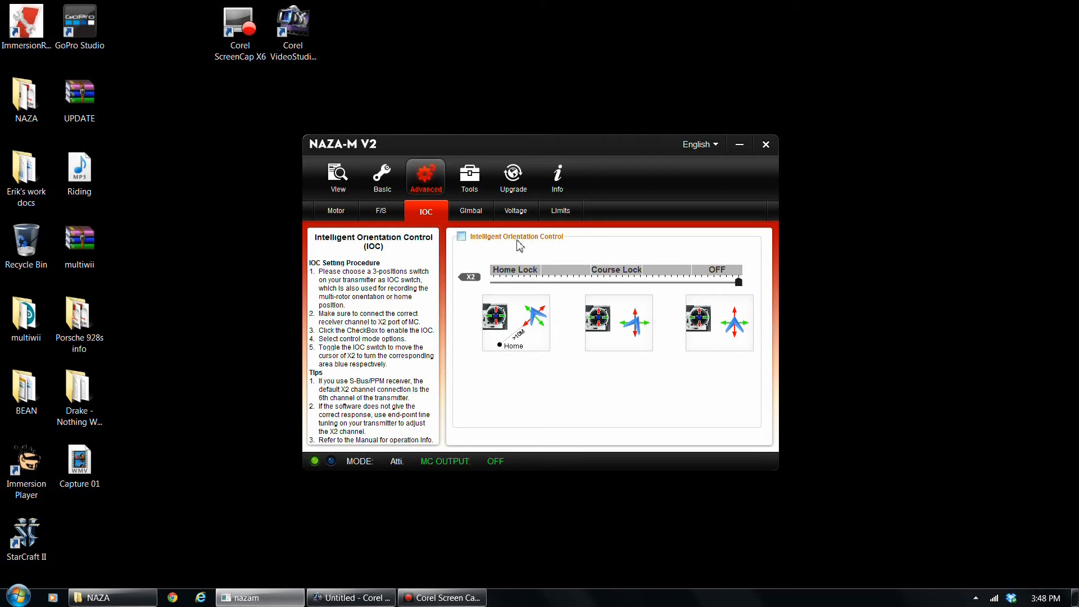
{"action": "left_click", "coordinate": [471, 211]}
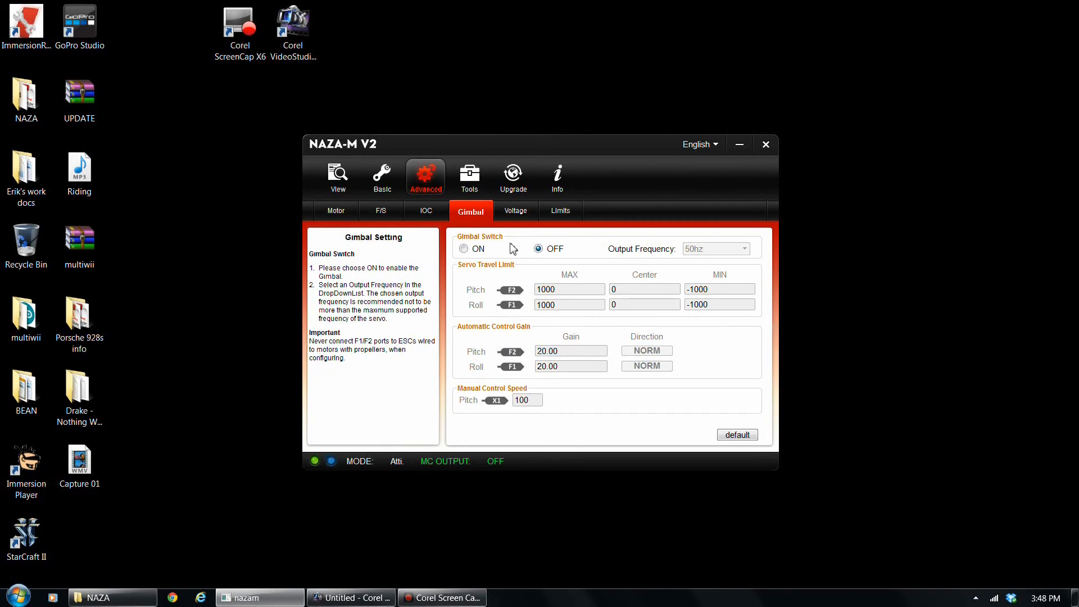
{"action": "mouse_move", "coordinate": [507, 217]}
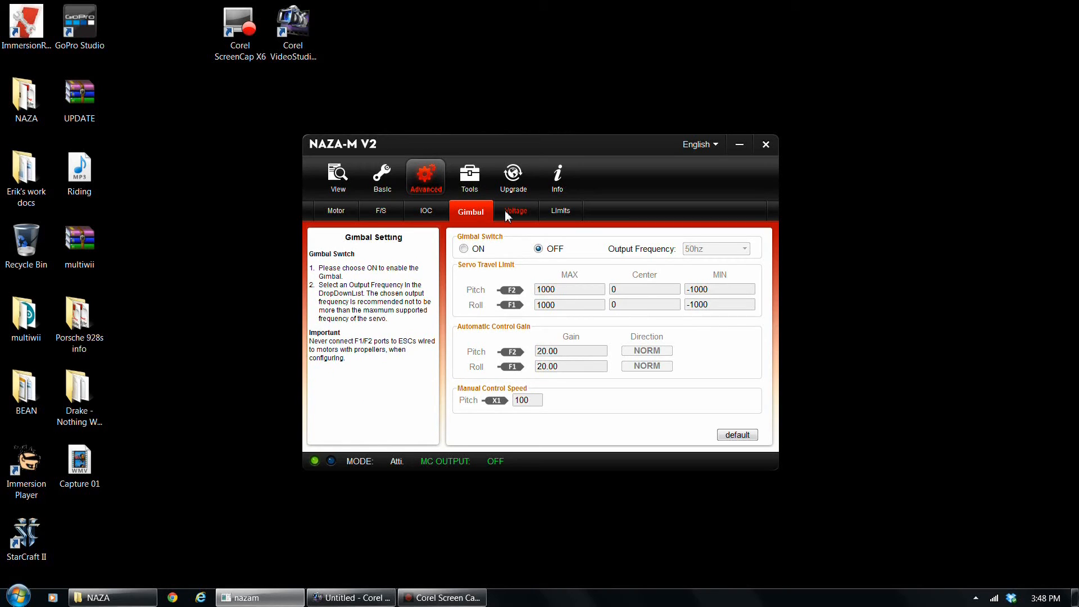
{"action": "left_click", "coordinate": [515, 211]}
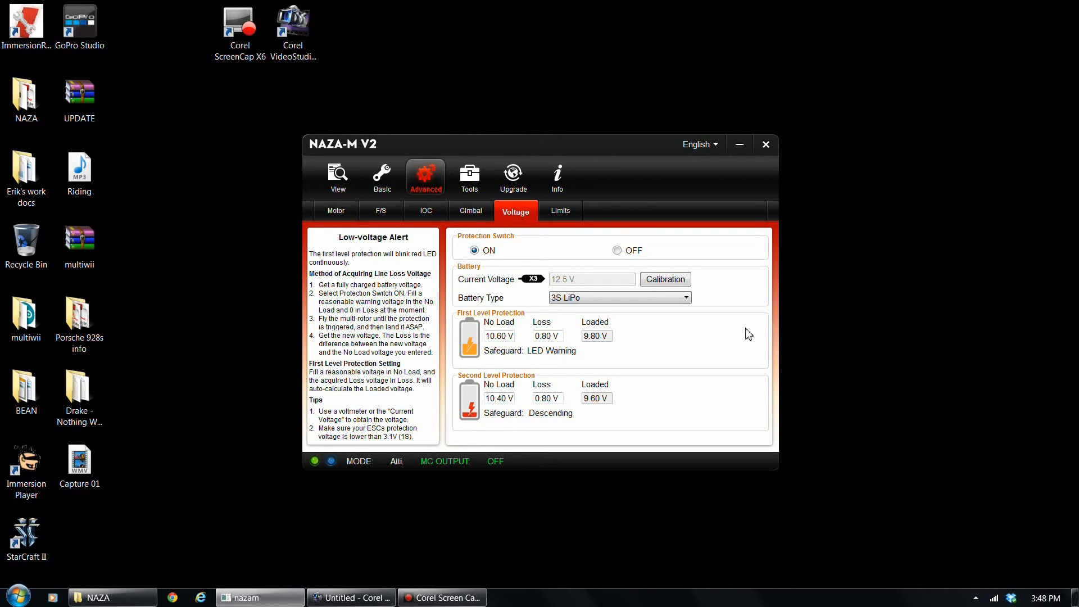
{"action": "mouse_move", "coordinate": [690, 343]}
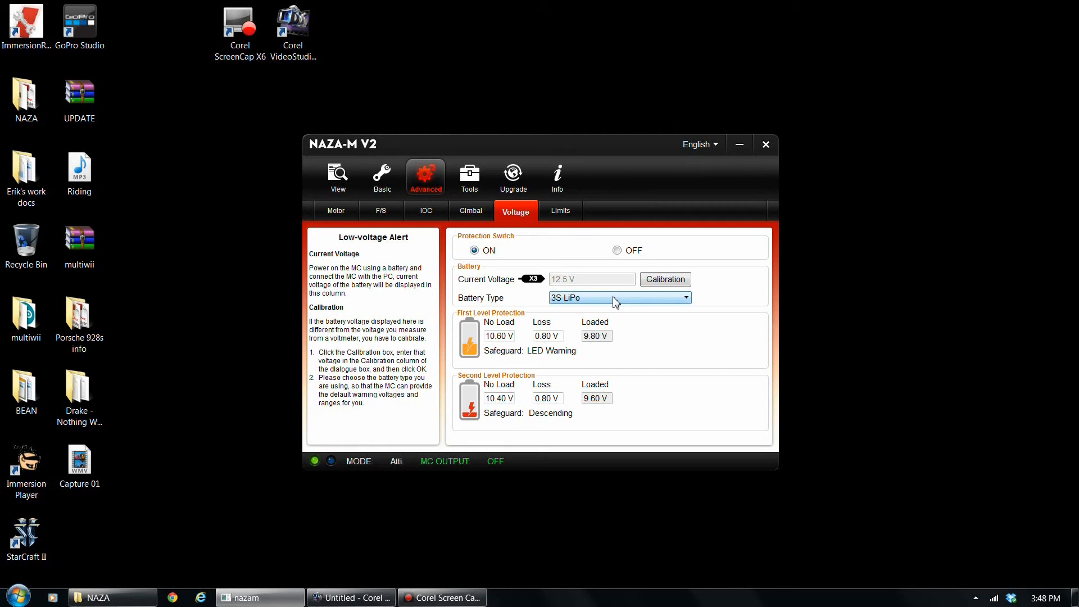
{"action": "mouse_move", "coordinate": [500, 336]}
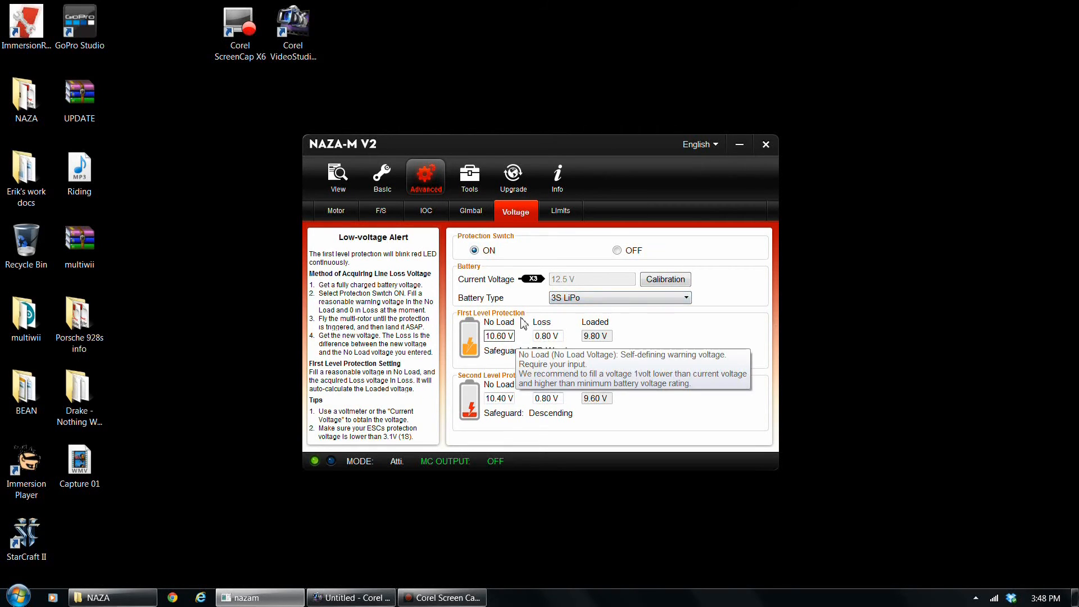
{"action": "mouse_move", "coordinate": [547, 336]}
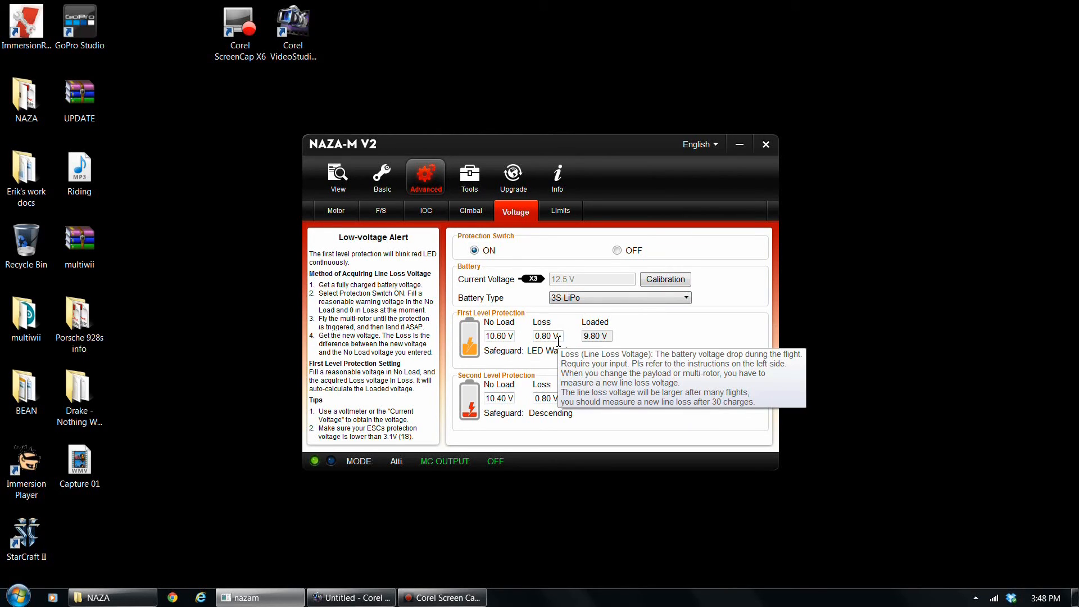
{"action": "mouse_move", "coordinate": [603, 353]}
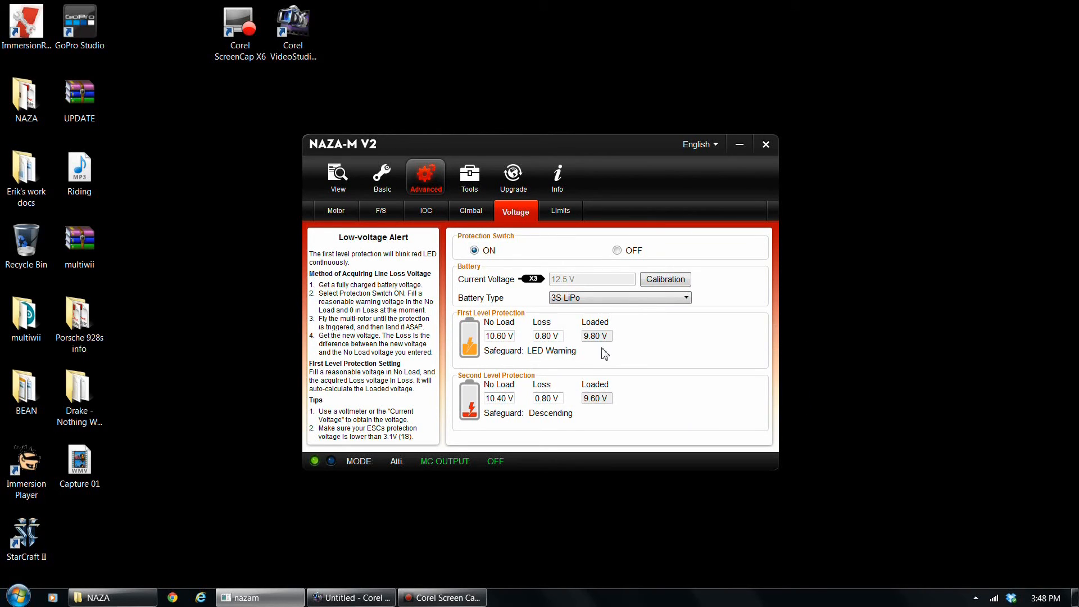
{"action": "mouse_move", "coordinate": [664, 365]}
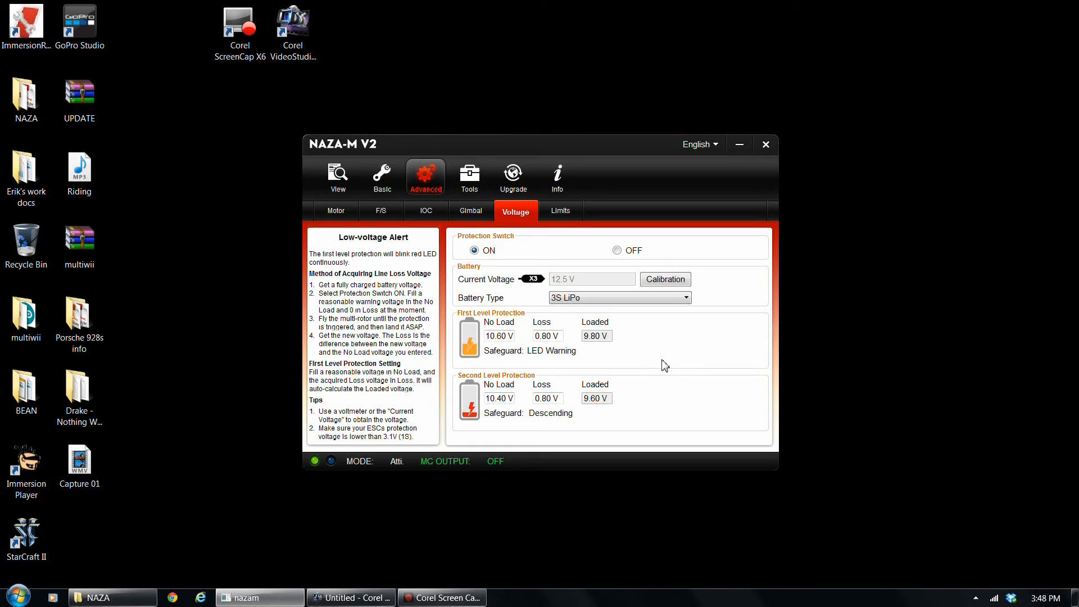
{"action": "mouse_move", "coordinate": [659, 363]}
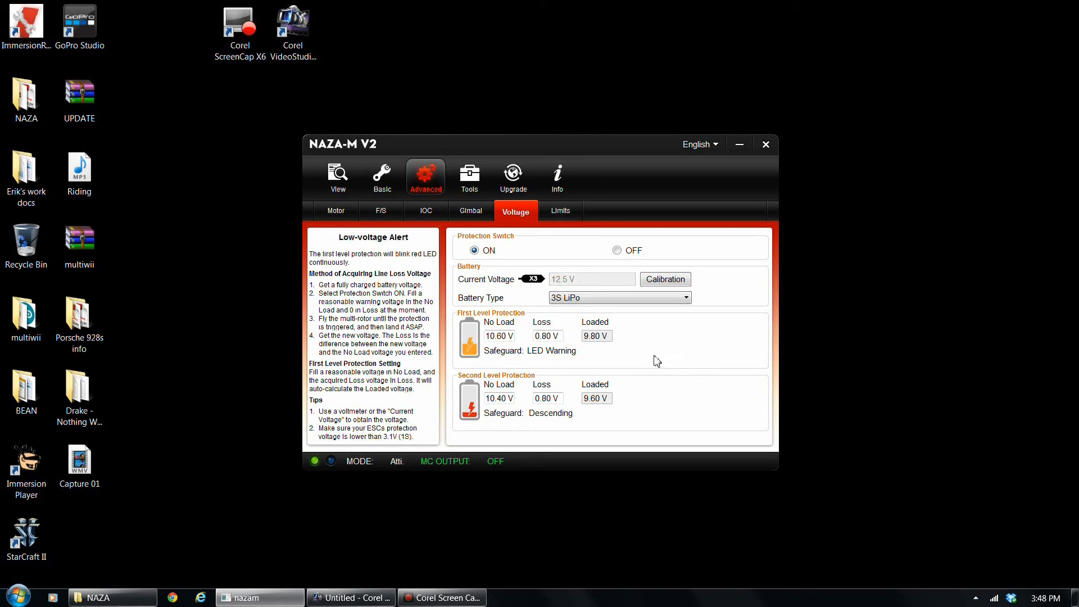
{"action": "mouse_move", "coordinate": [499, 336]}
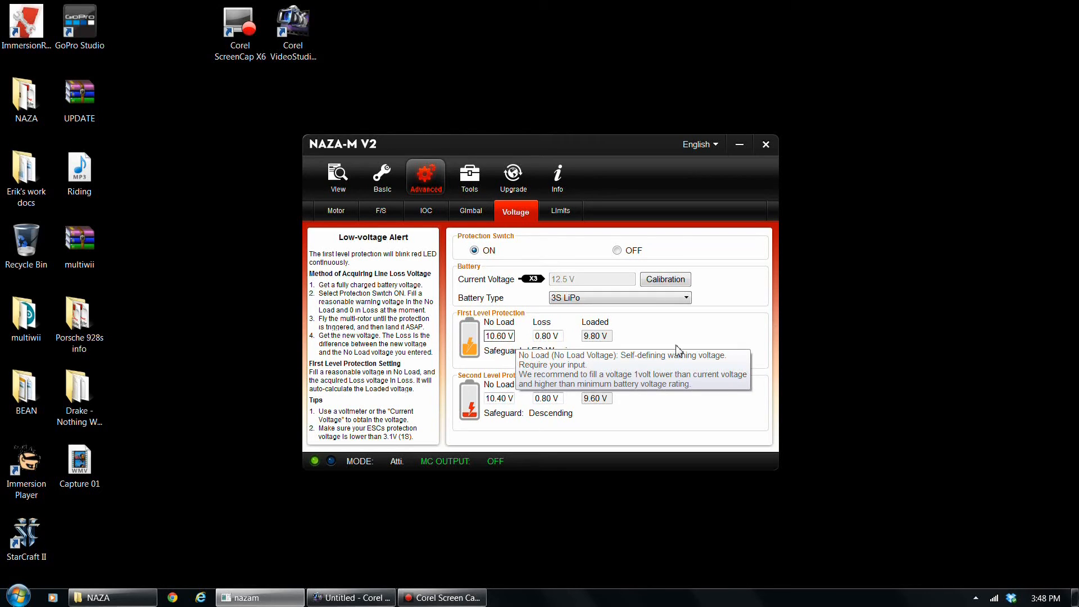
{"action": "mouse_move", "coordinate": [566, 355]}
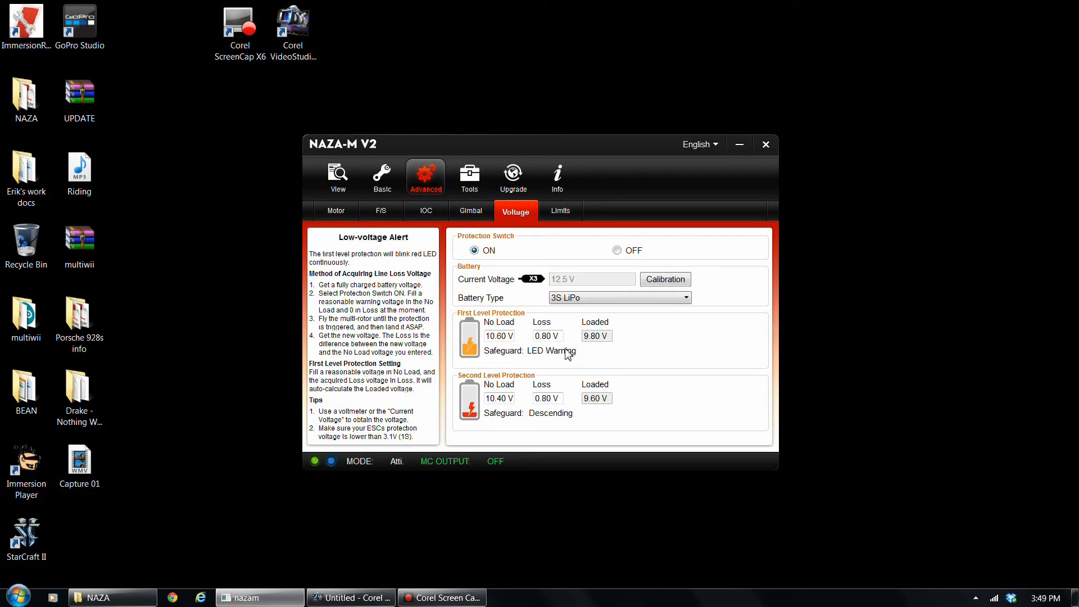
{"action": "mouse_move", "coordinate": [545, 351]}
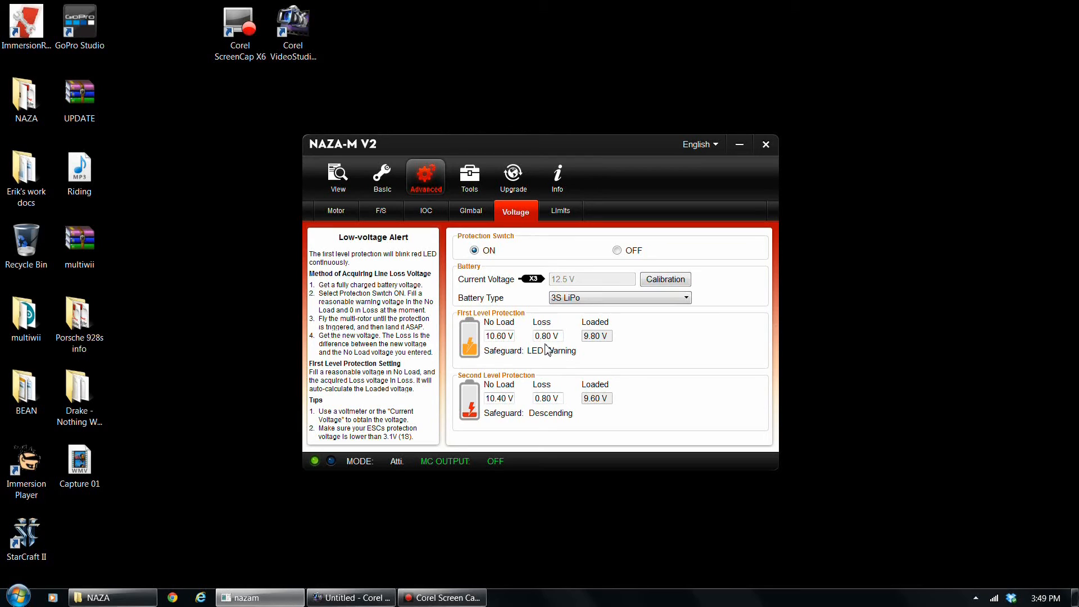
{"action": "mouse_move", "coordinate": [547, 337]}
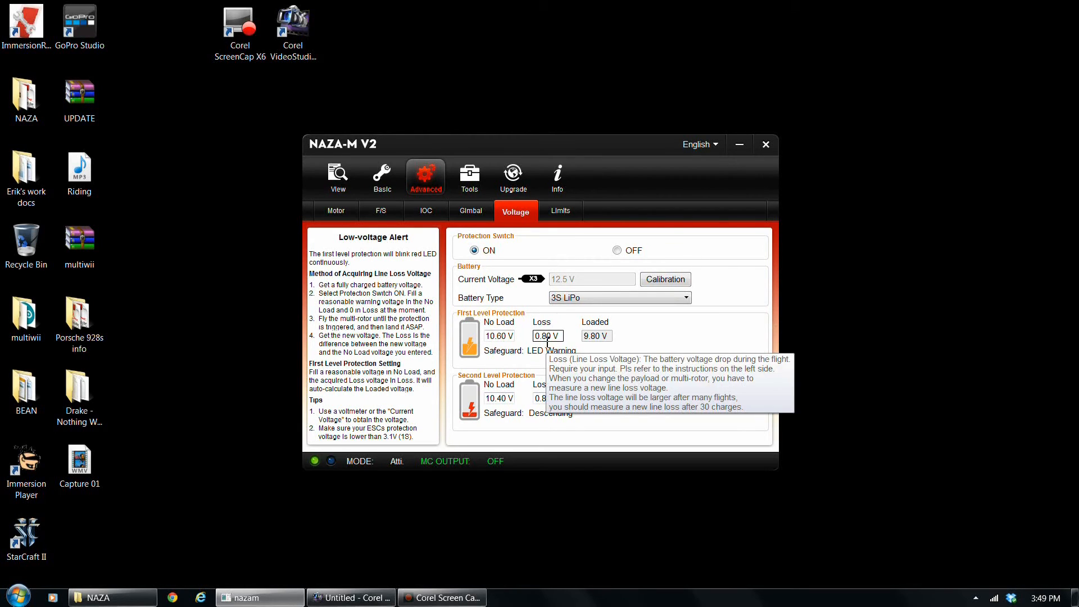
{"action": "mouse_move", "coordinate": [569, 343]}
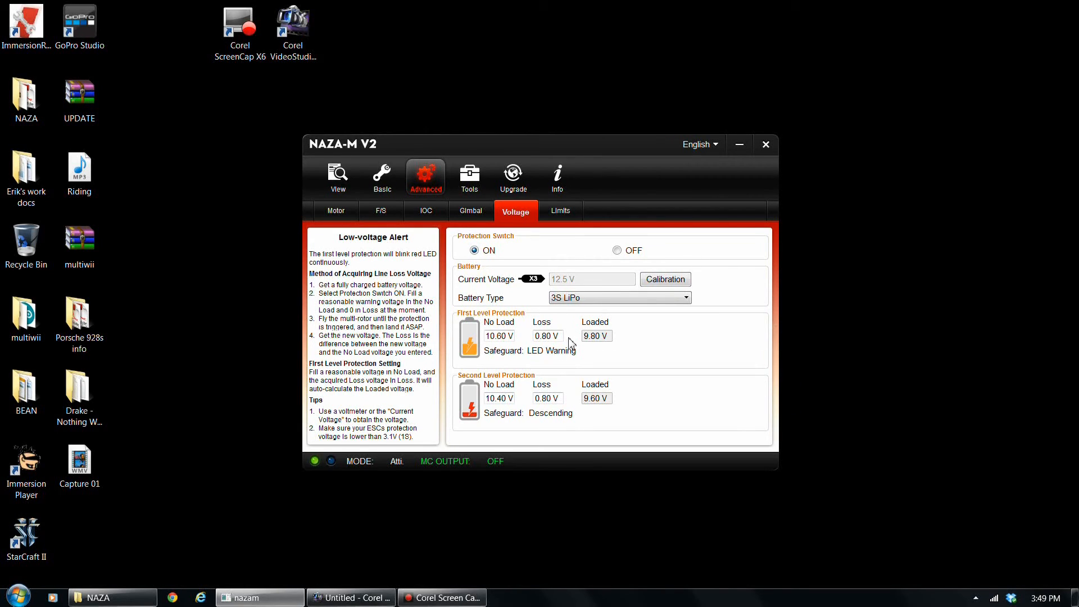
{"action": "mouse_move", "coordinate": [608, 351]}
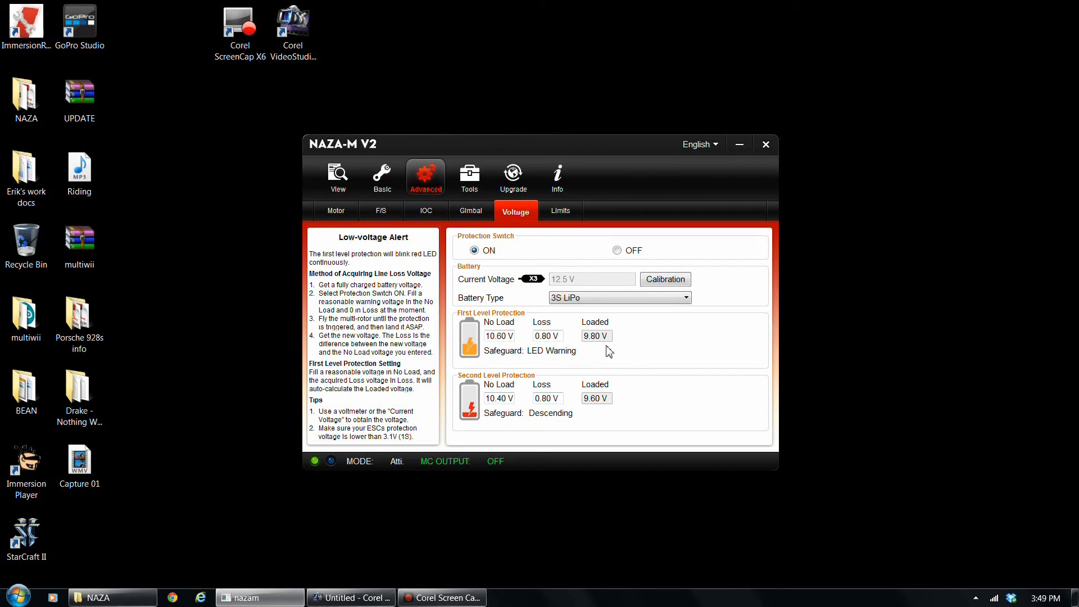
{"action": "mouse_move", "coordinate": [547, 349]}
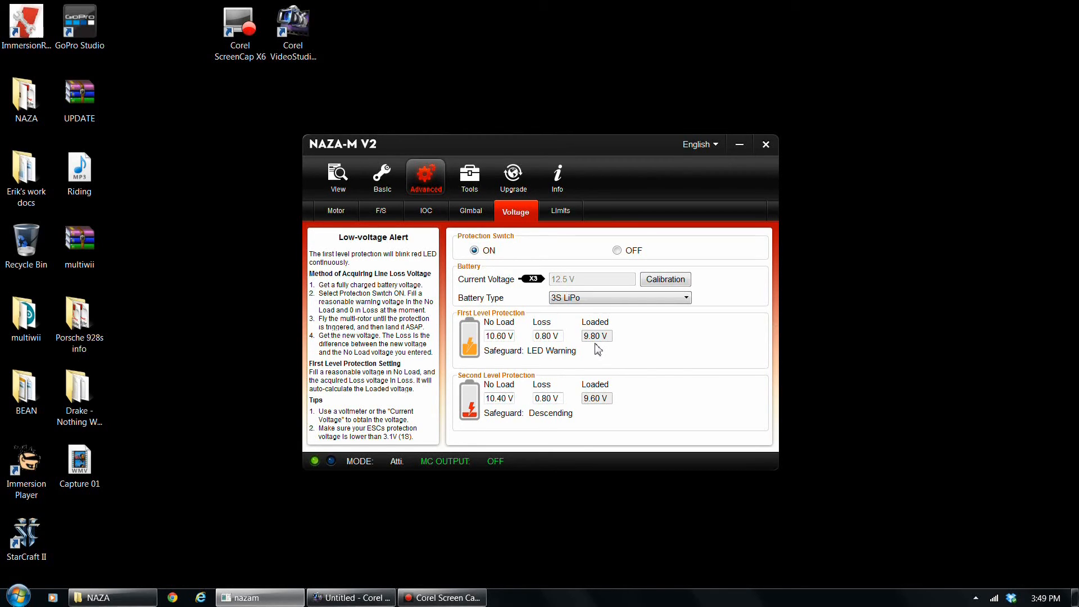
{"action": "mouse_move", "coordinate": [647, 357]}
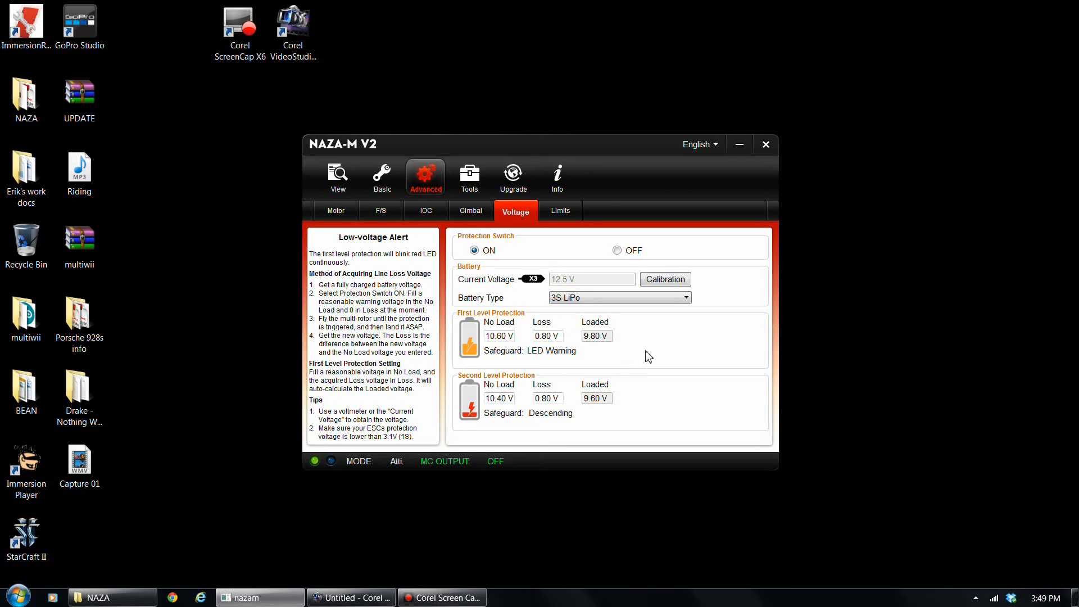
{"action": "mouse_move", "coordinate": [545, 362]}
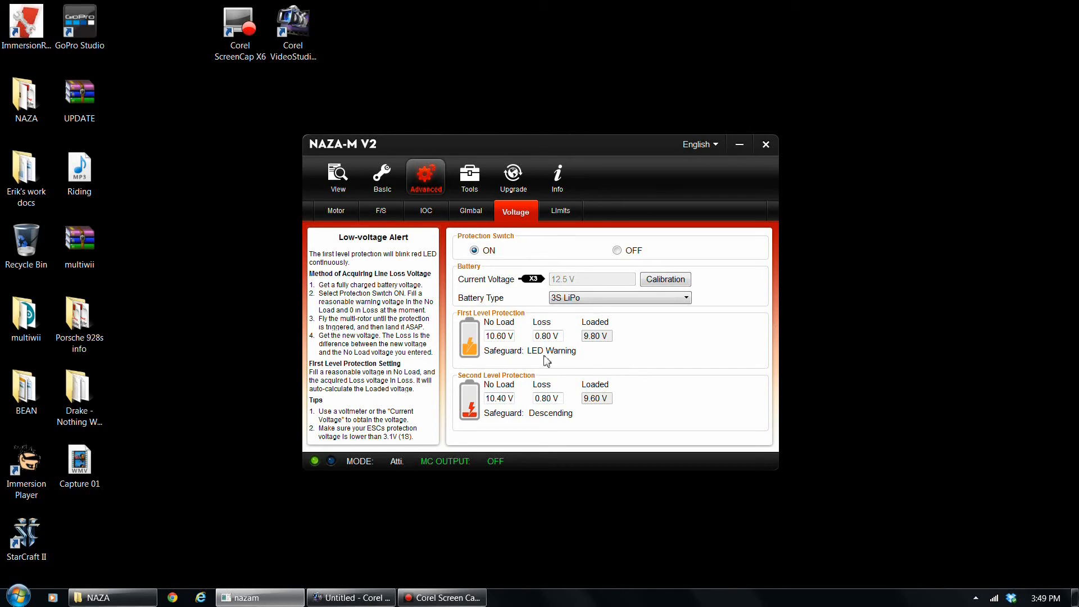
{"action": "mouse_move", "coordinate": [650, 400]}
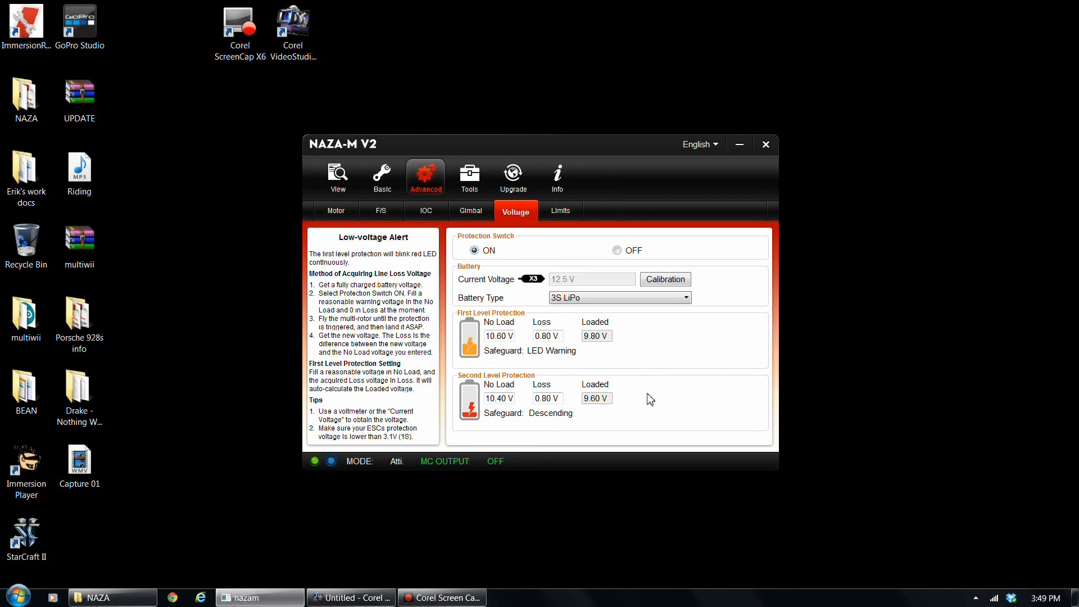
{"action": "mouse_move", "coordinate": [591, 347]}
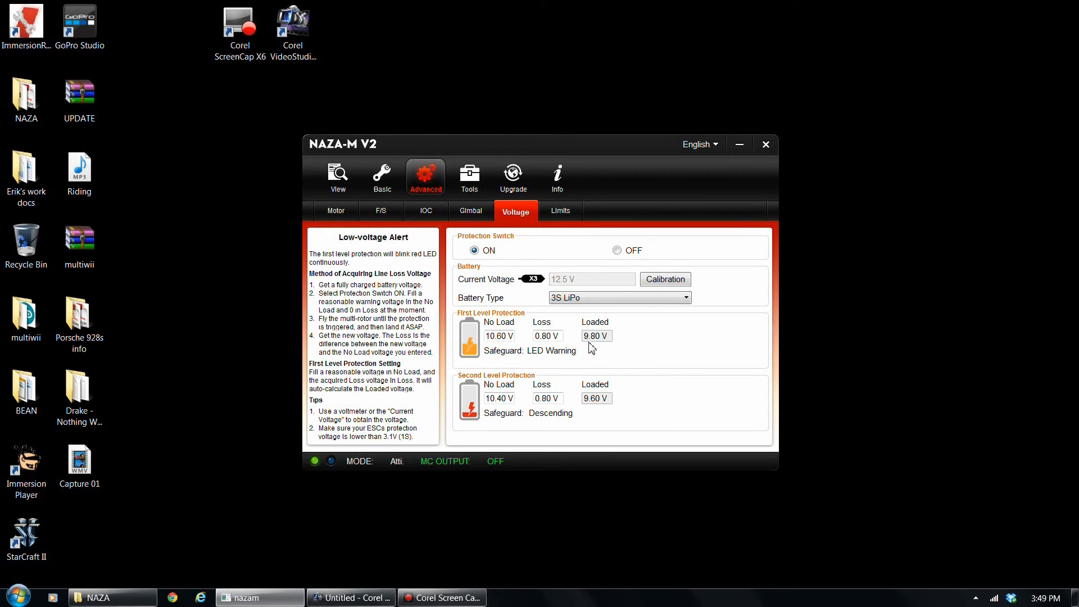
{"action": "mouse_move", "coordinate": [548, 351]}
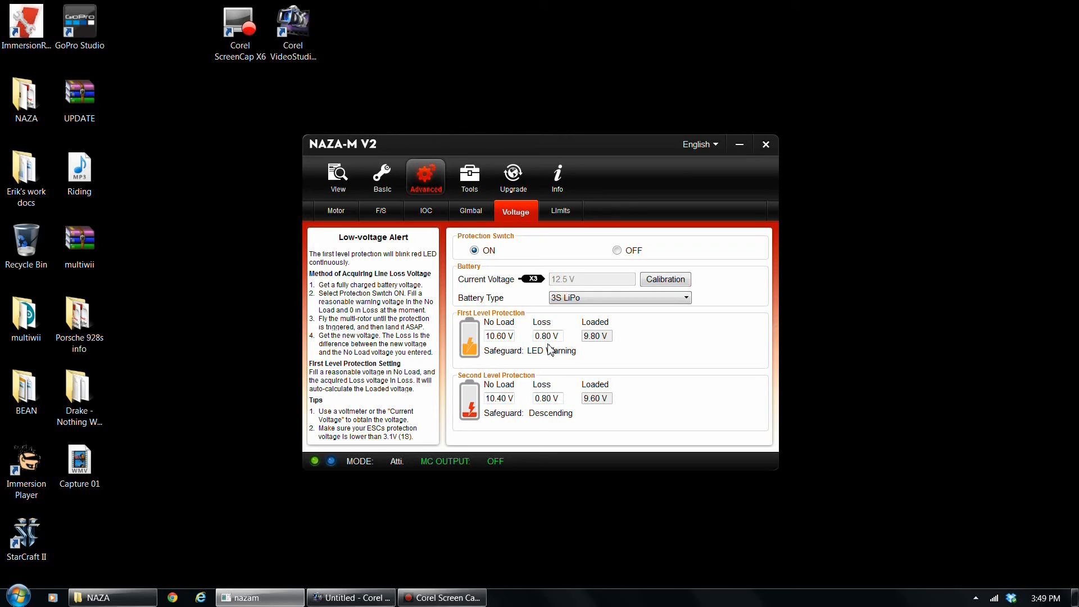
{"action": "mouse_move", "coordinate": [596, 349]}
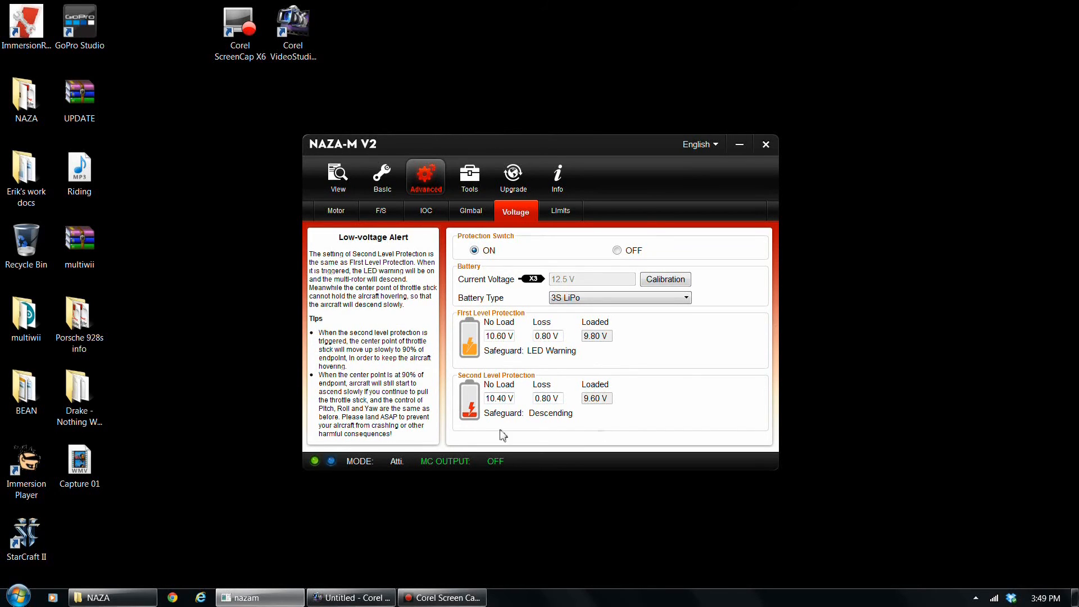
{"action": "mouse_move", "coordinate": [663, 405]}
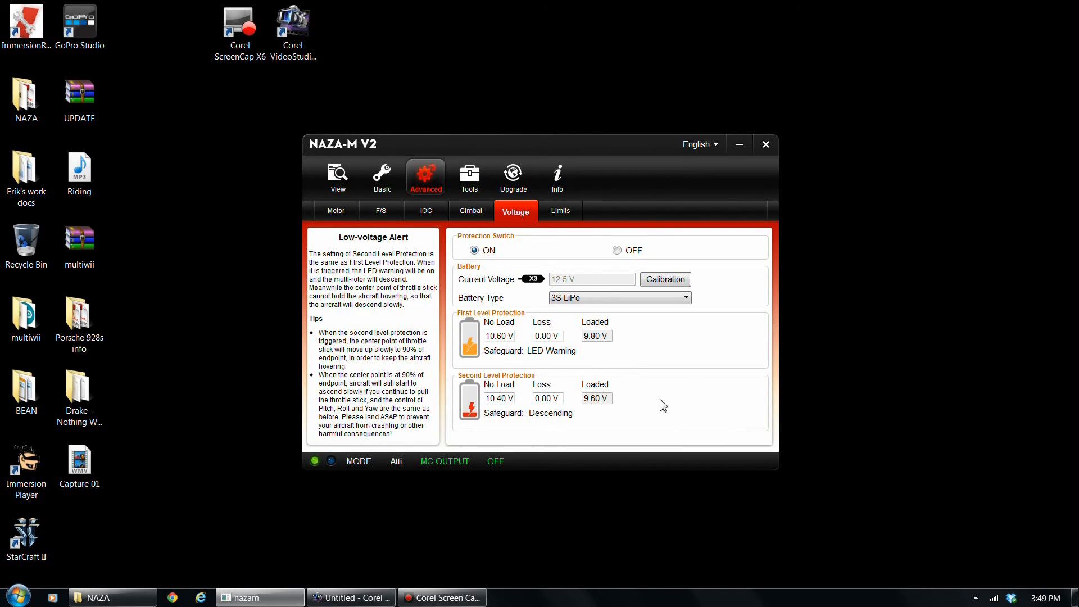
{"action": "mouse_move", "coordinate": [653, 411]}
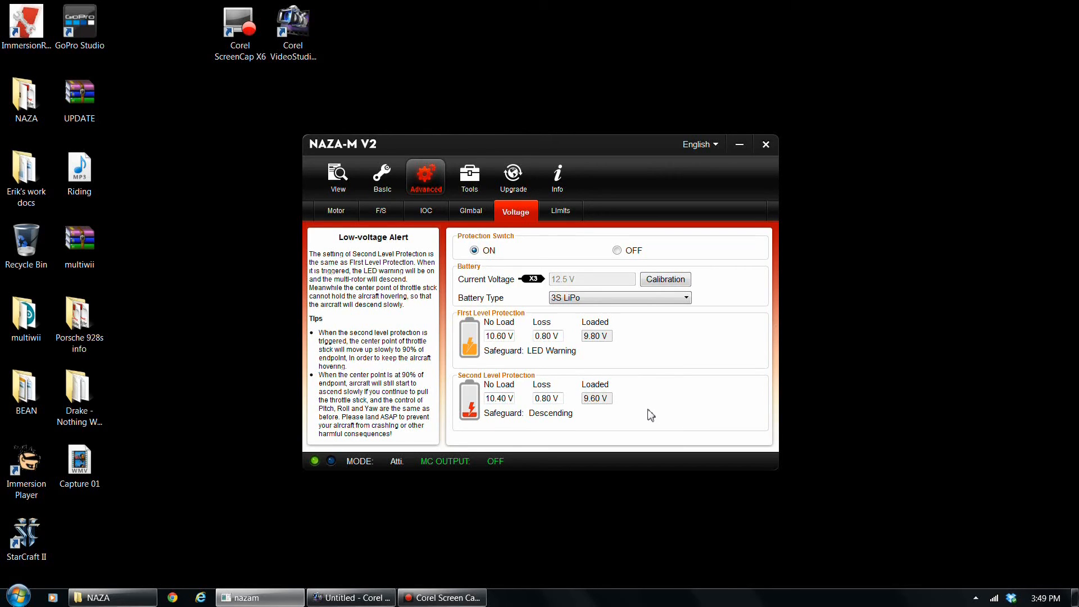
{"action": "mouse_move", "coordinate": [645, 416]}
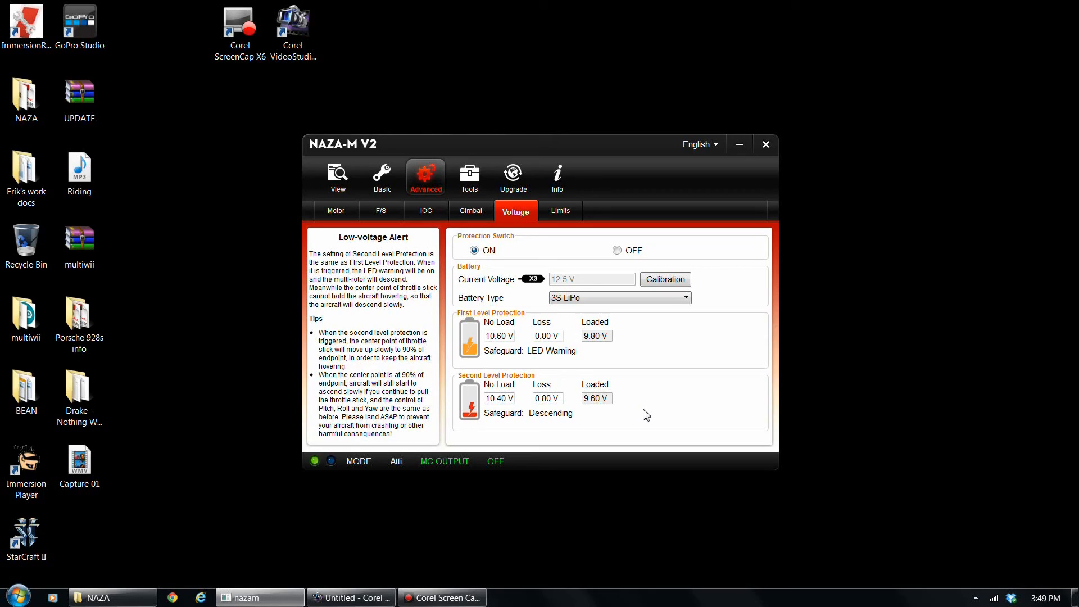
{"action": "mouse_move", "coordinate": [650, 407]}
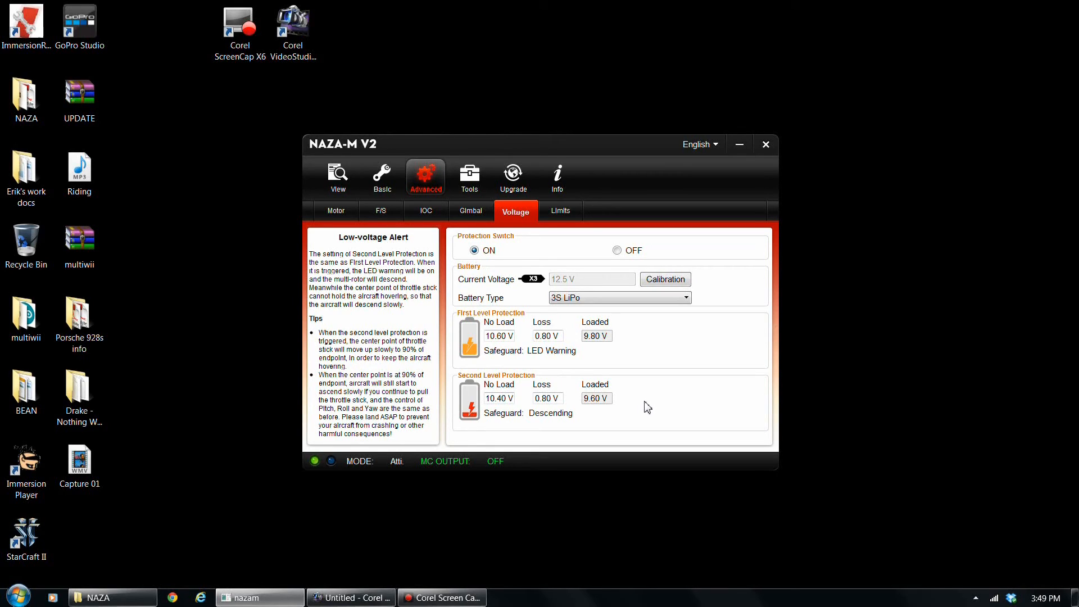
{"action": "mouse_move", "coordinate": [500, 414]}
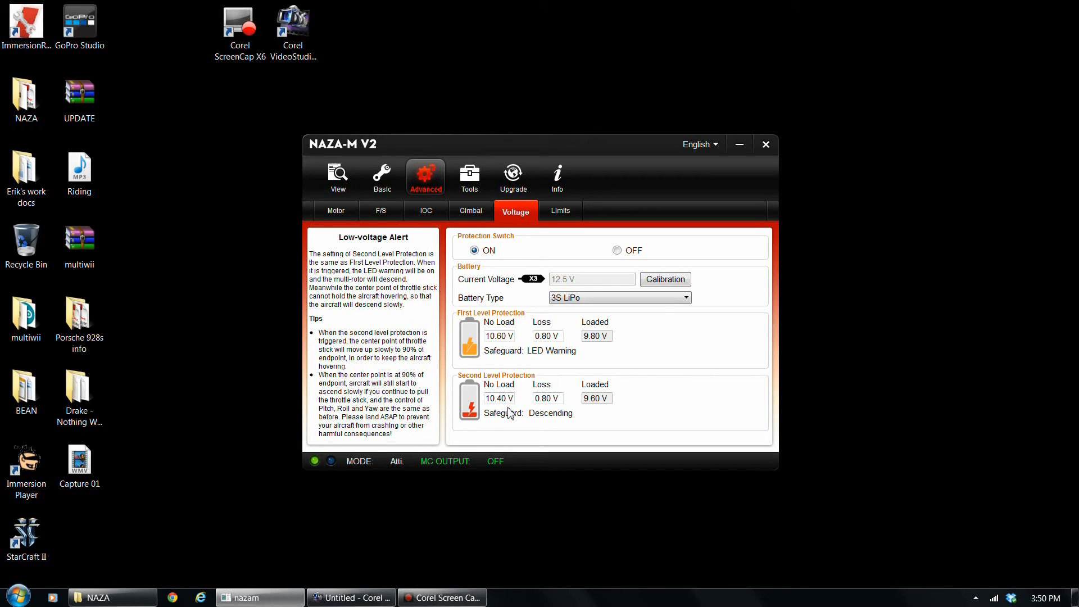
{"action": "mouse_move", "coordinate": [576, 425]}
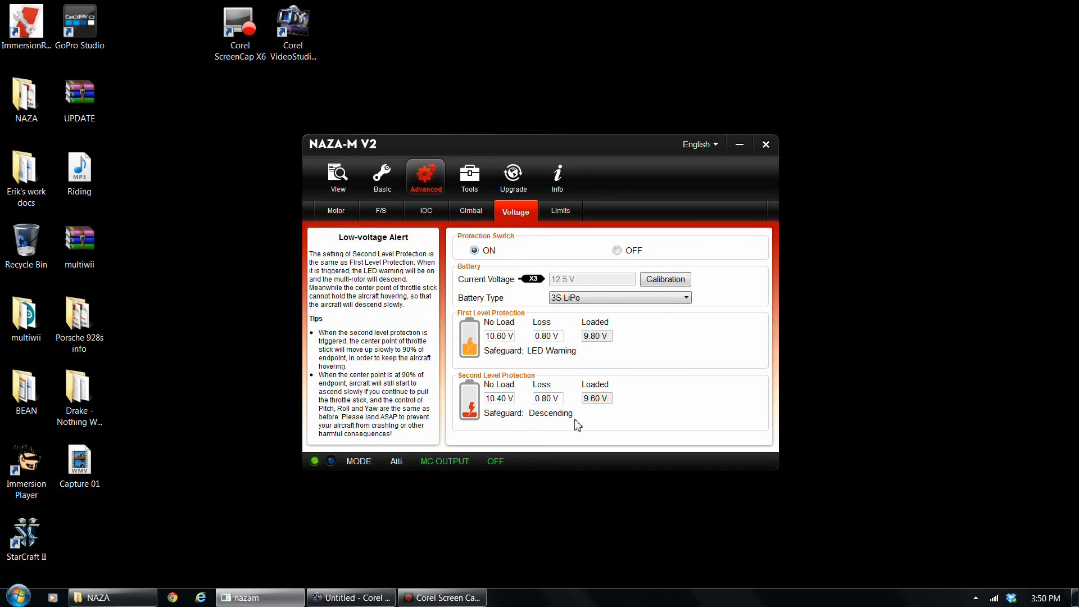
{"action": "mouse_move", "coordinate": [547, 413]}
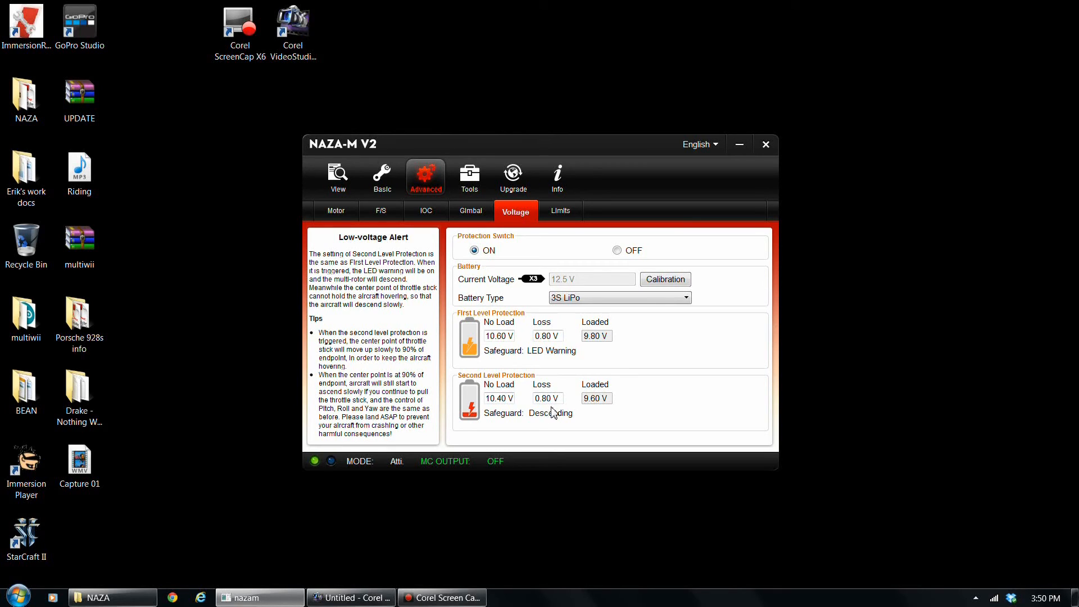
{"action": "mouse_move", "coordinate": [702, 415]}
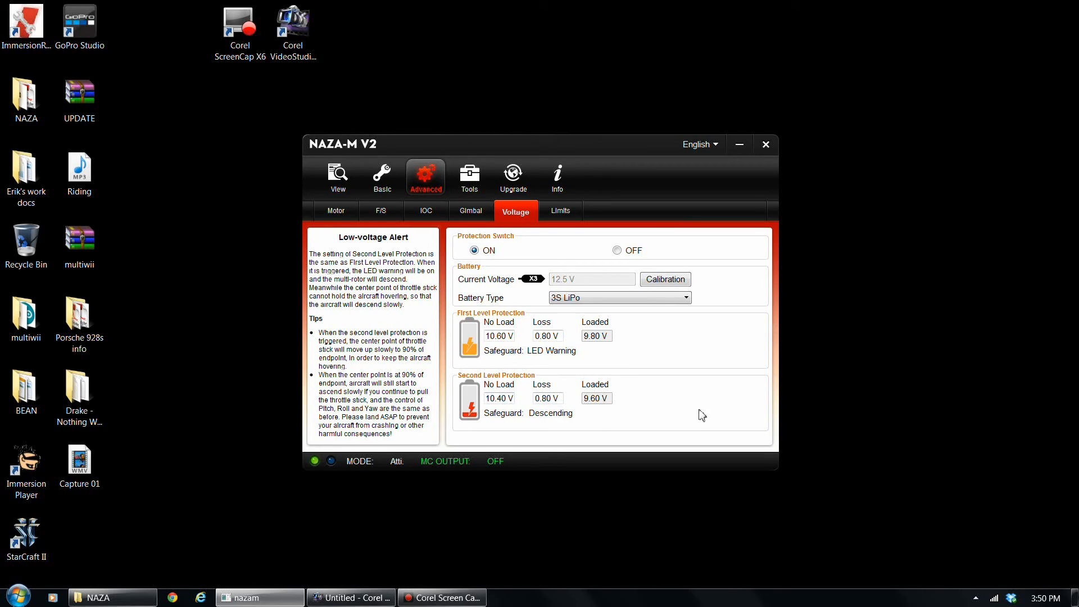
{"action": "mouse_move", "coordinate": [693, 413]}
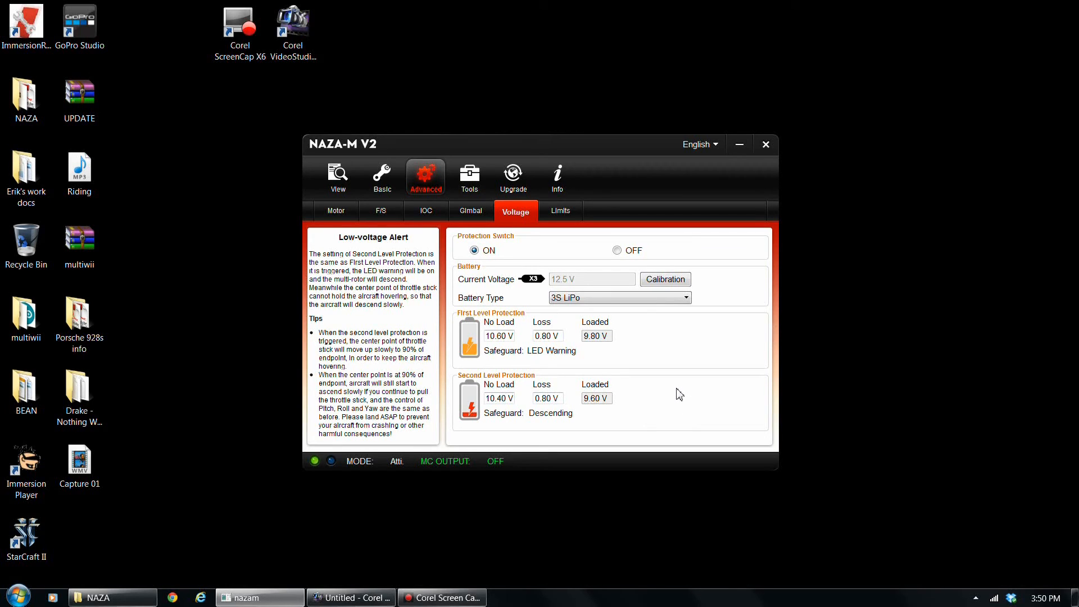
{"action": "mouse_move", "coordinate": [665, 402]}
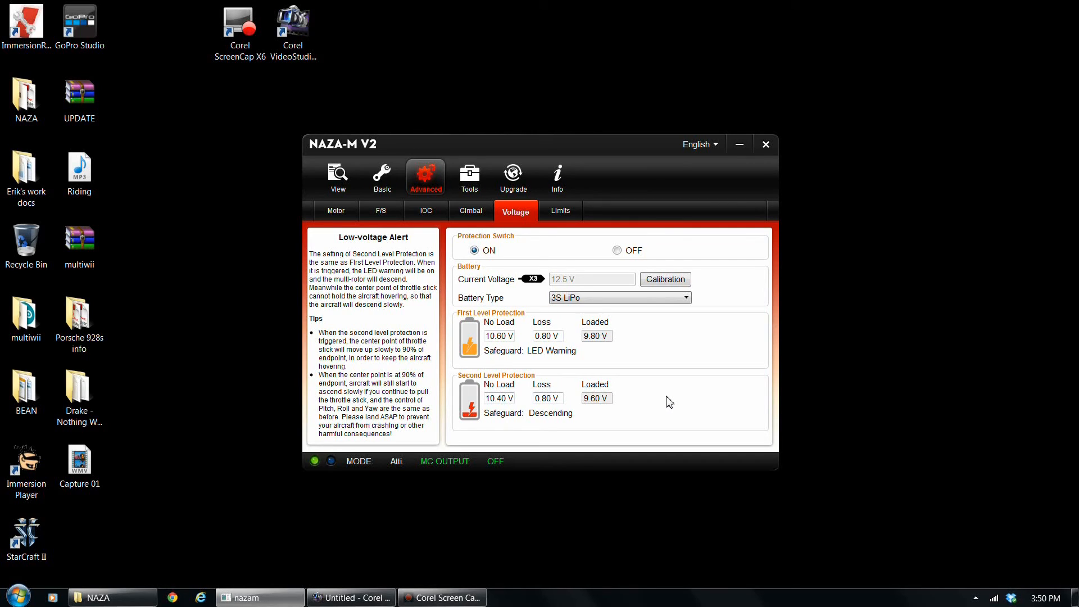
{"action": "mouse_move", "coordinate": [659, 398]}
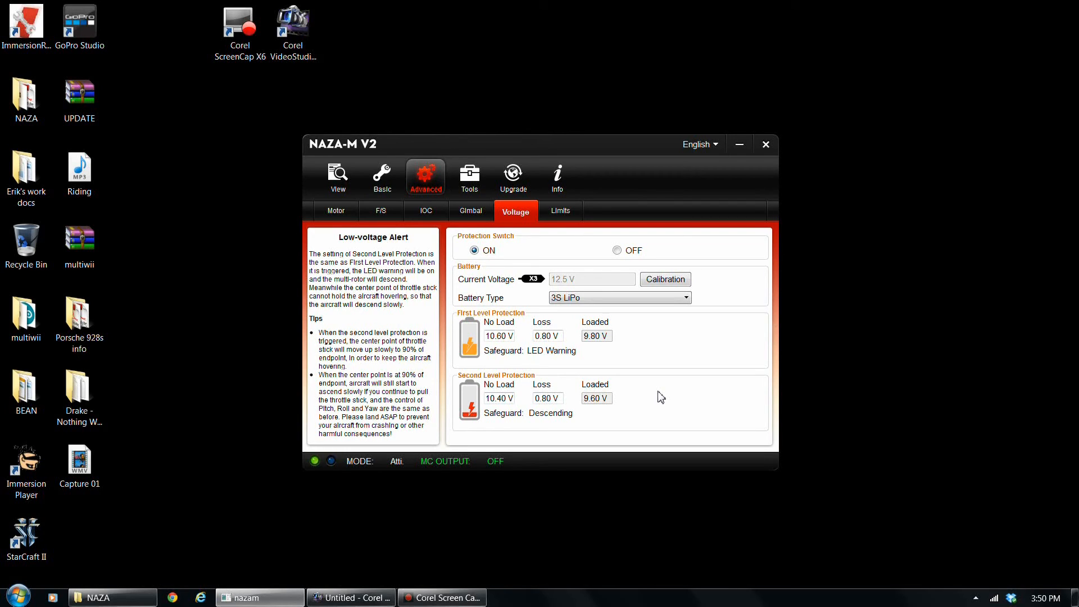
{"action": "mouse_move", "coordinate": [595, 414]}
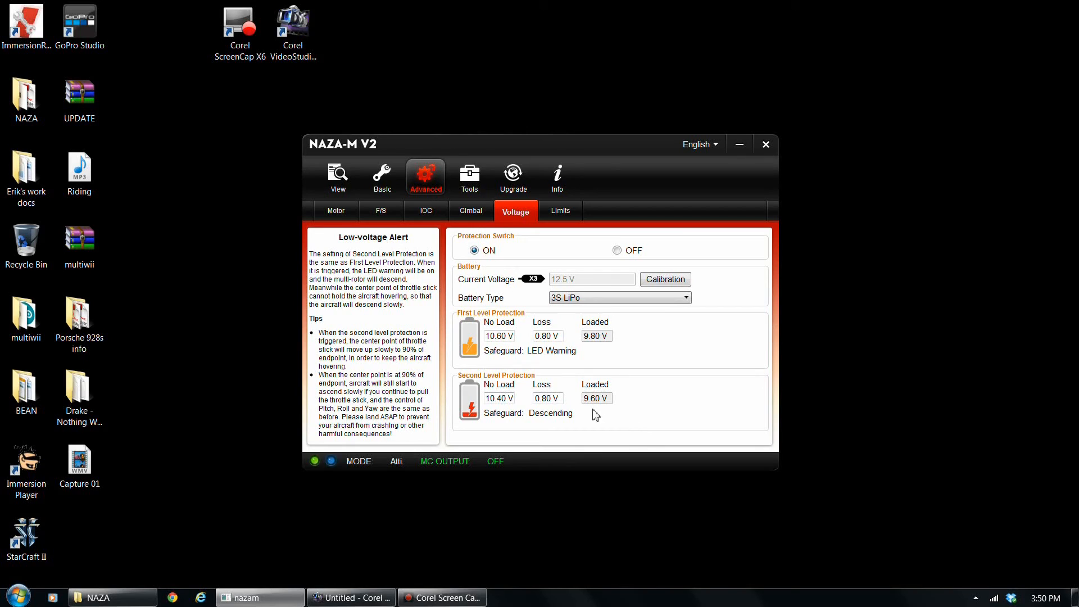
{"action": "mouse_move", "coordinate": [604, 417]}
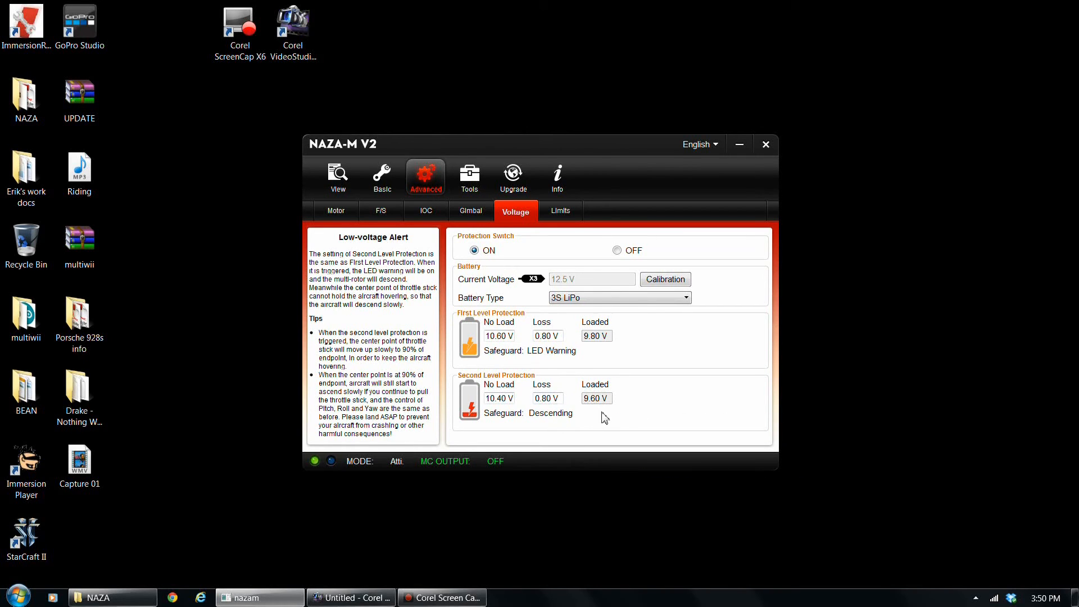
{"action": "mouse_move", "coordinate": [599, 417]}
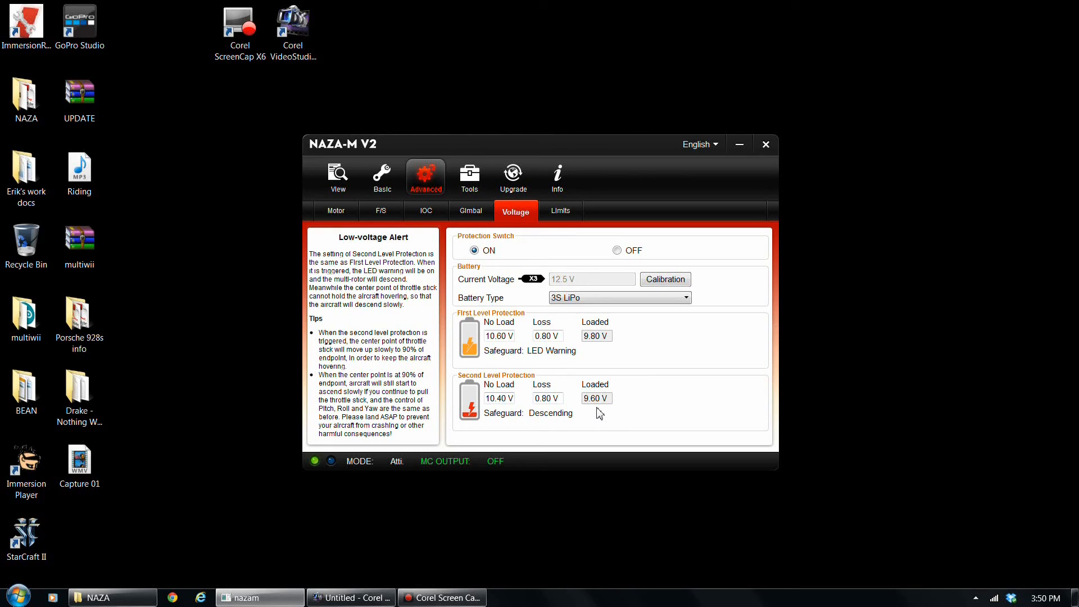
{"action": "mouse_move", "coordinate": [621, 410]}
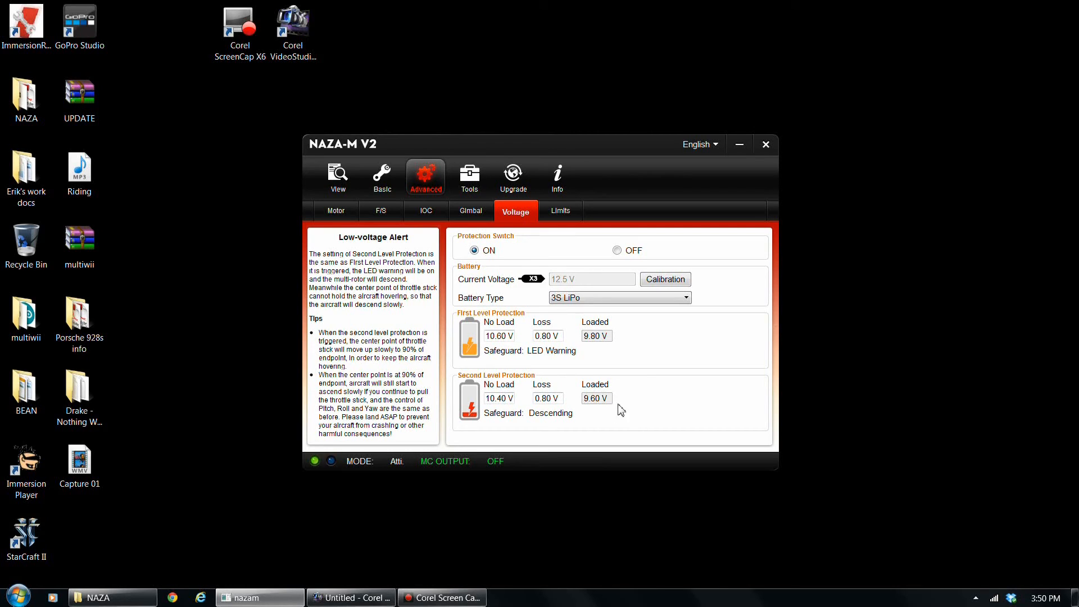
{"action": "mouse_move", "coordinate": [608, 416]}
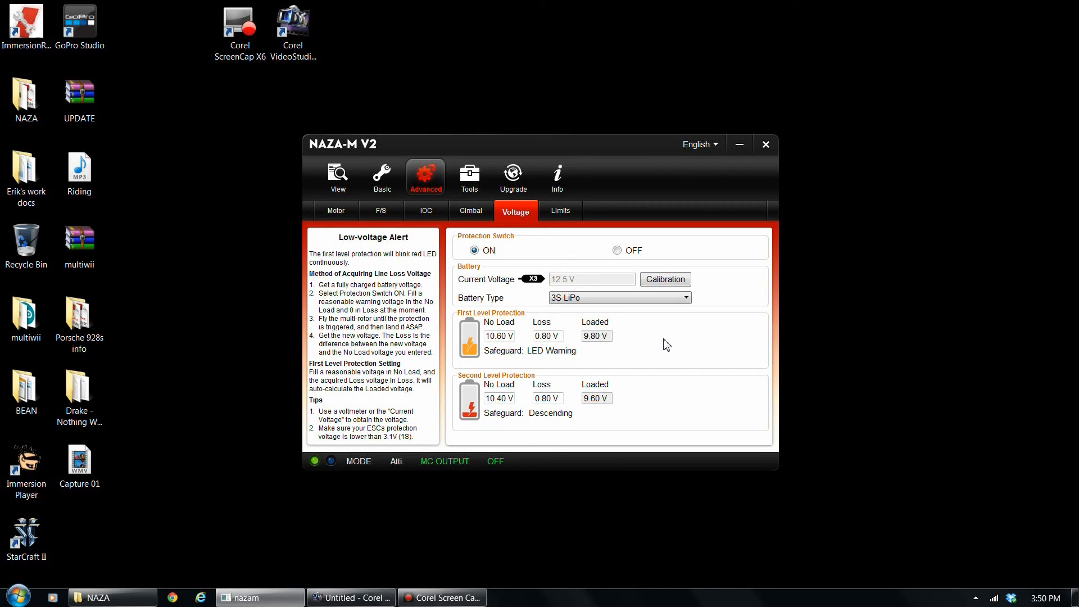
{"action": "mouse_move", "coordinate": [507, 298]}
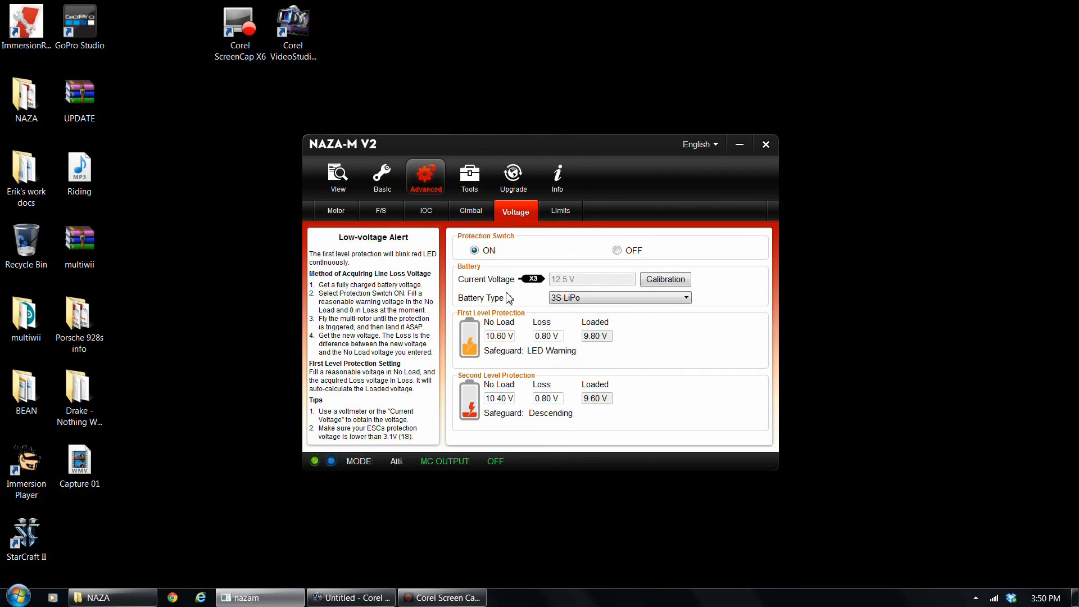
Step: Review the Limits page showing 200 m max height and 1500 m max radius
{"action": "left_click", "coordinate": [561, 211]}
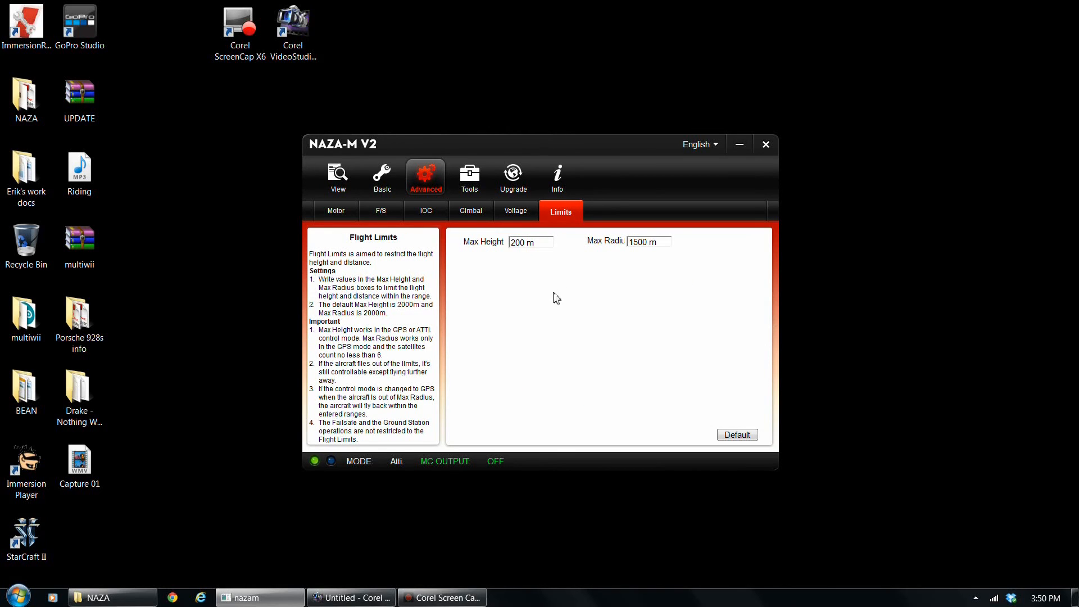
{"action": "mouse_move", "coordinate": [525, 258]}
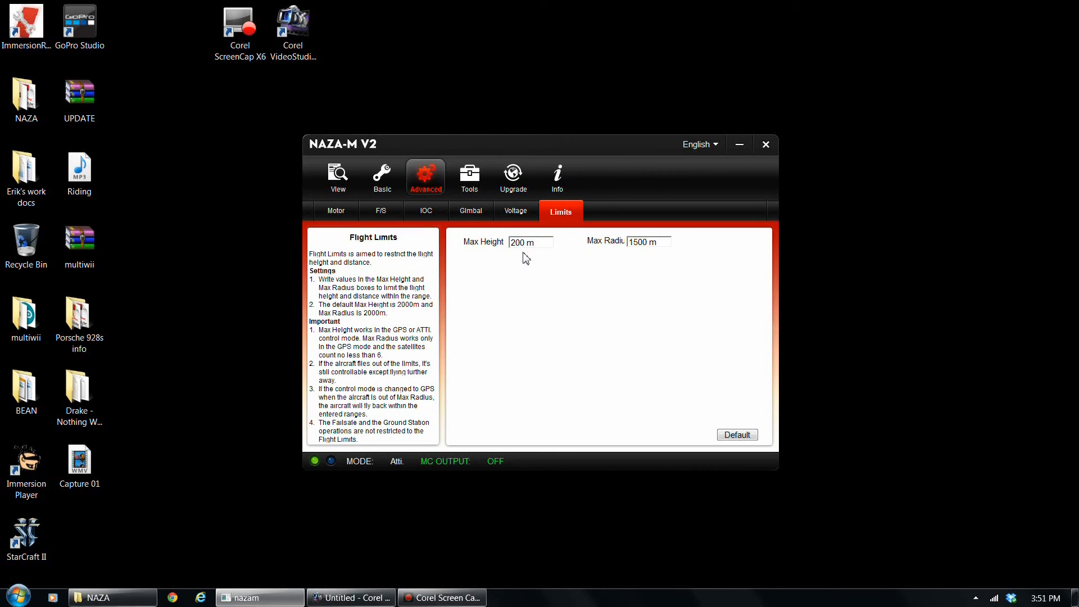
{"action": "mouse_move", "coordinate": [535, 257]}
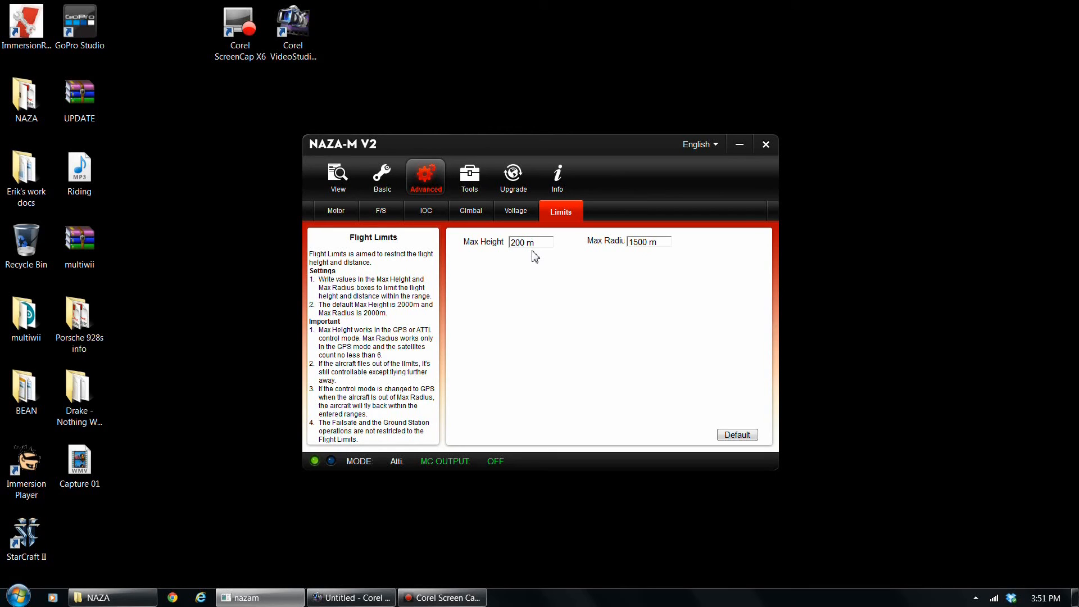
{"action": "mouse_move", "coordinate": [617, 259]}
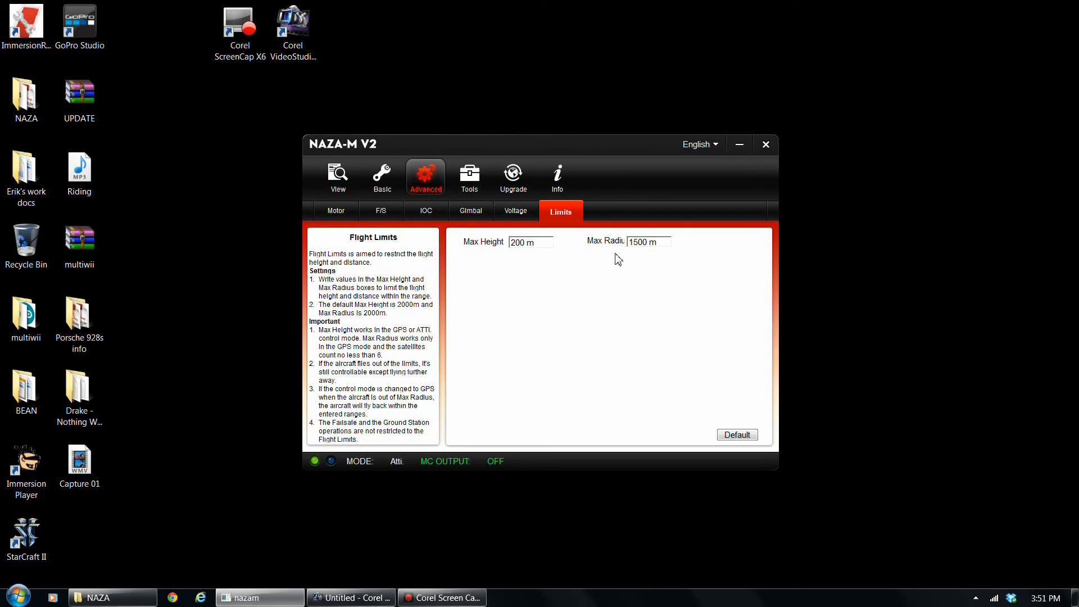
{"action": "mouse_move", "coordinate": [517, 260]}
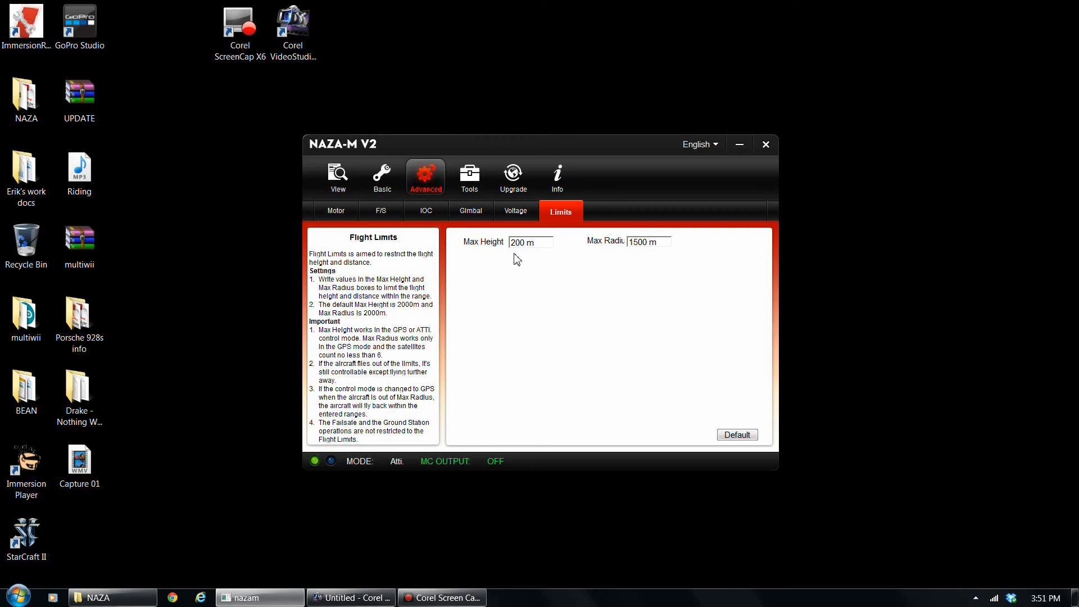
{"action": "mouse_move", "coordinate": [512, 264]}
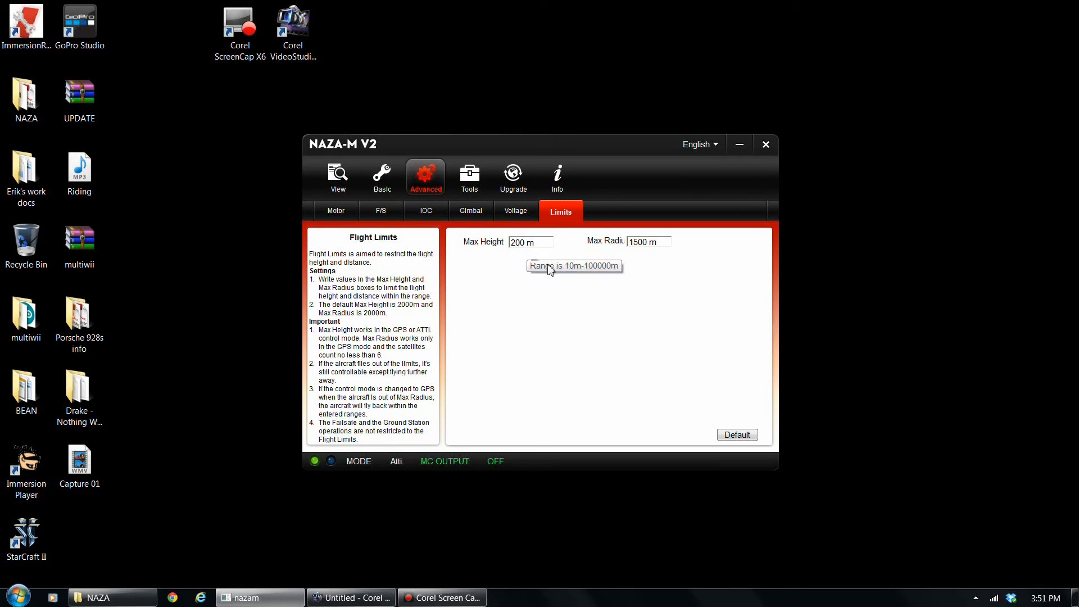
{"action": "mouse_move", "coordinate": [669, 304]}
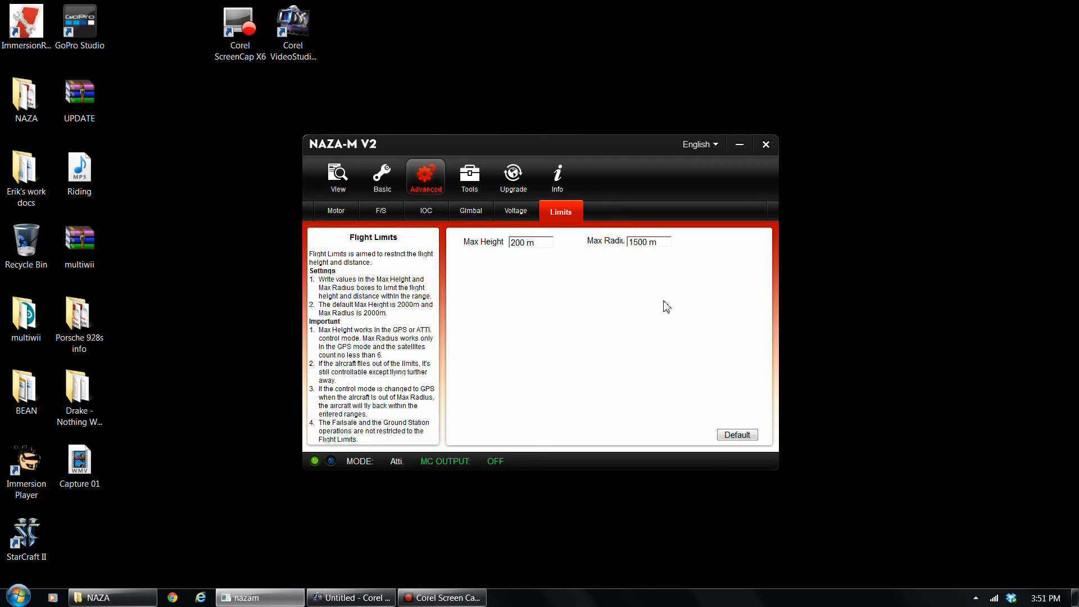
{"action": "mouse_move", "coordinate": [653, 263]}
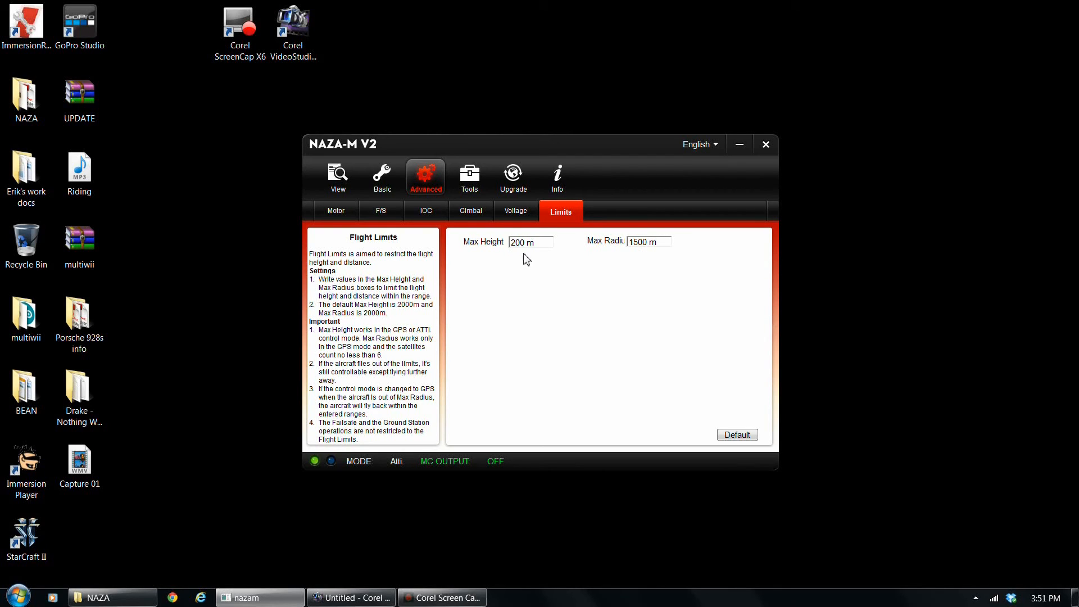
{"action": "mouse_move", "coordinate": [638, 256]}
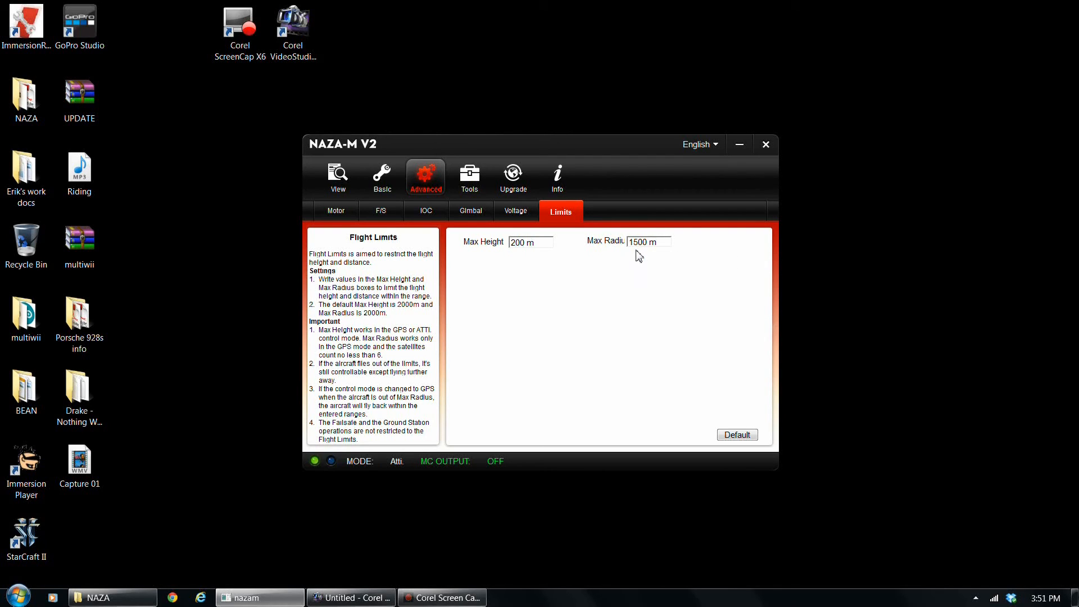
{"action": "mouse_move", "coordinate": [646, 270]}
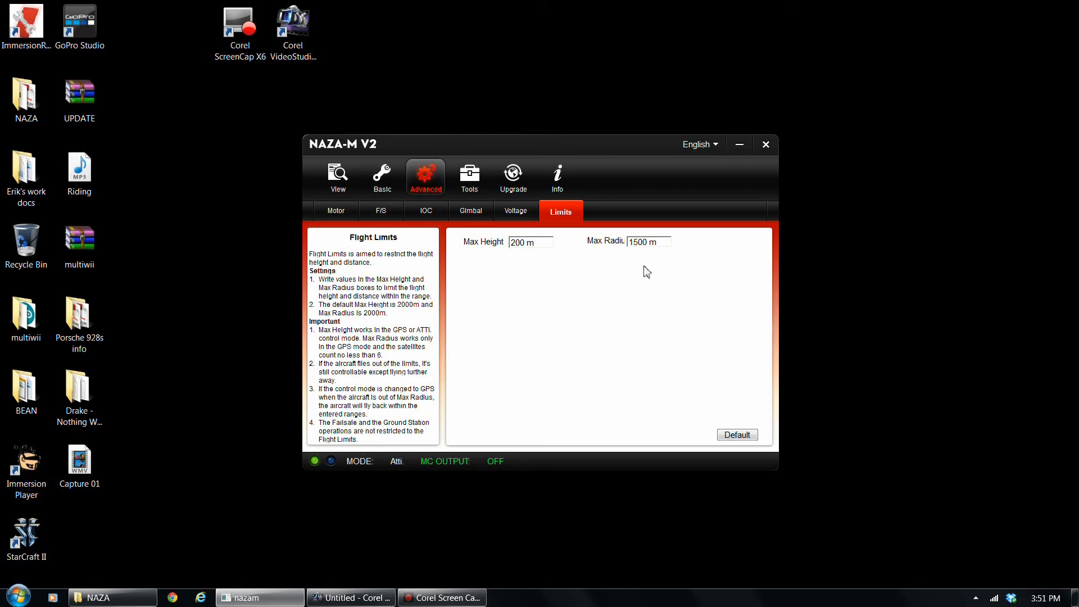
{"action": "mouse_move", "coordinate": [653, 272]}
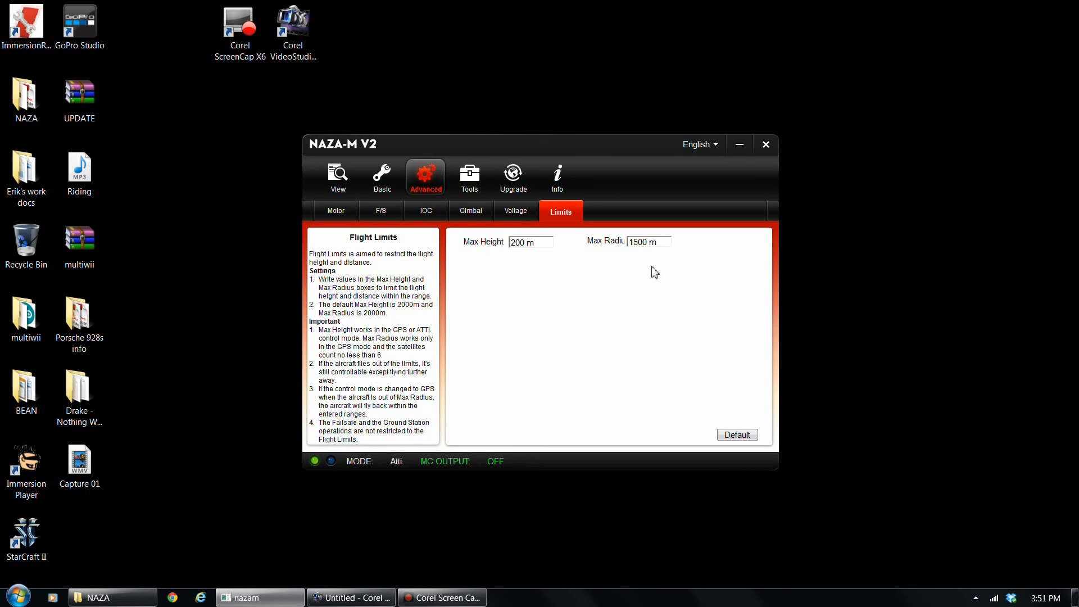
{"action": "left_click", "coordinate": [646, 242]}
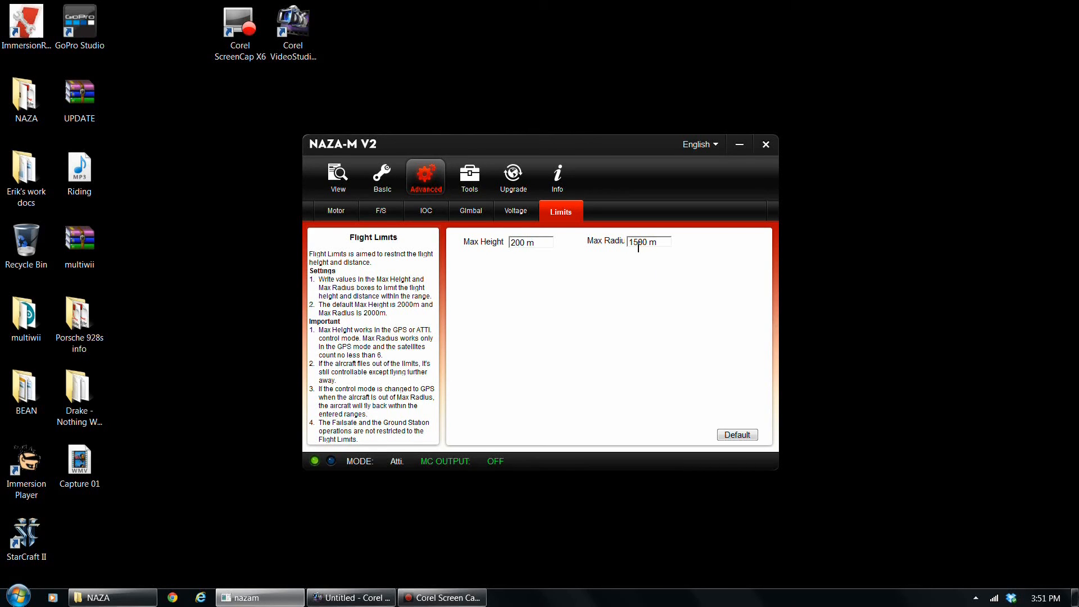
{"action": "mouse_move", "coordinate": [459, 237]}
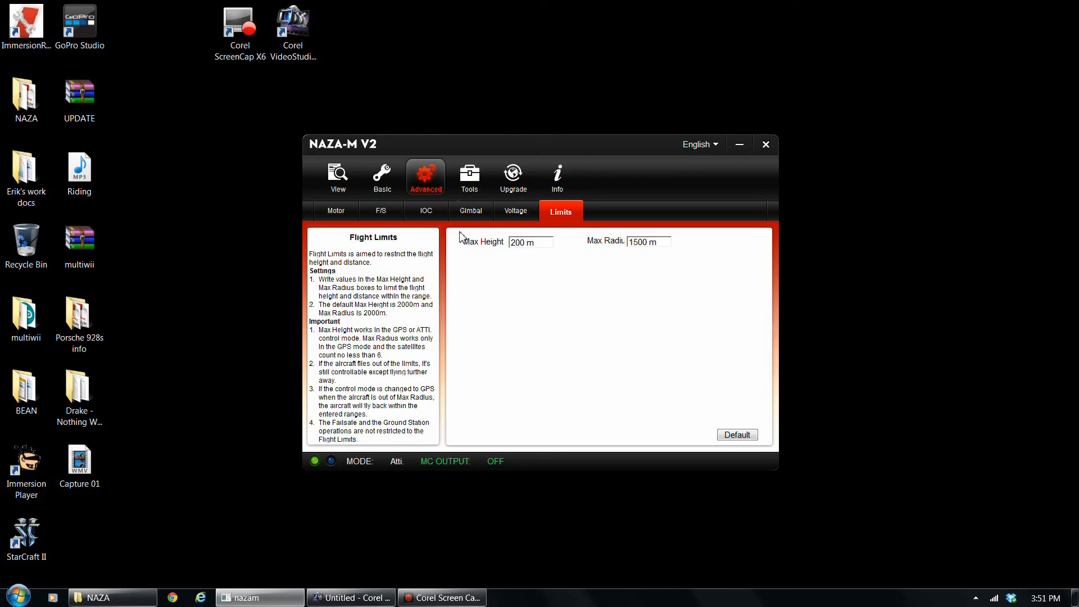
Step: View live IMU calibration readings, glance at Advanced calibration, and return to Basic
{"action": "left_click", "coordinate": [468, 177]}
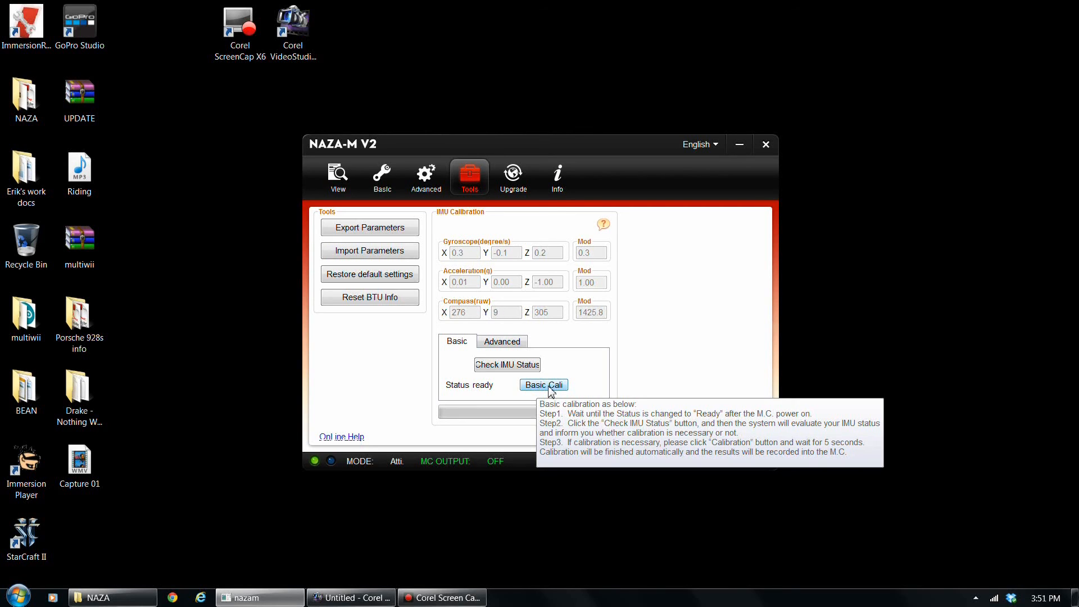
{"action": "left_click", "coordinate": [502, 341]}
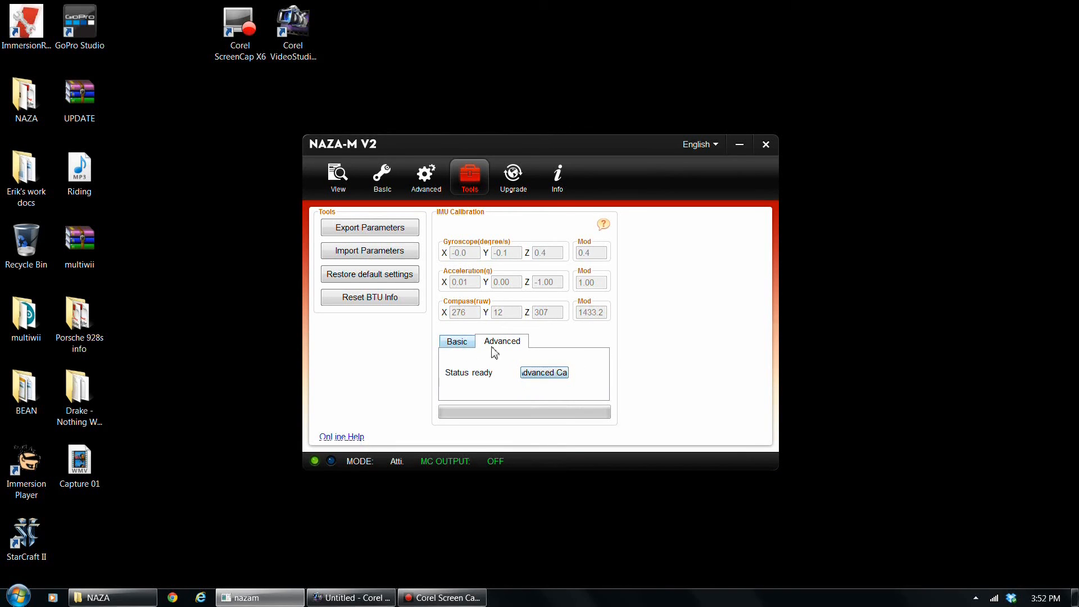
{"action": "left_click", "coordinate": [456, 341]}
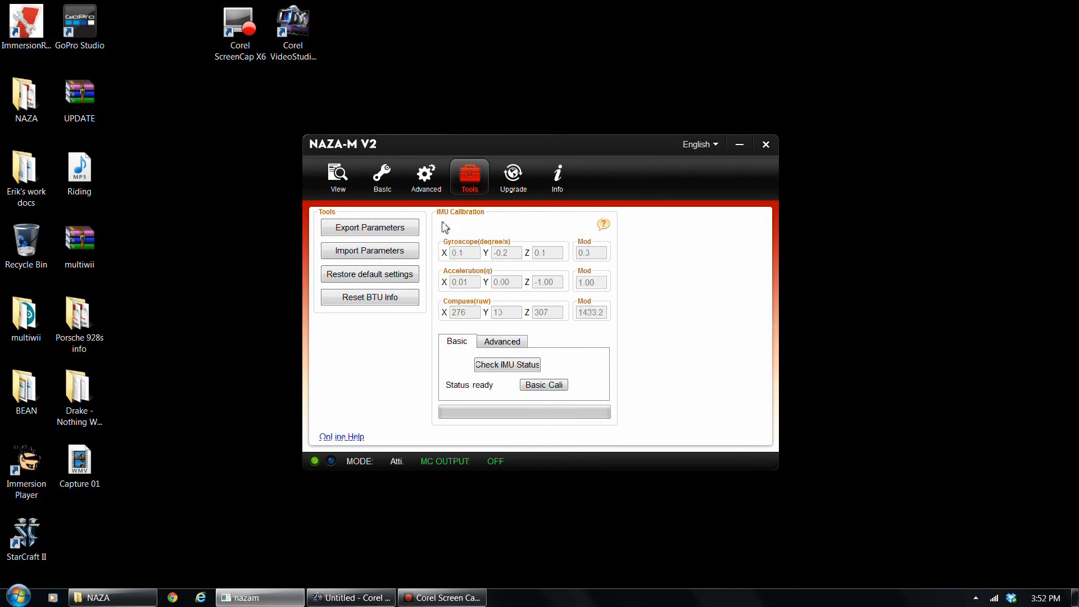
Step: View the Upgrade page listing main controller firmware 4.02, GPS 6.0.1.2, PMU 0.2.0.4
{"action": "left_click", "coordinate": [513, 176]}
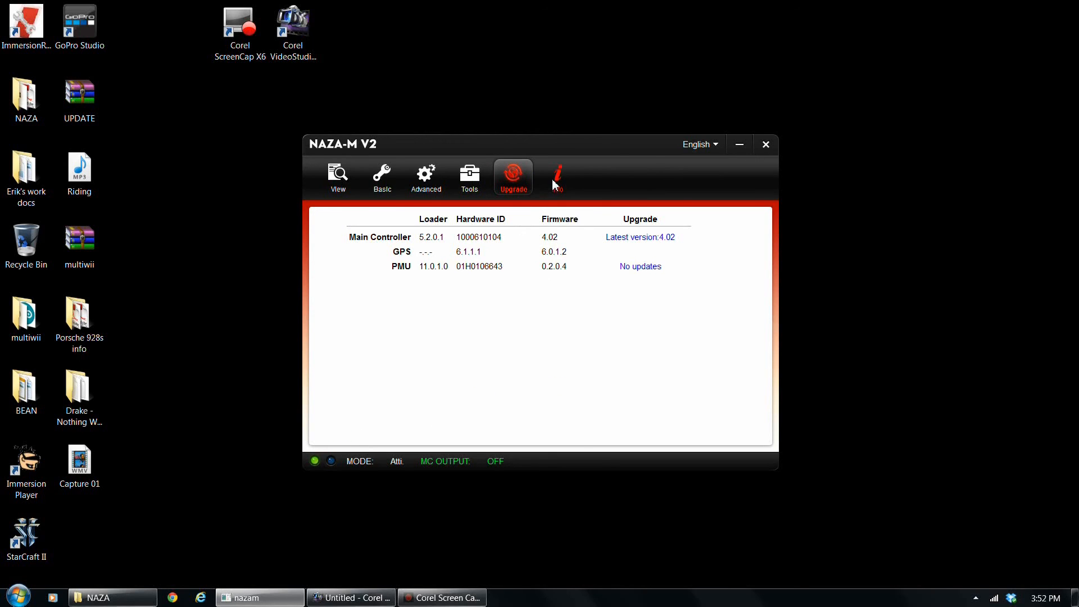
{"action": "mouse_move", "coordinate": [558, 249]}
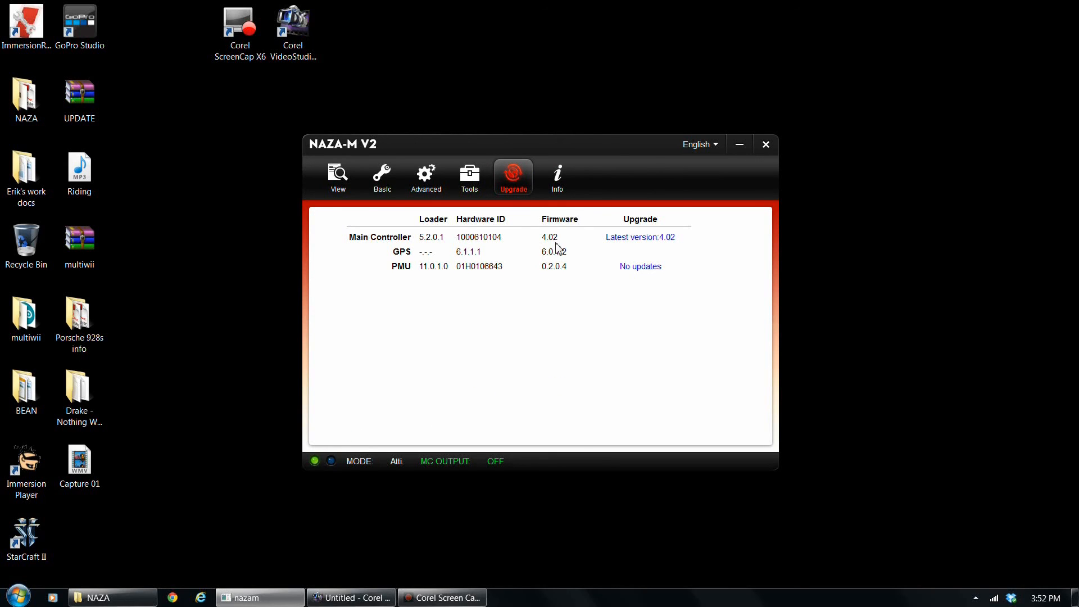
{"action": "mouse_move", "coordinate": [640, 237]}
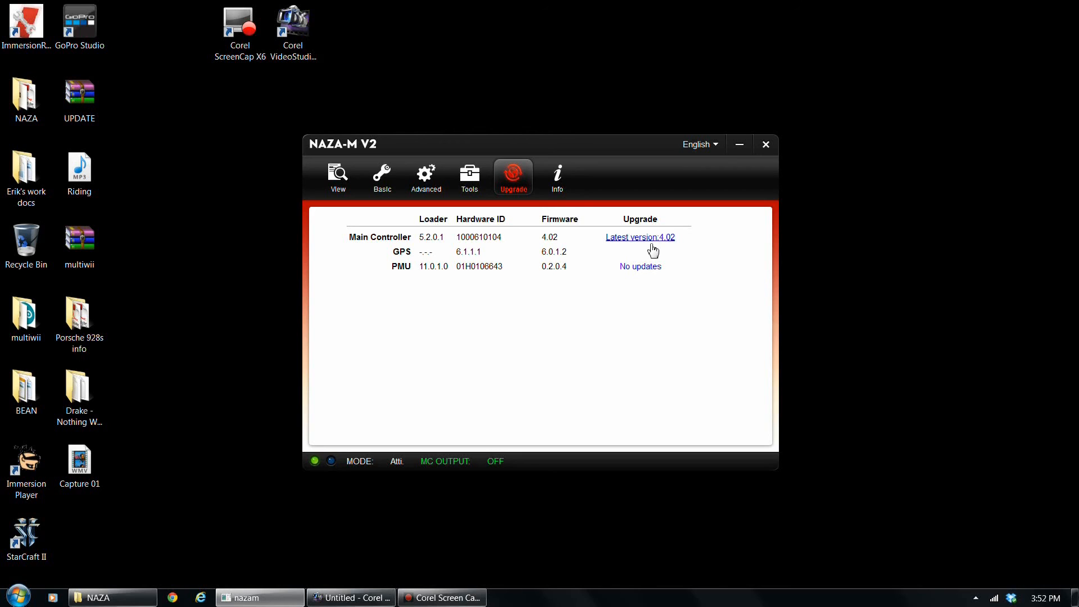
{"action": "mouse_move", "coordinate": [561, 172]}
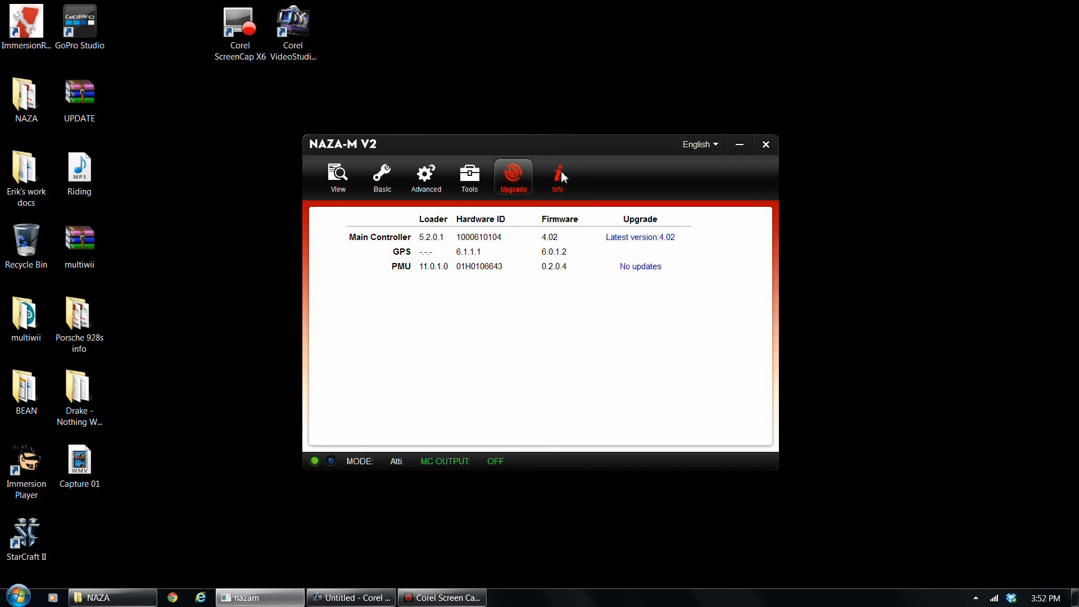
Step: Return to the View overview and close the assistant window
{"action": "left_click", "coordinate": [337, 176]}
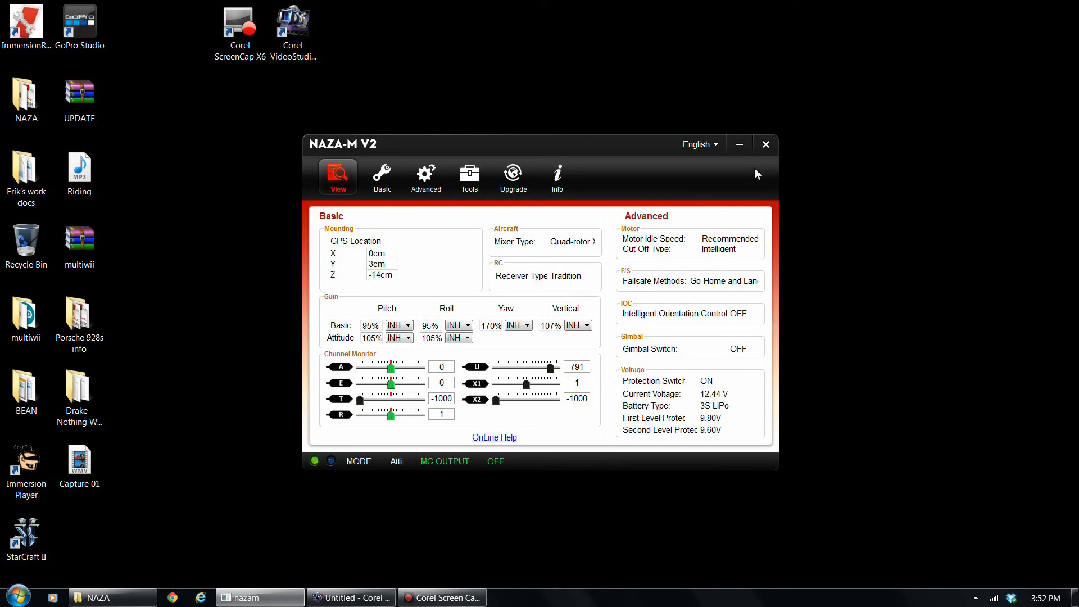
{"action": "mouse_move", "coordinate": [764, 144]}
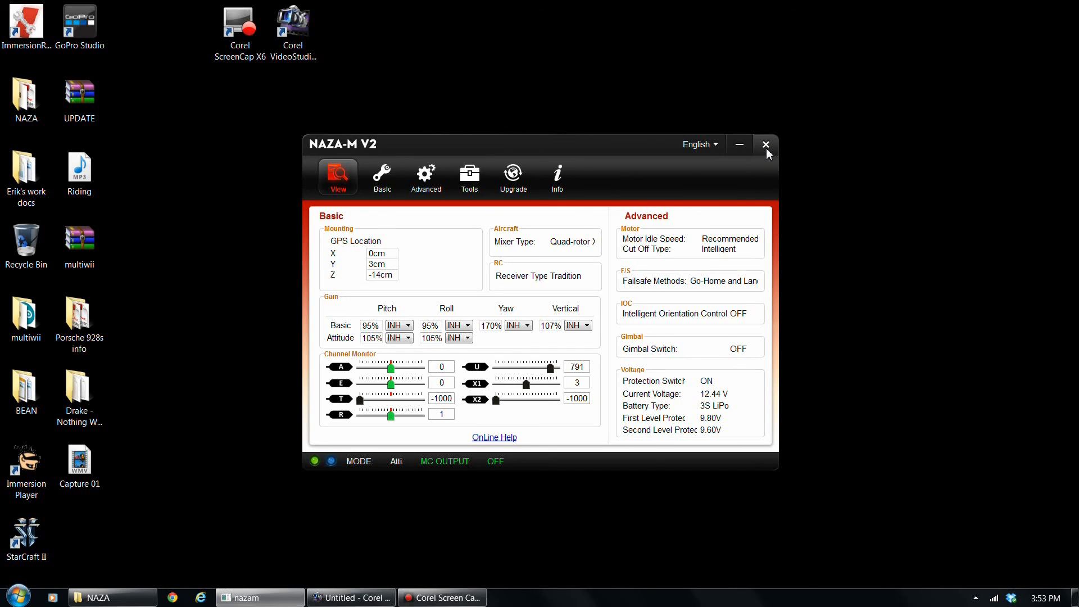
{"action": "left_click", "coordinate": [766, 144]}
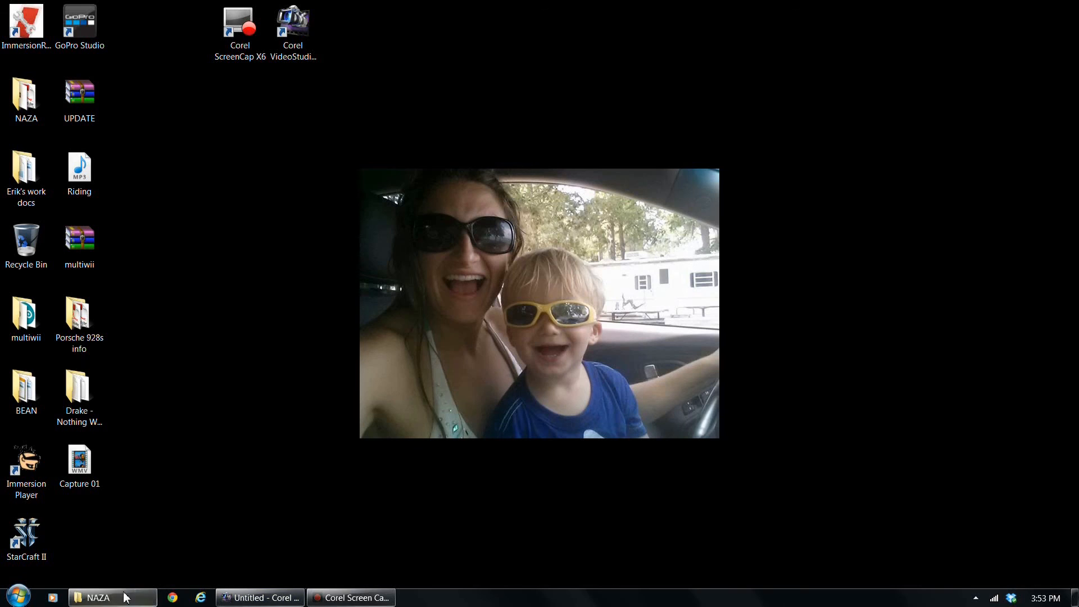
Step: Restore the NAZA folder, review the assistant, driver installers and quick start guide, then close it
{"action": "left_click", "coordinate": [111, 597]}
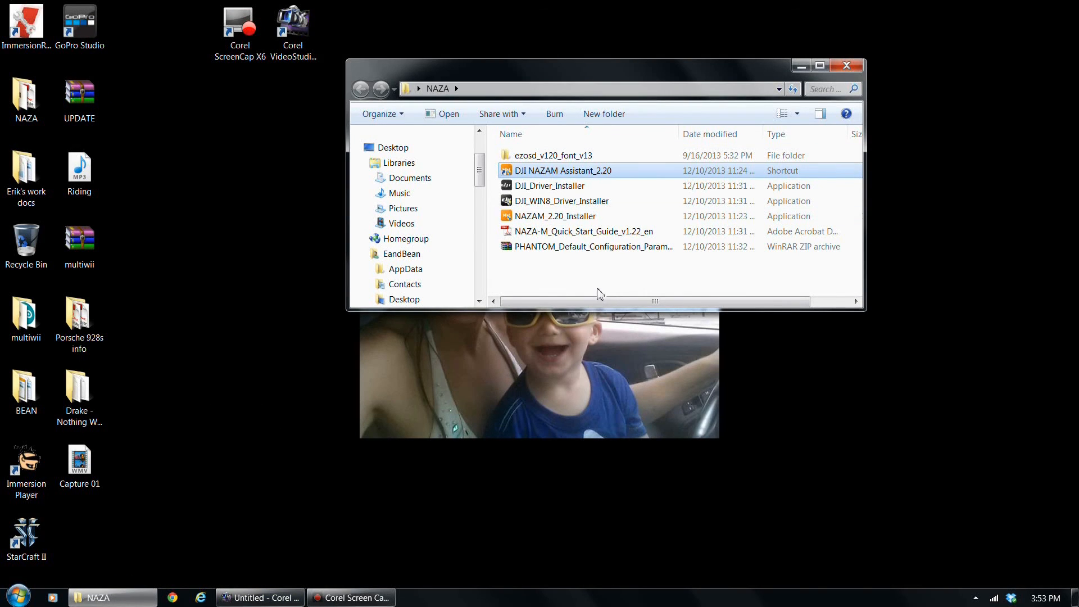
{"action": "mouse_move", "coordinate": [577, 178]}
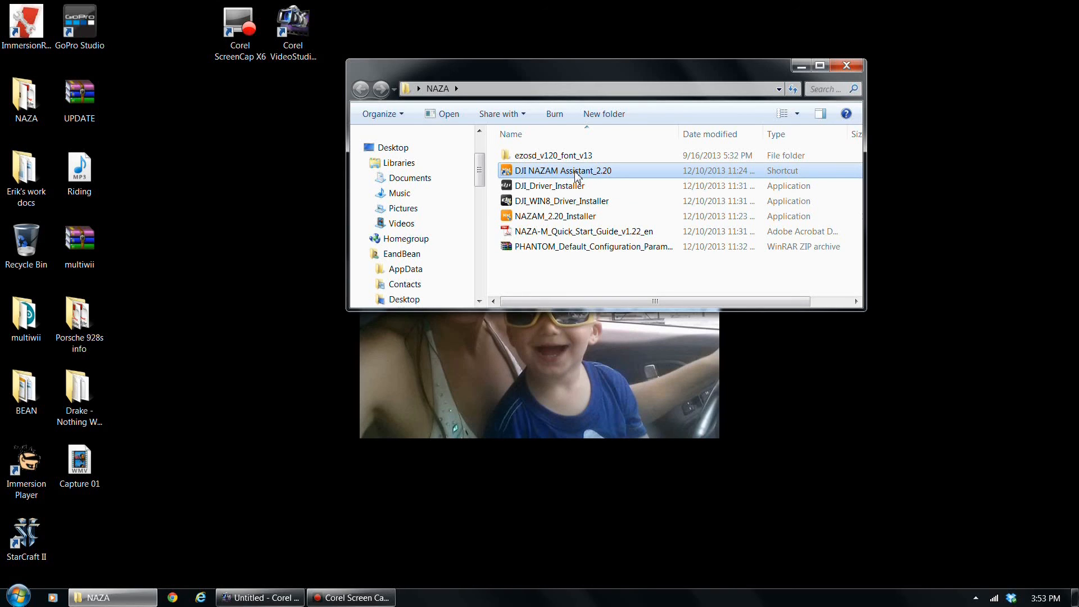
{"action": "mouse_move", "coordinate": [594, 216]}
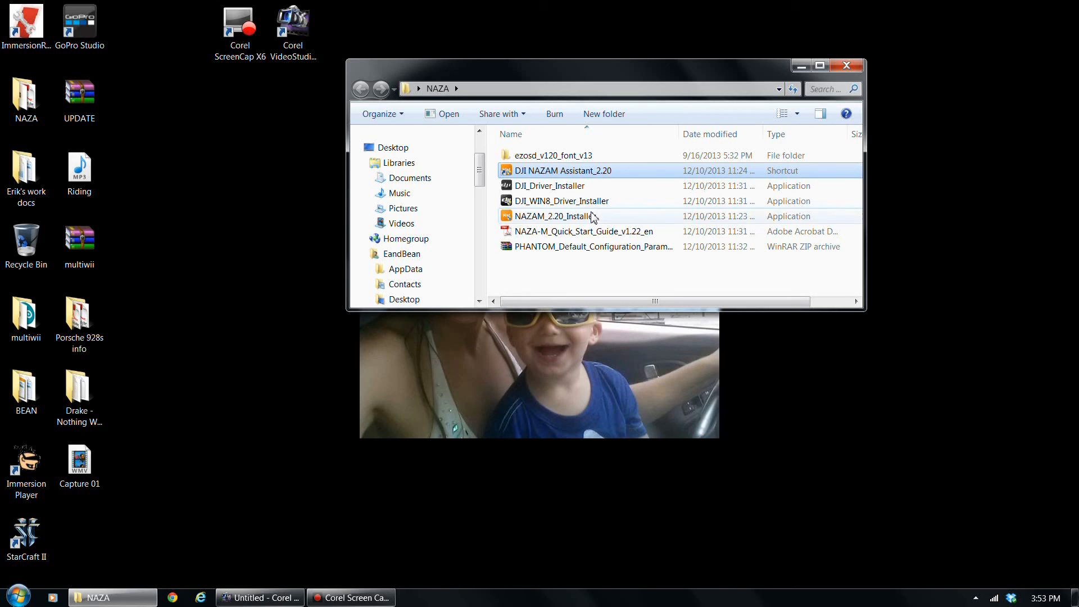
{"action": "mouse_move", "coordinate": [599, 246]}
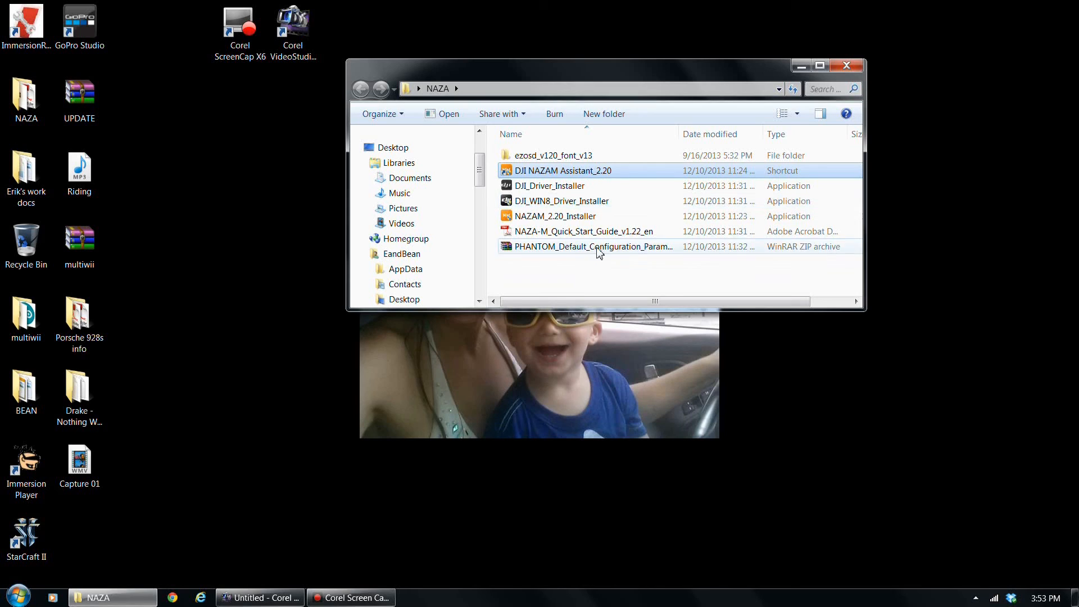
{"action": "mouse_move", "coordinate": [620, 287]}
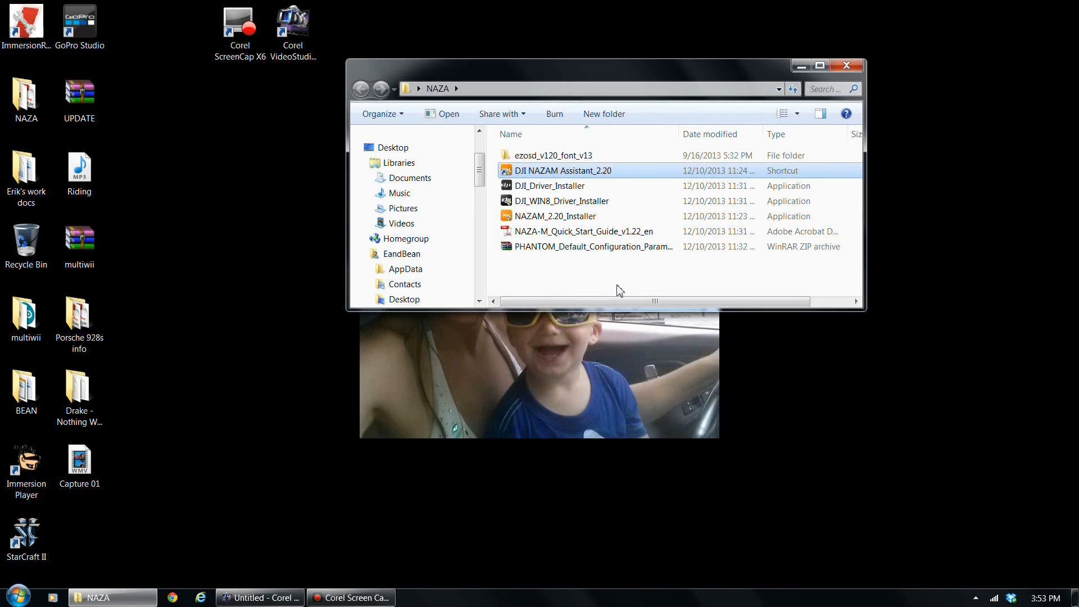
{"action": "mouse_move", "coordinate": [609, 270]}
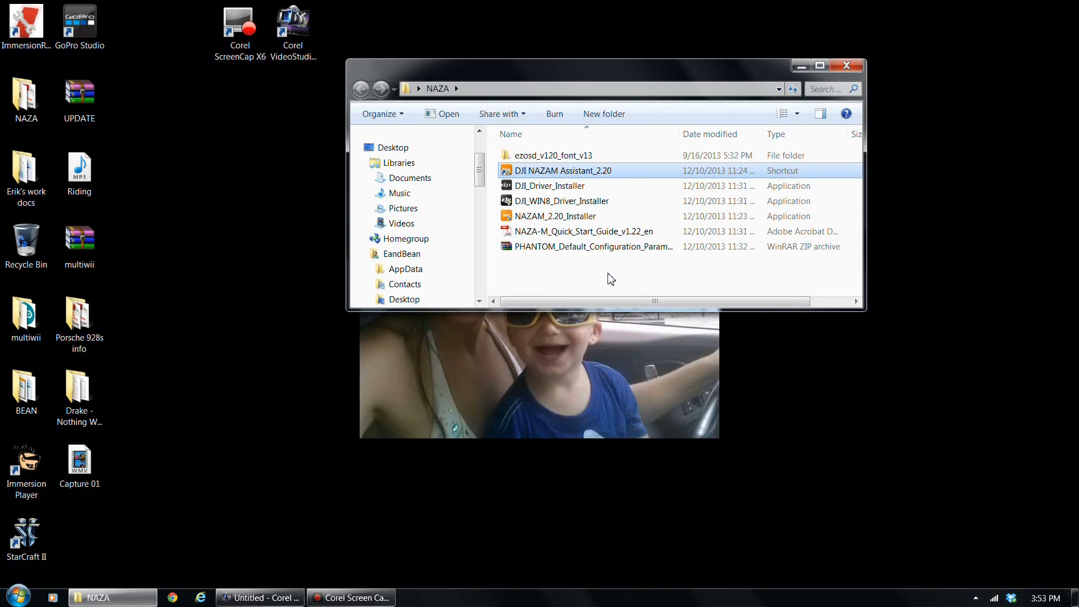
{"action": "mouse_move", "coordinate": [614, 283]}
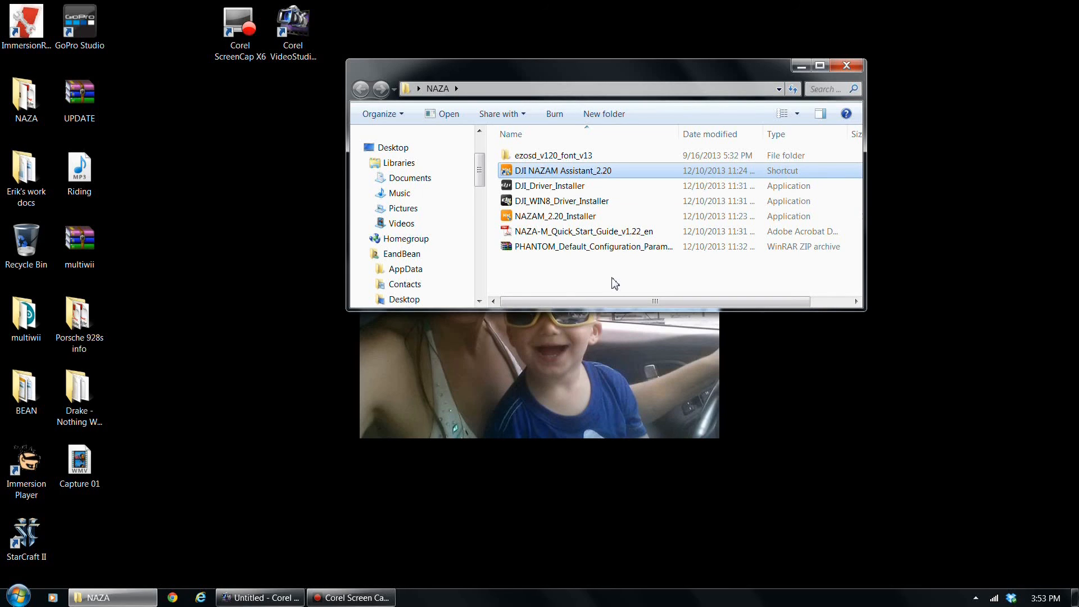
{"action": "mouse_move", "coordinate": [614, 283]}
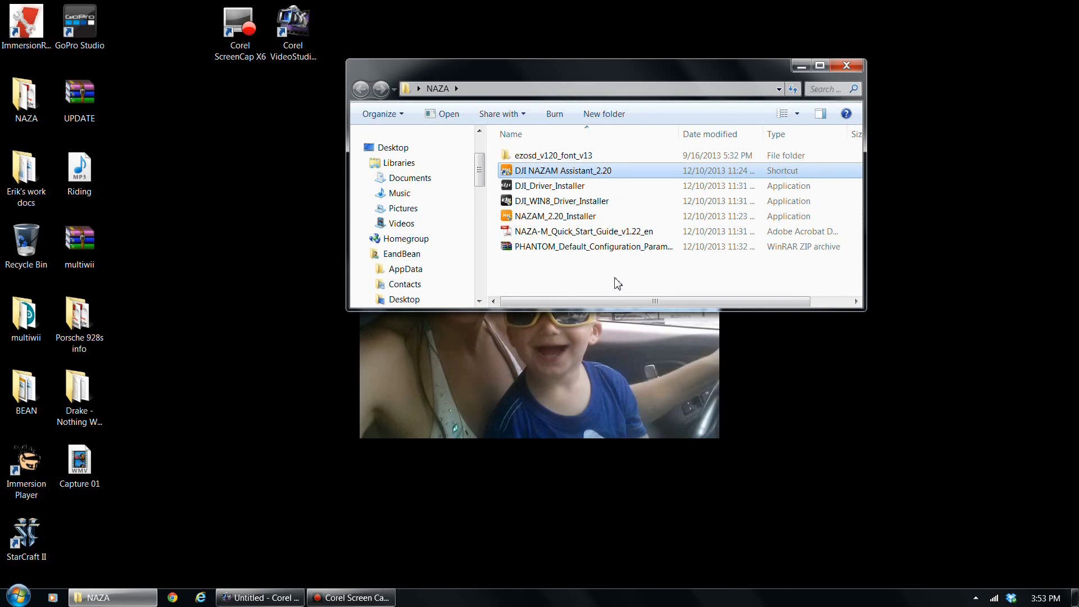
{"action": "left_click", "coordinate": [846, 65]}
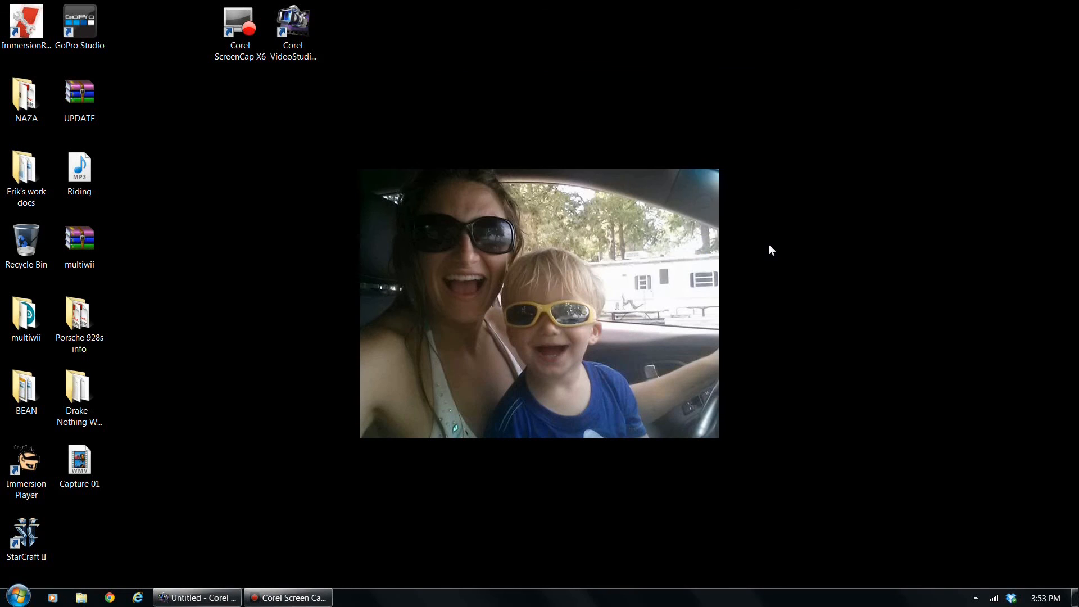
{"action": "mouse_move", "coordinate": [759, 255]}
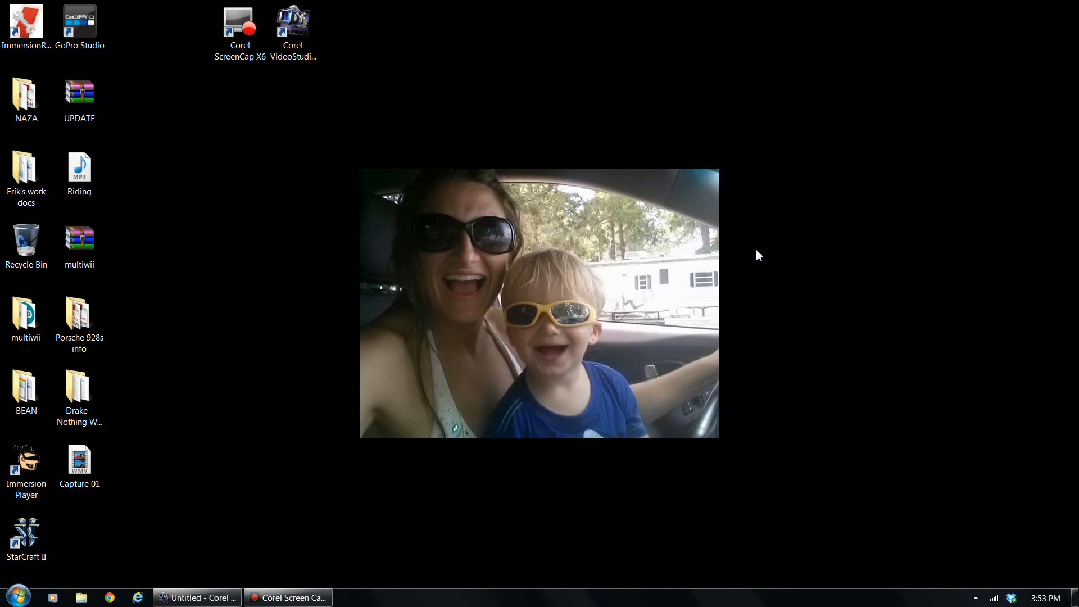
{"action": "mouse_move", "coordinate": [313, 580]}
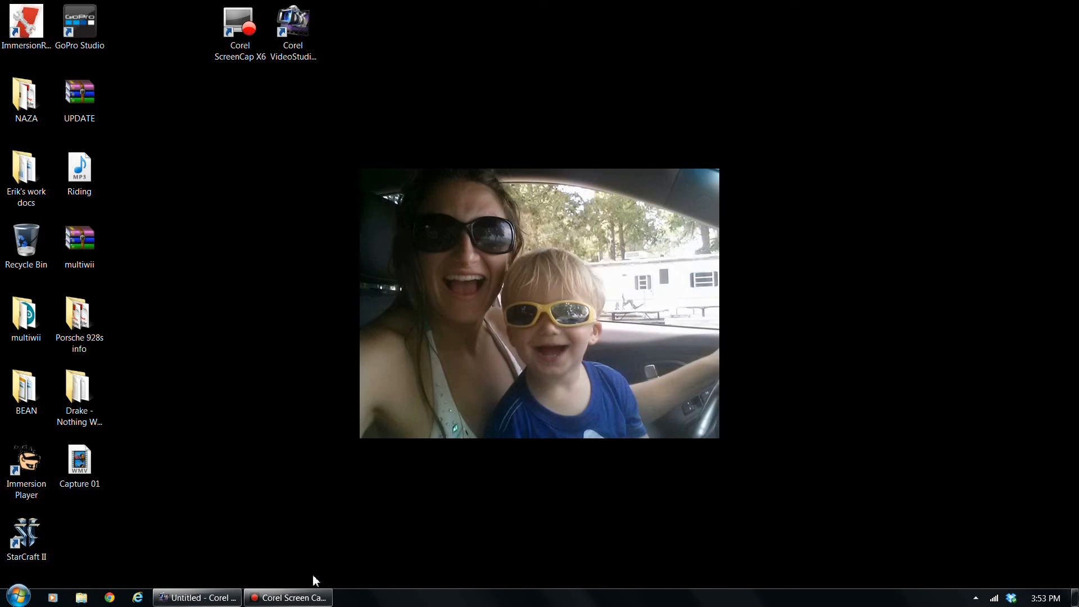